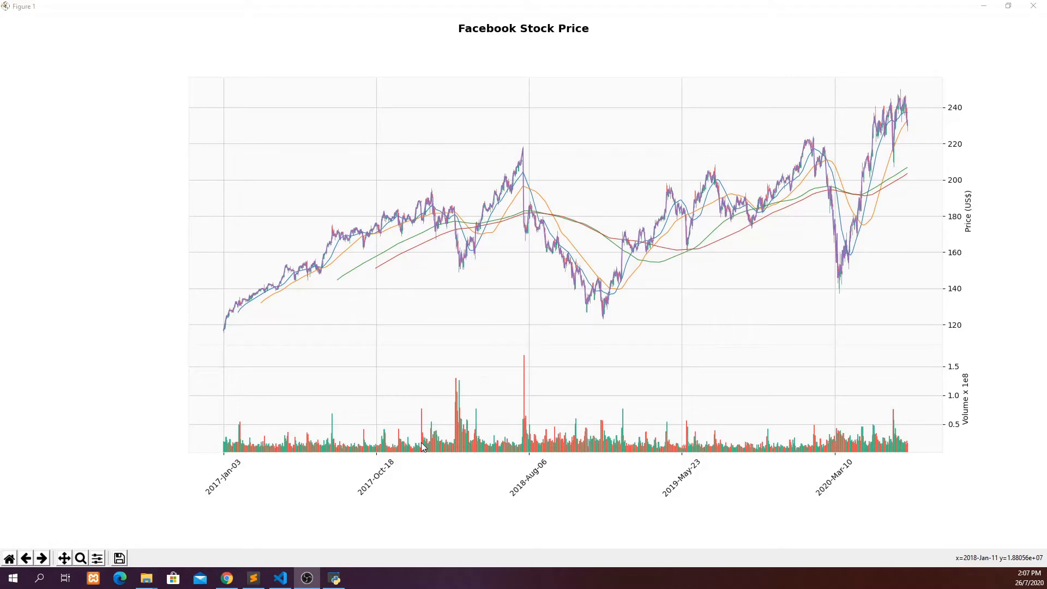
mouse_move(584, 318)
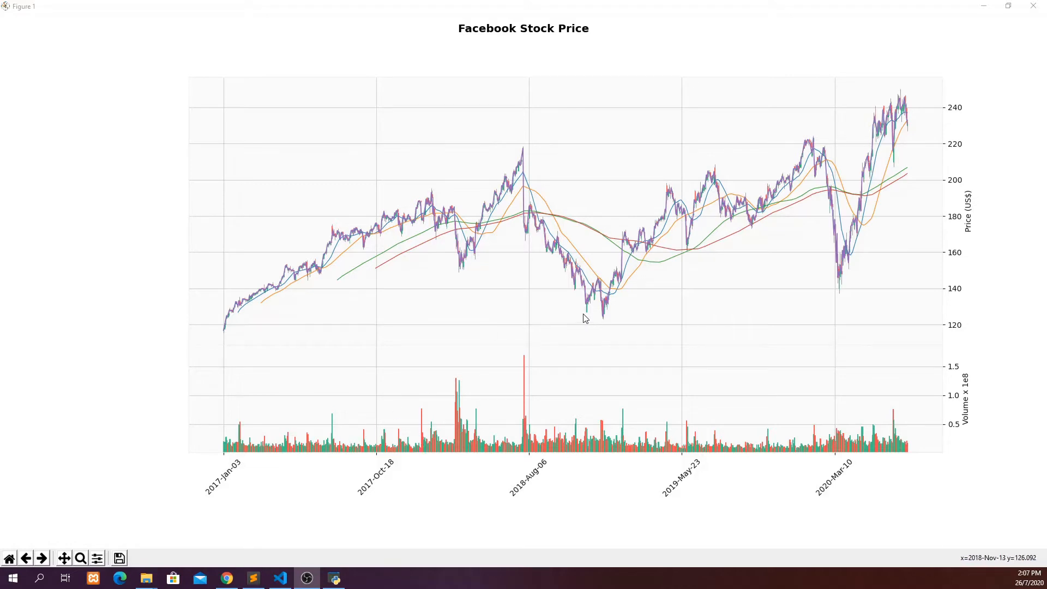
mouse_move(587, 326)
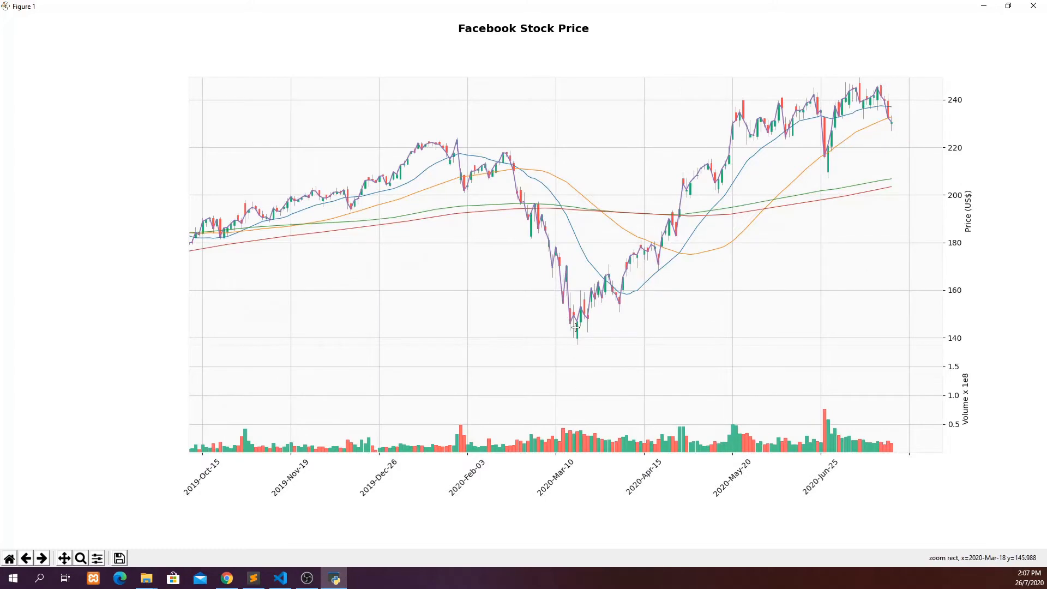
mouse_move(672, 364)
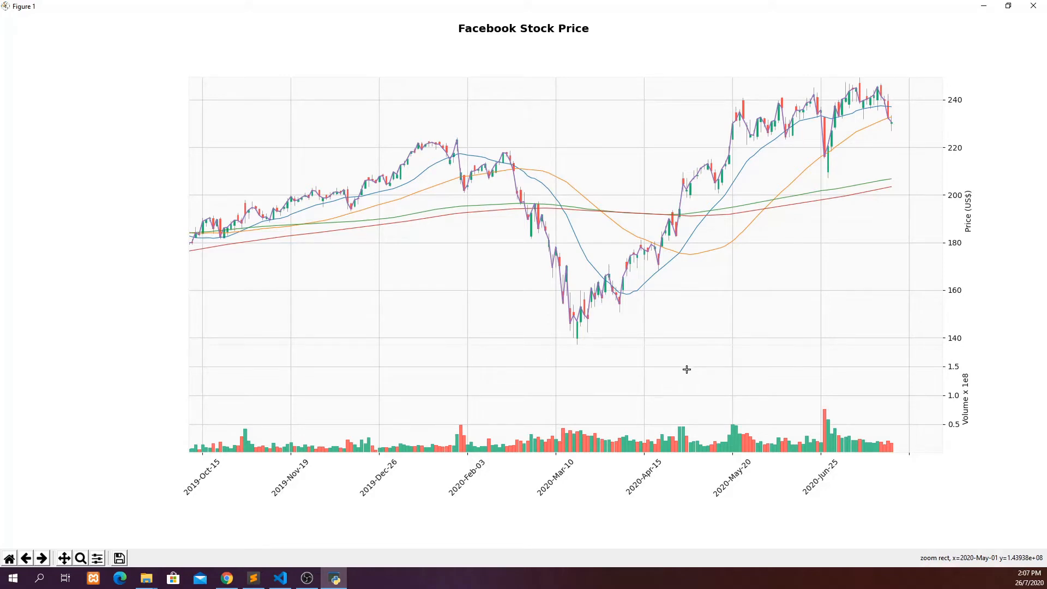
mouse_move(619, 346)
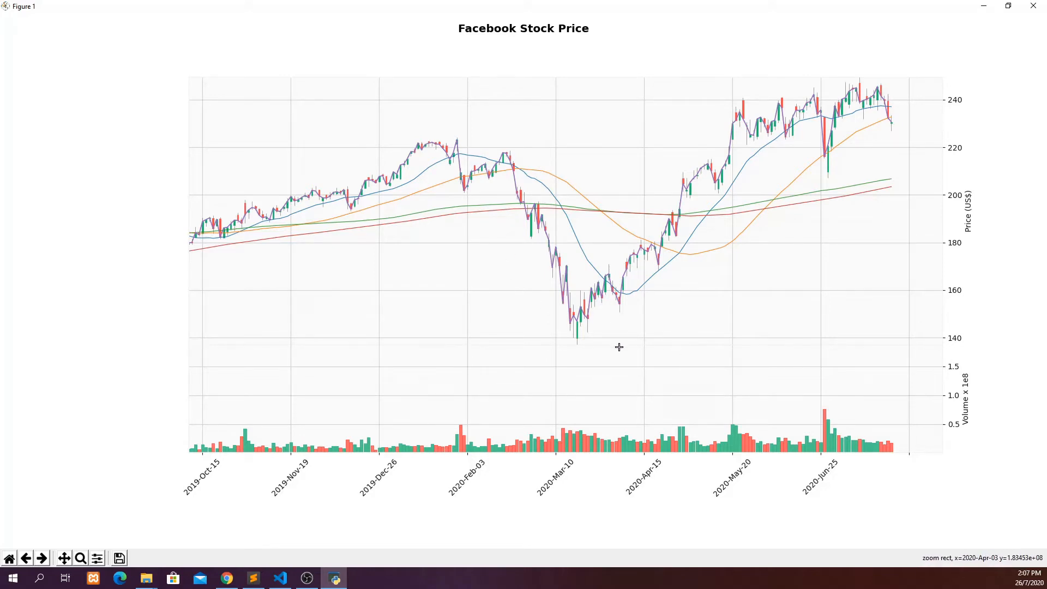
mouse_move(925, 468)
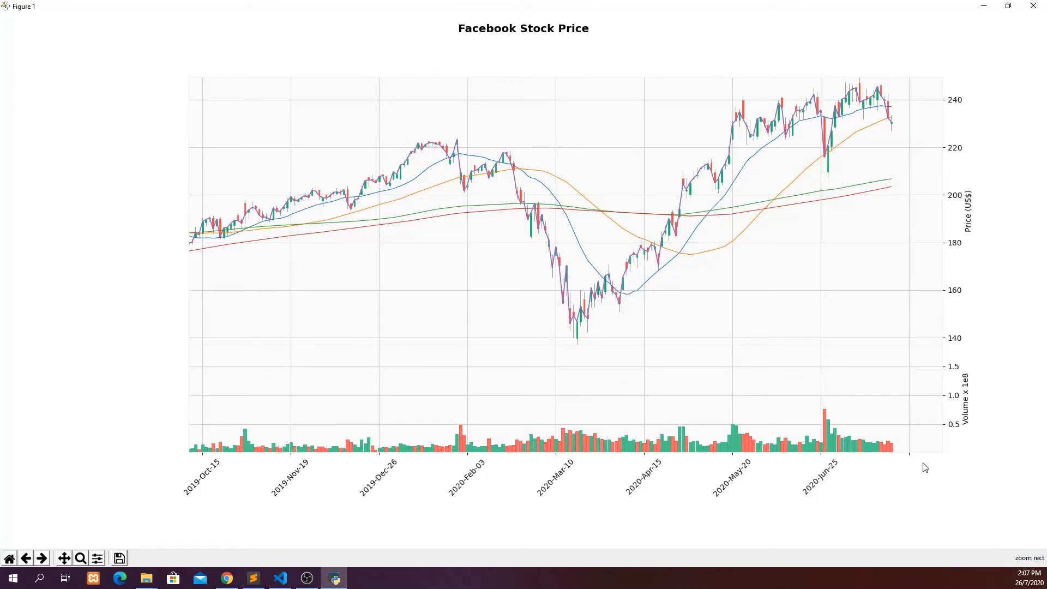
mouse_move(876, 468)
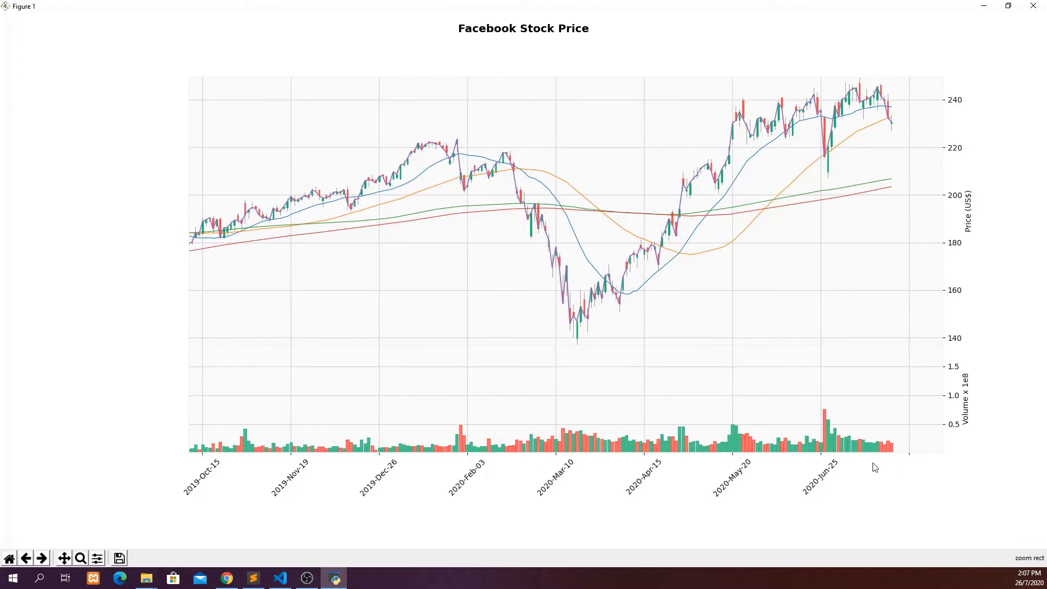
mouse_move(855, 459)
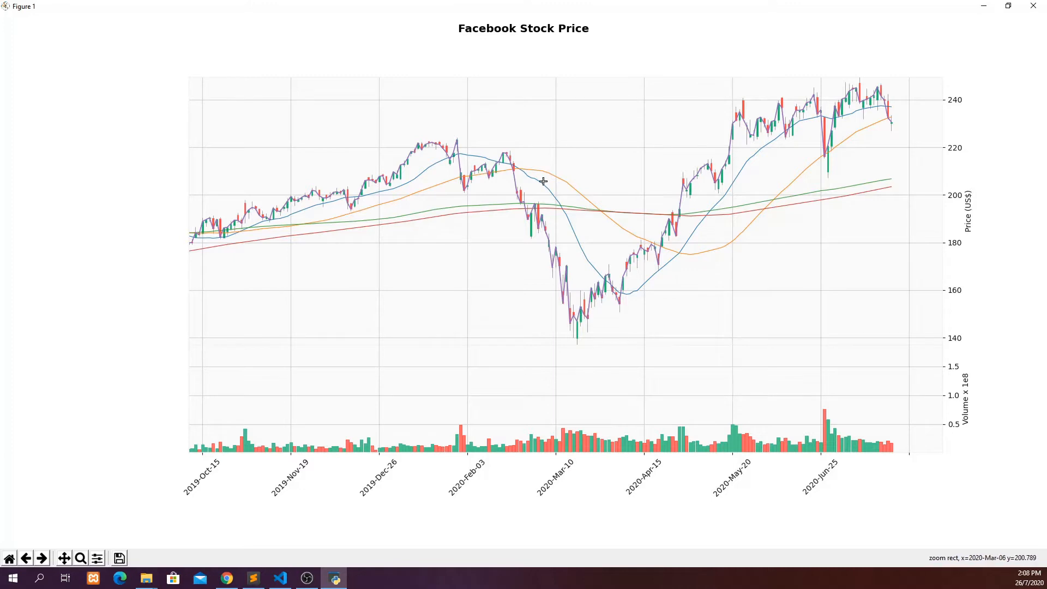
mouse_move(860, 114)
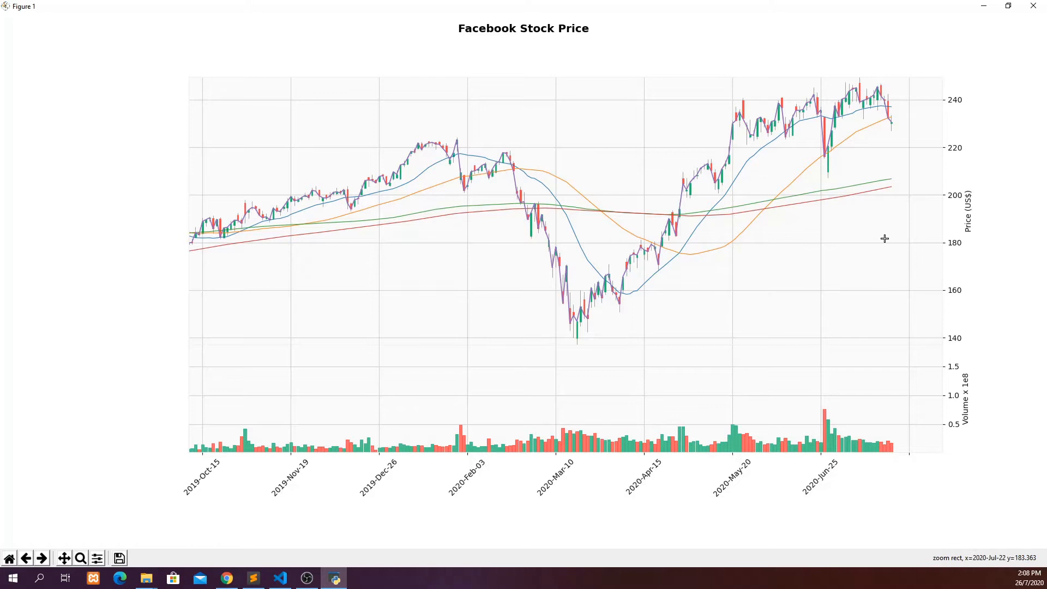
mouse_move(877, 248)
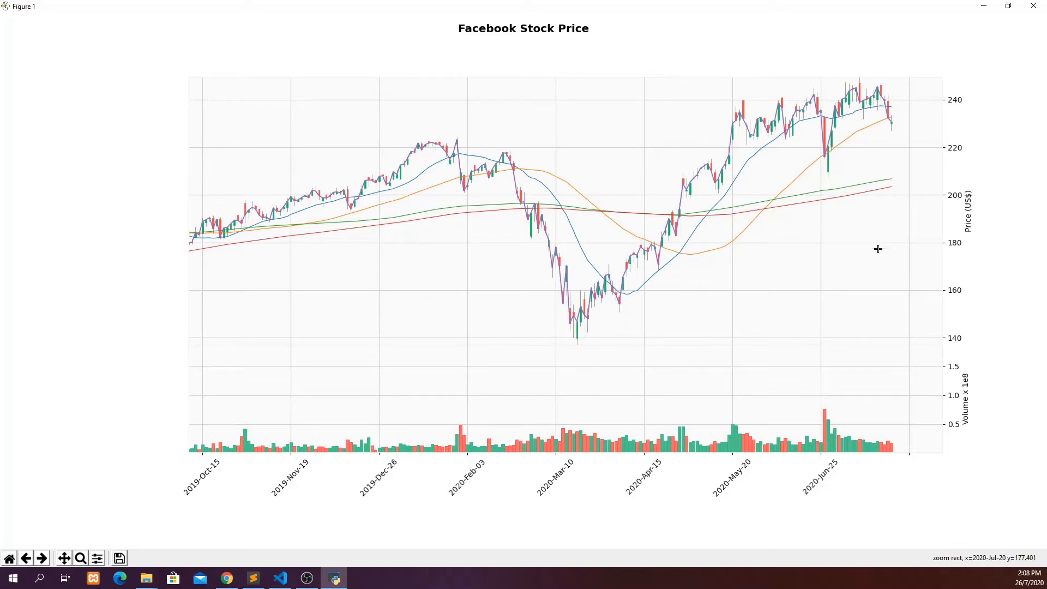
mouse_move(860, 240)
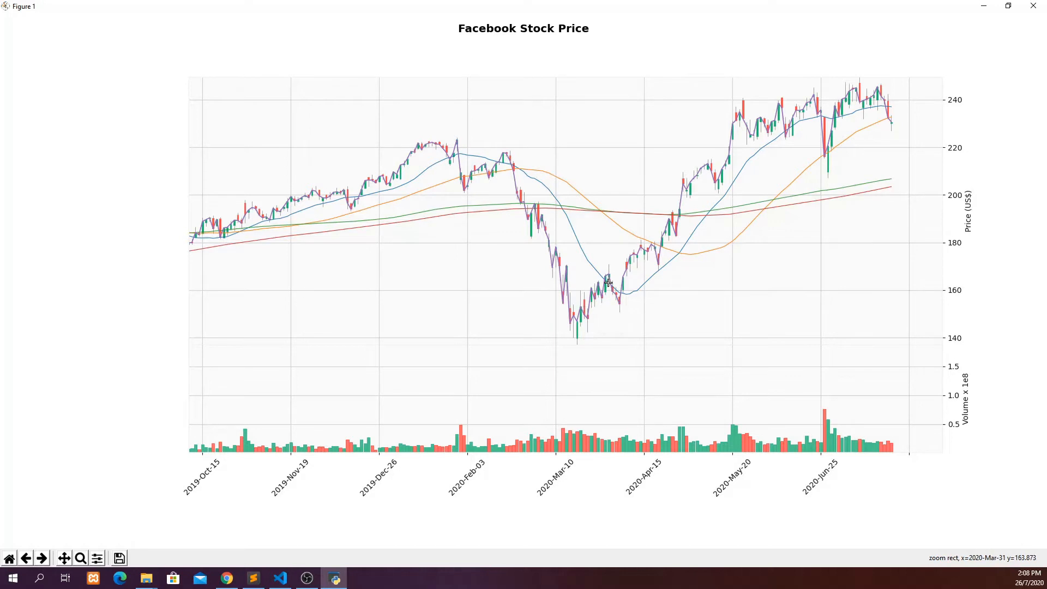
mouse_move(831, 168)
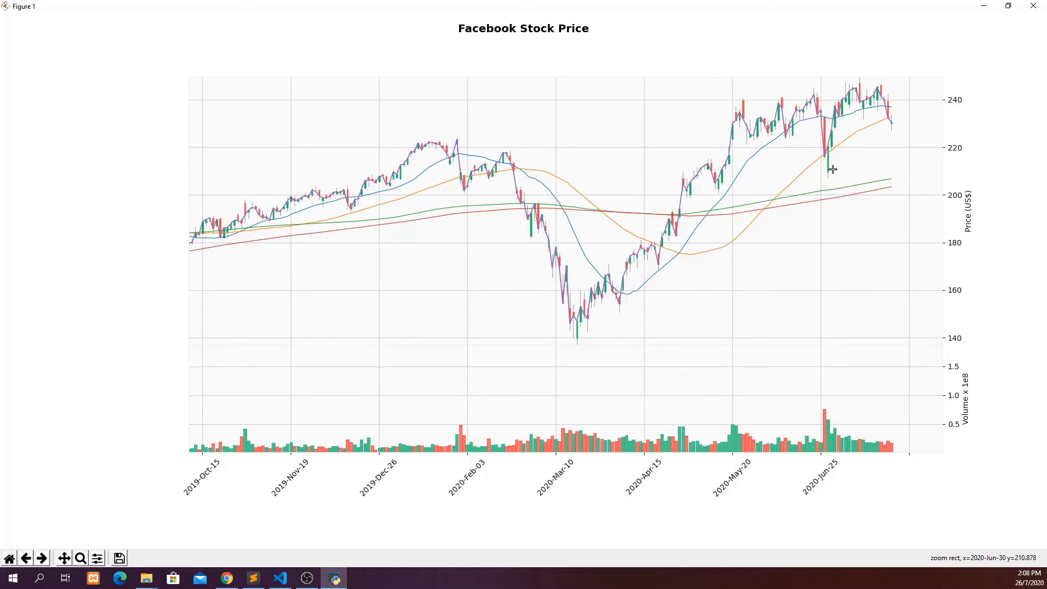
mouse_move(832, 166)
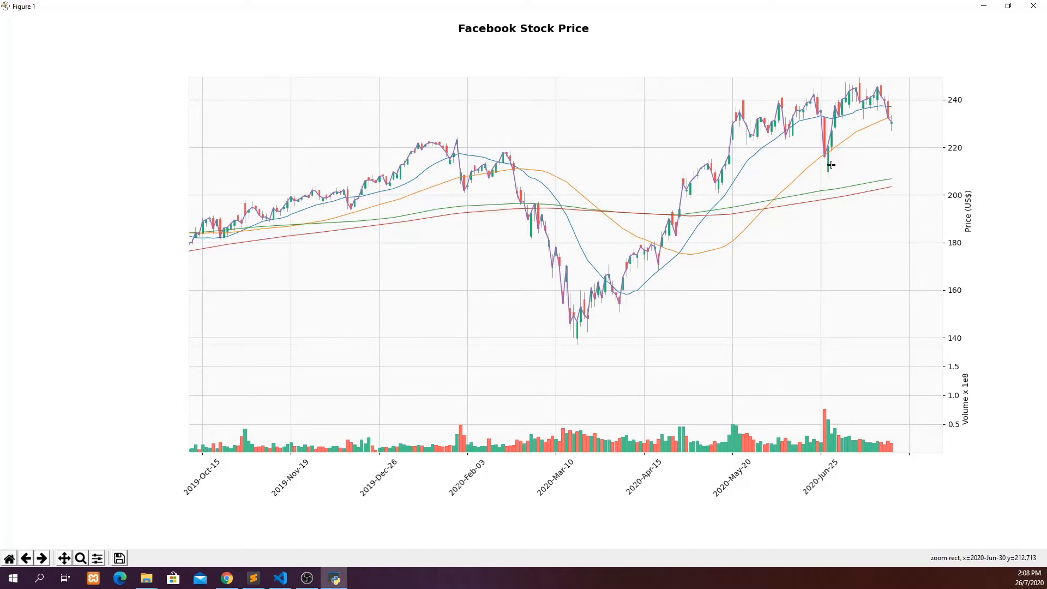
mouse_move(654, 183)
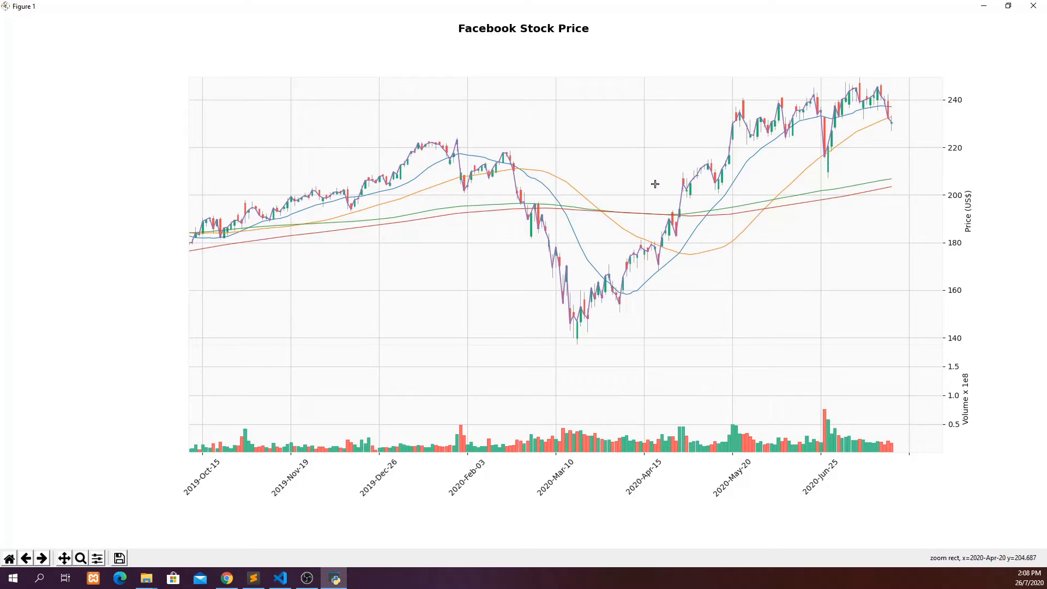
mouse_move(1006, 222)
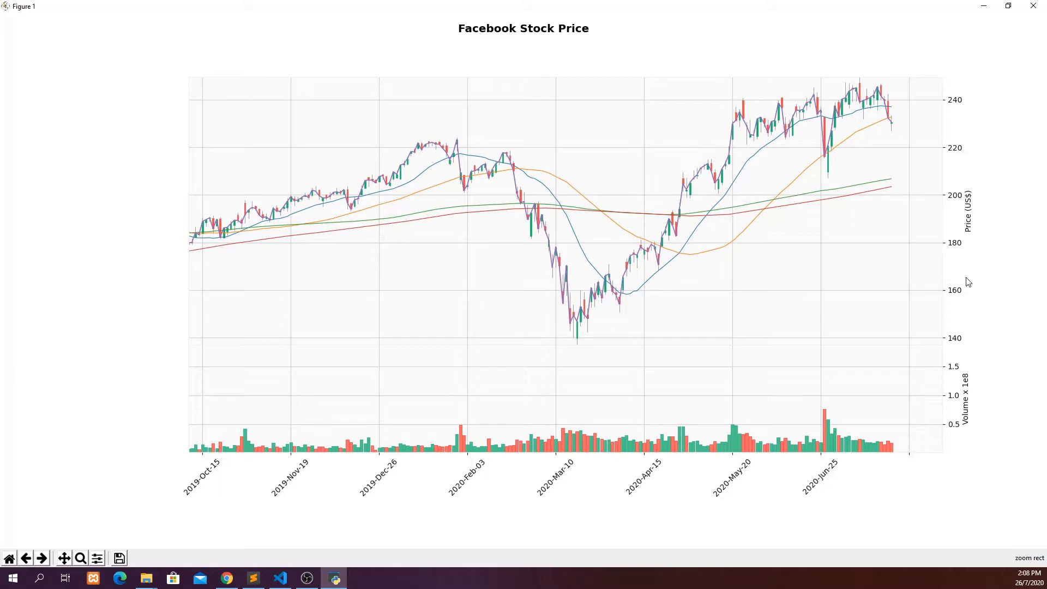
- Zoom into the May 2020 candles, then reset the chart to the full 2017–2020 view
drag(692, 87, 733, 211)
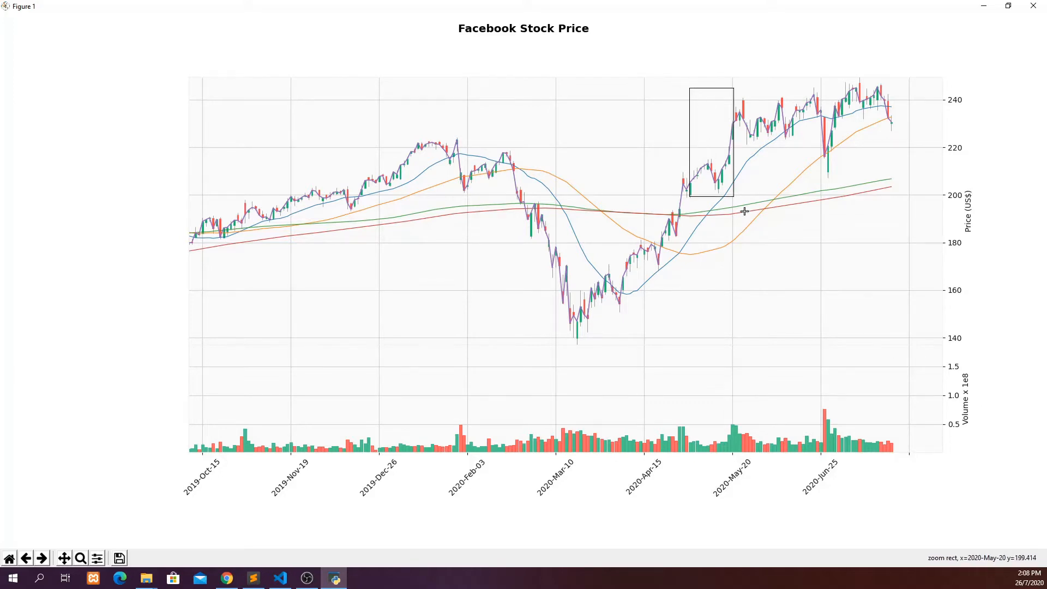
drag(691, 88, 733, 198)
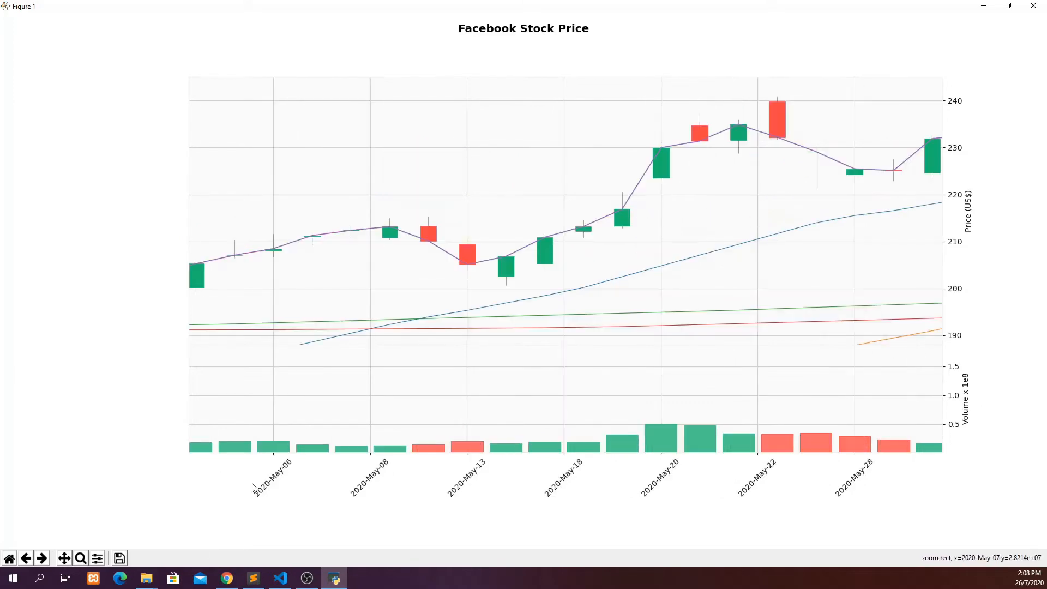
mouse_move(9, 557)
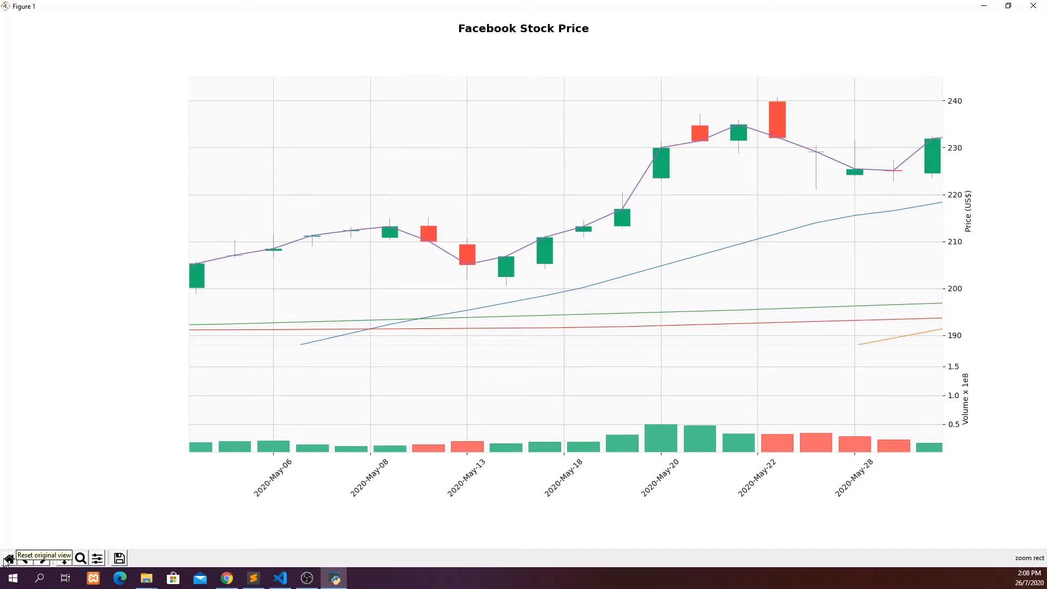
click(9, 557)
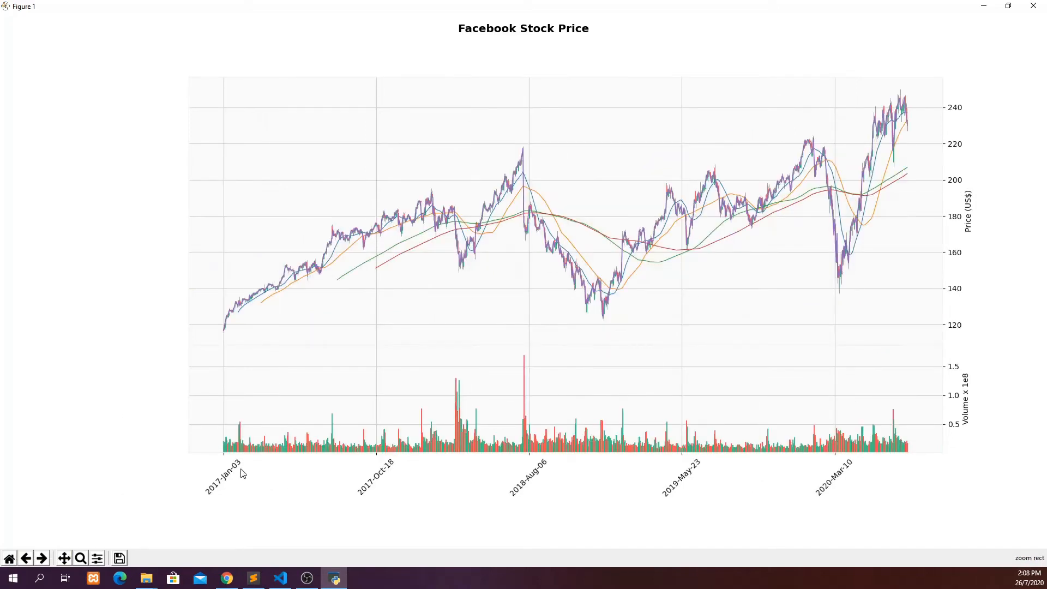
mouse_move(837, 494)
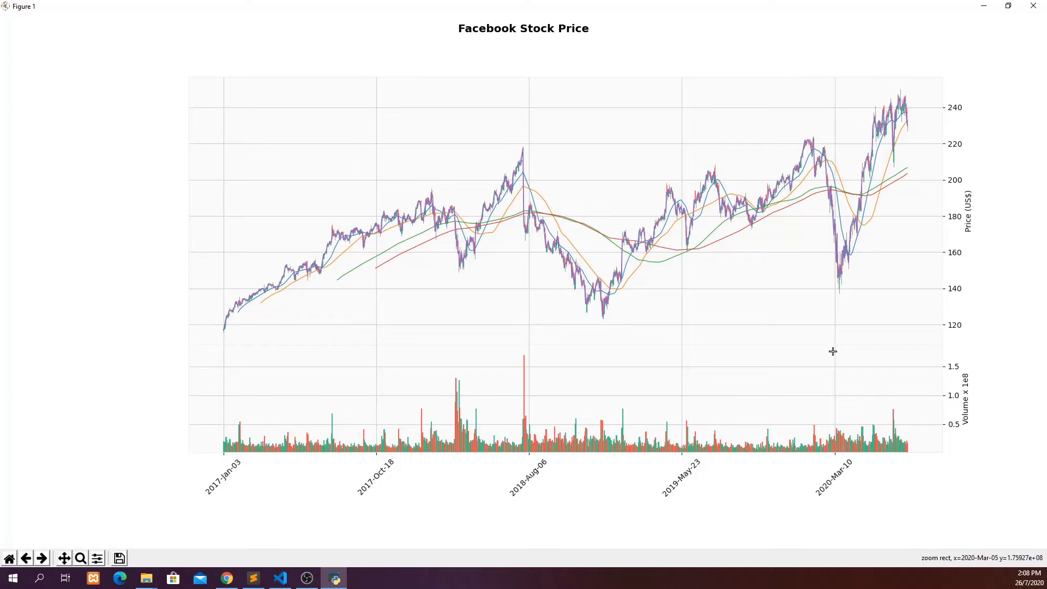
mouse_move(675, 163)
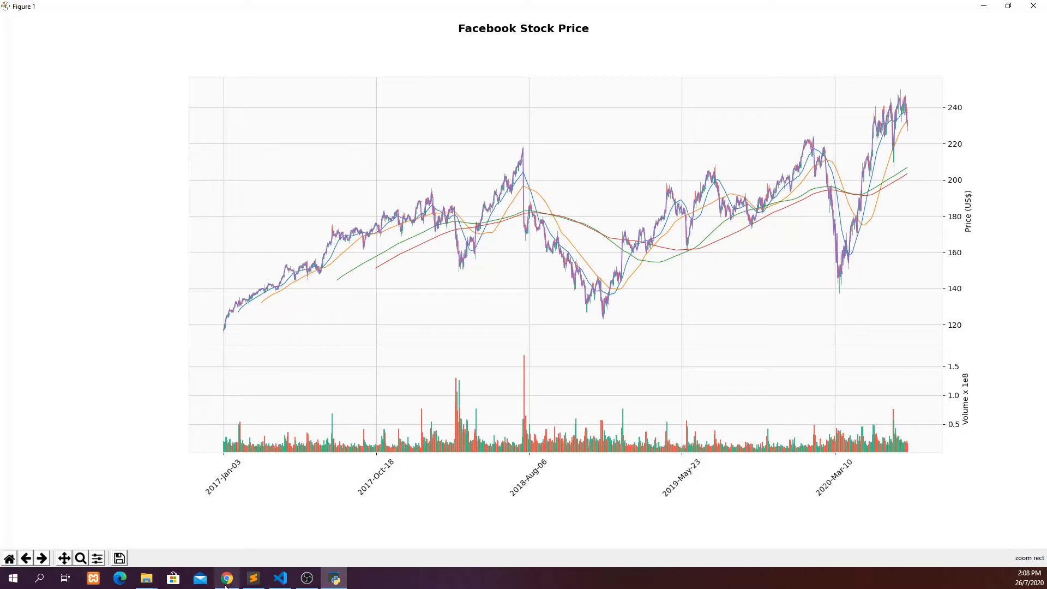
- Select the 'pip install pandas' command on the pandas installation page for copying
click(227, 578)
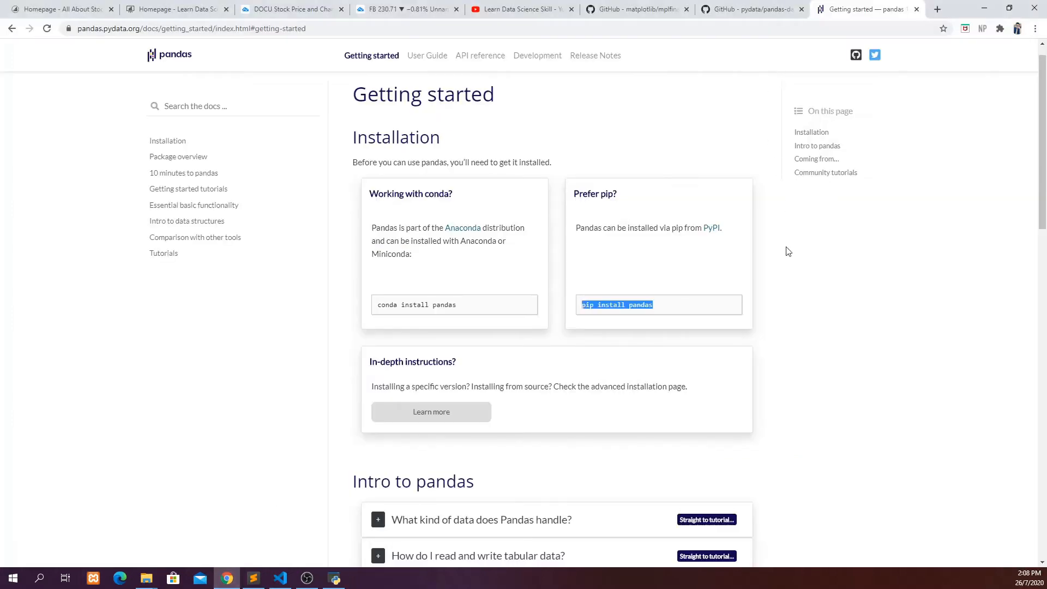
mouse_move(590, 319)
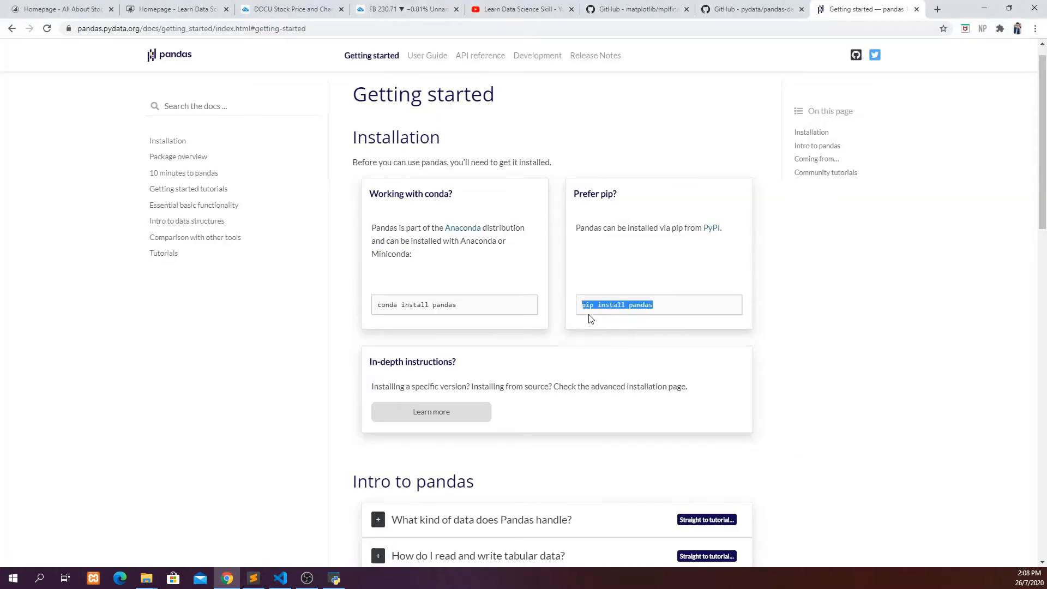
mouse_move(646, 317)
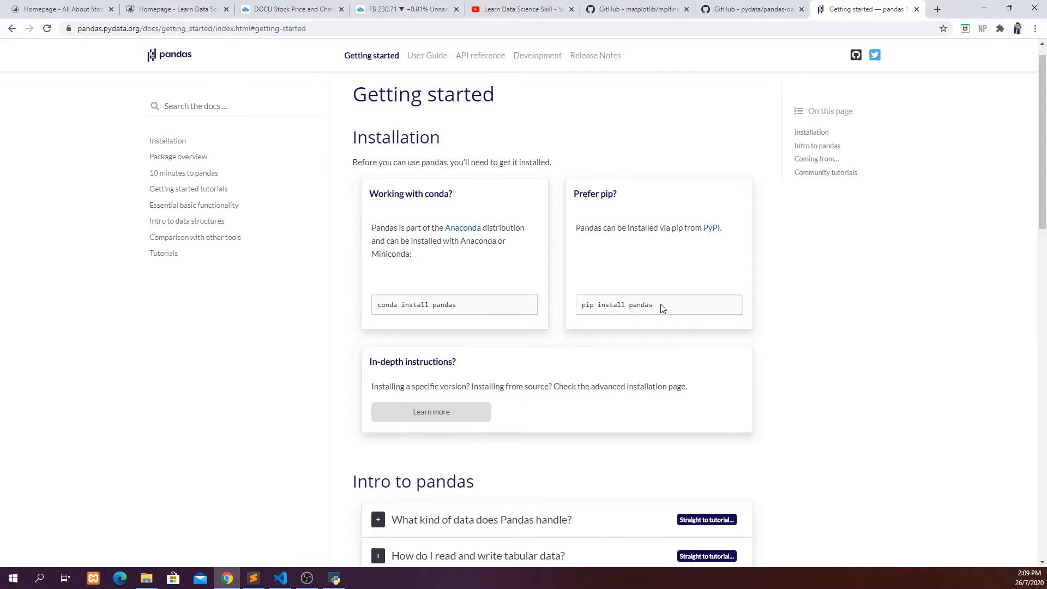
double_click(617, 304)
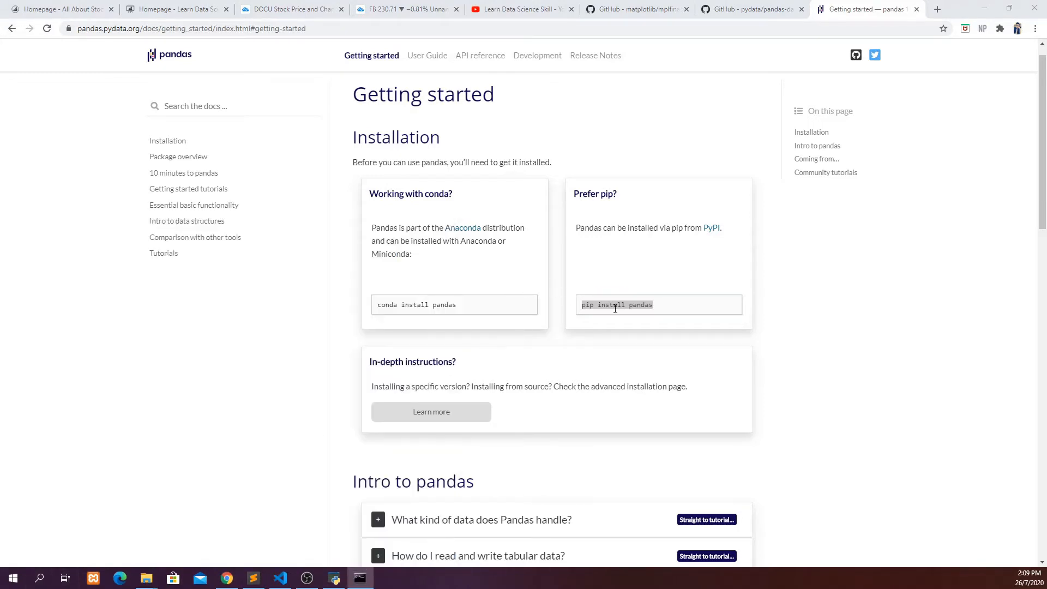
double_click(615, 304)
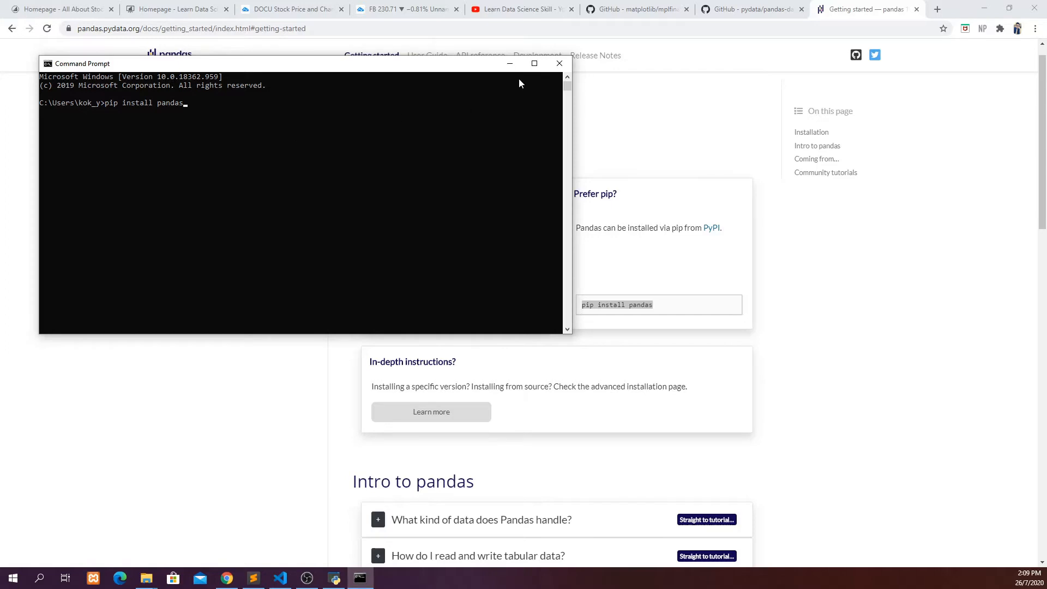
mouse_move(509, 63)
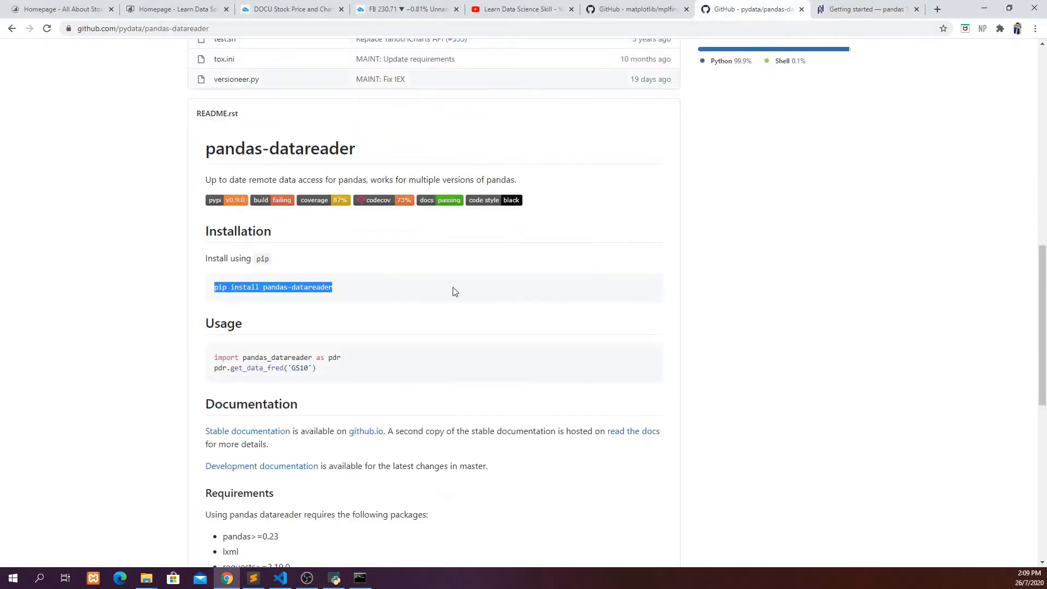
- Copy 'pip install pandas-datareader' and complete the command in the Command Prompt
right_click(272, 287)
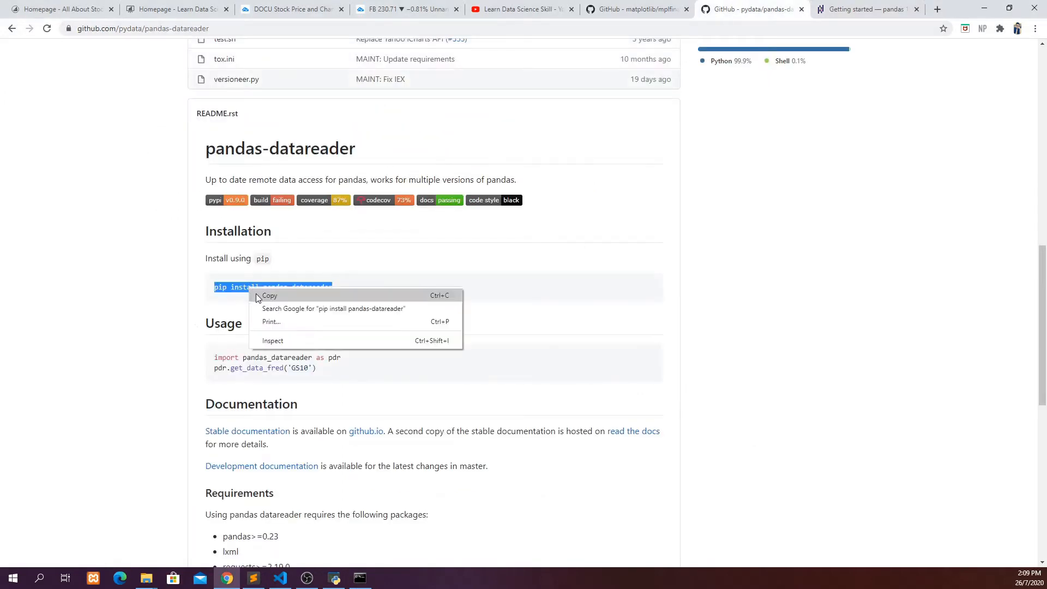
click(269, 296)
text(pip install panda)
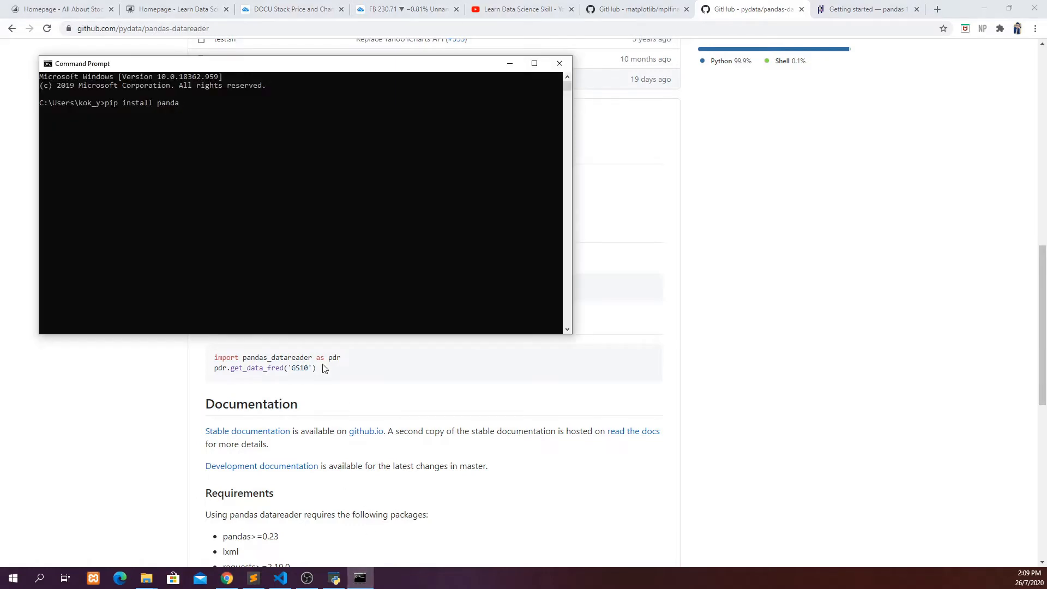
text(s-datareader)
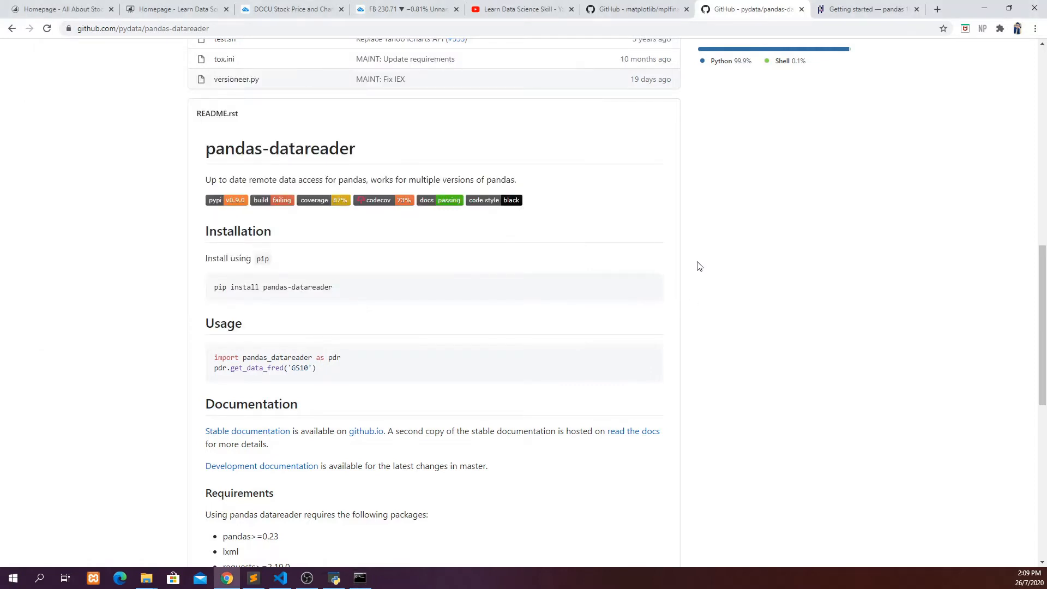
click(634, 8)
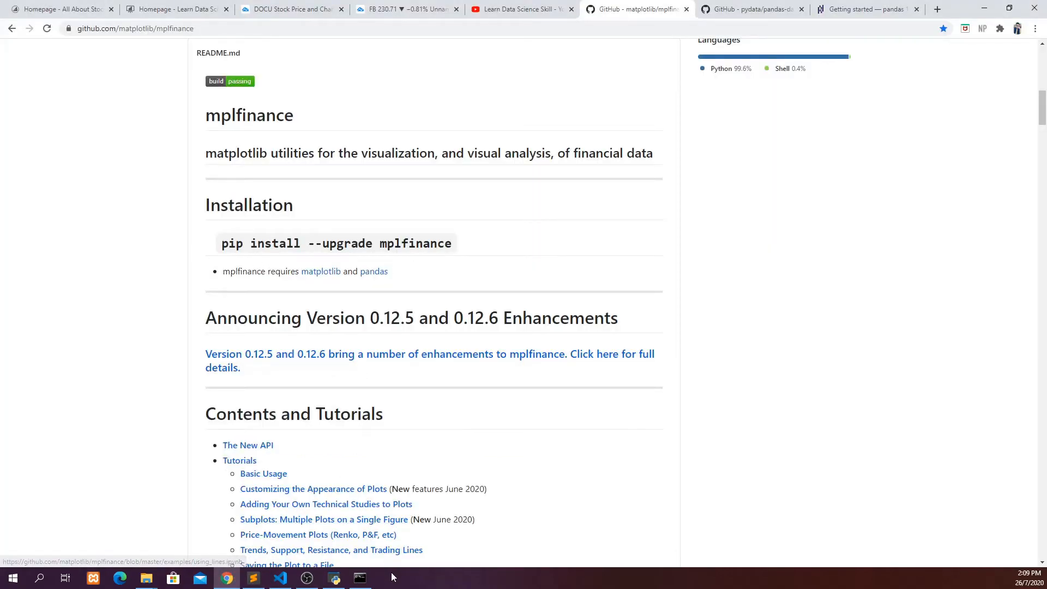
mouse_move(406, 571)
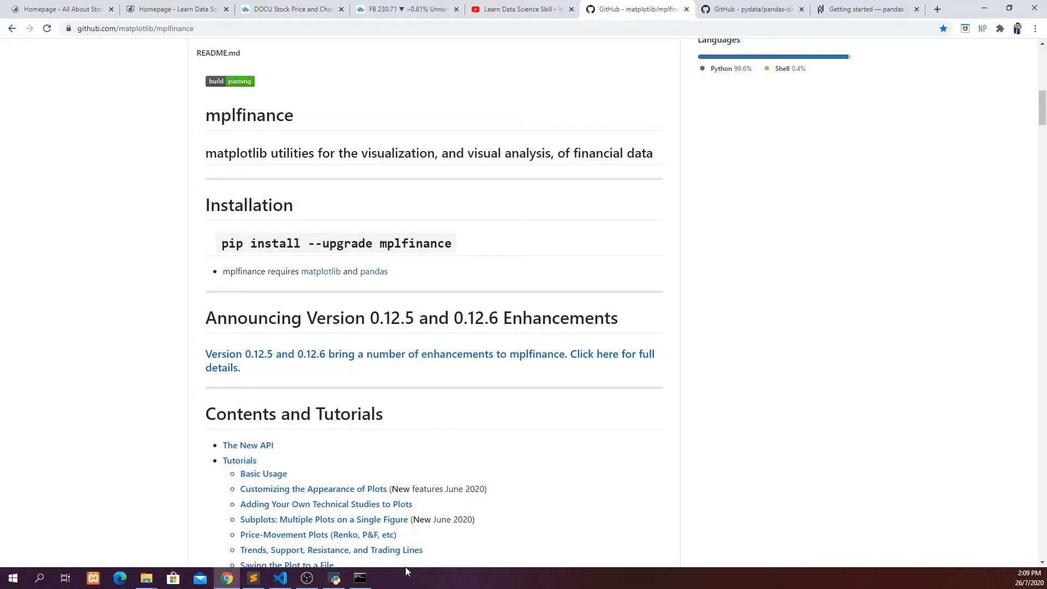
click(358, 578)
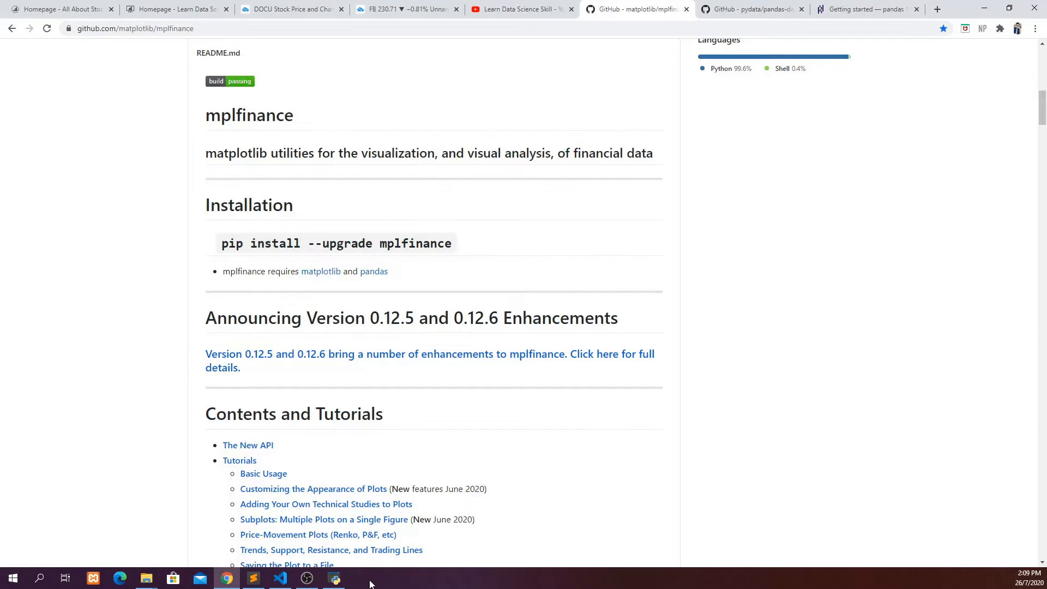
click(333, 578)
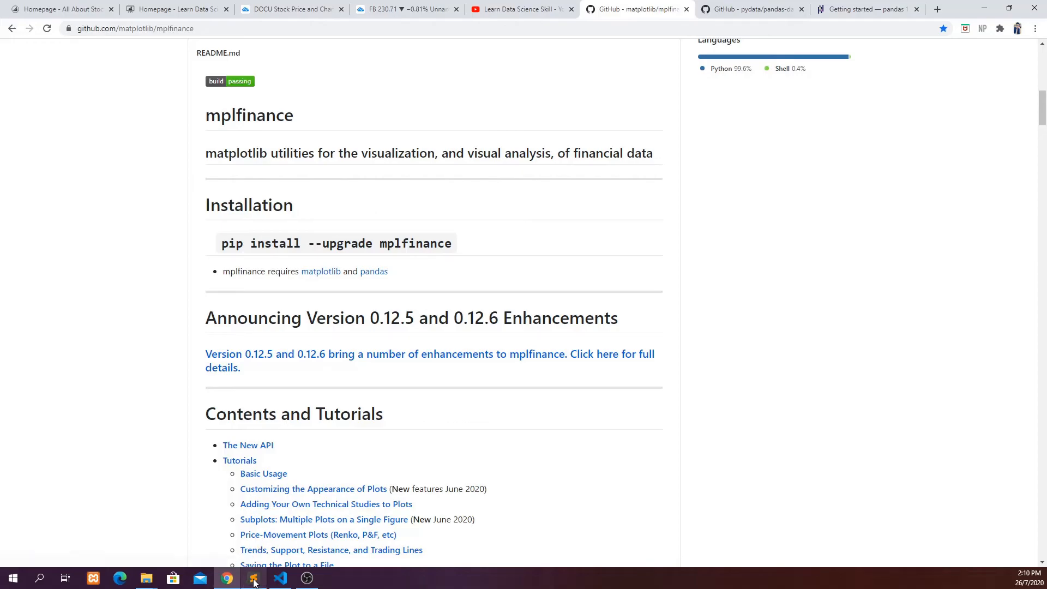
- Add the line 'import pandas as pd' at the top of the script
click(252, 578)
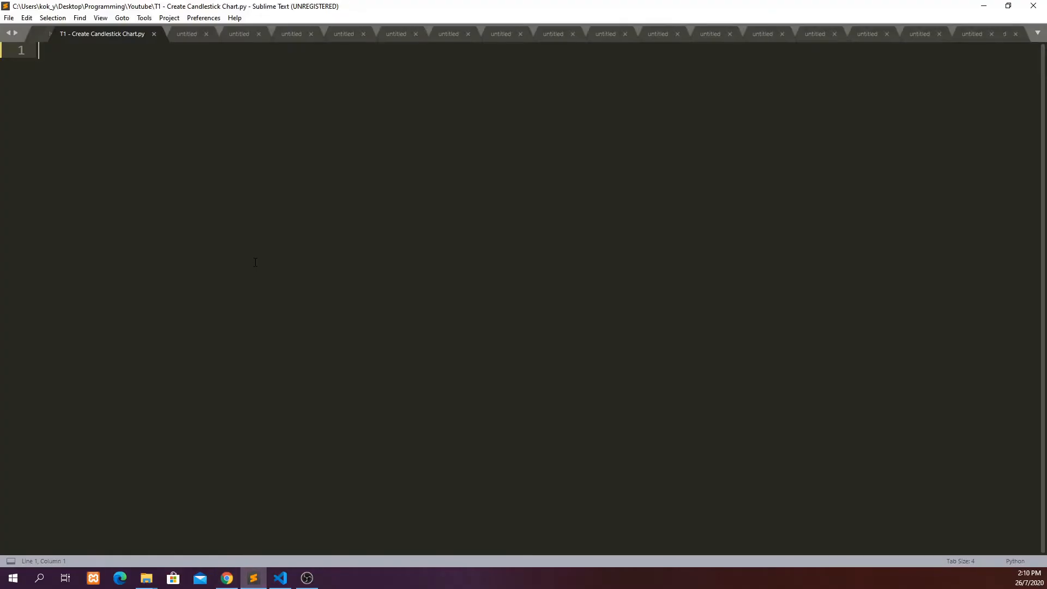
mouse_move(206, 163)
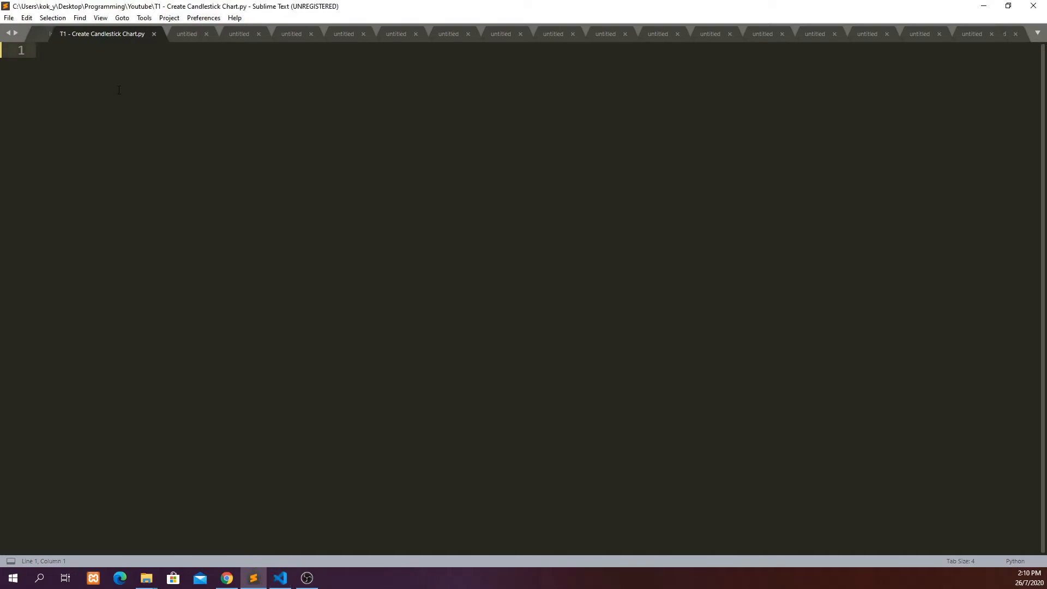
text(import)
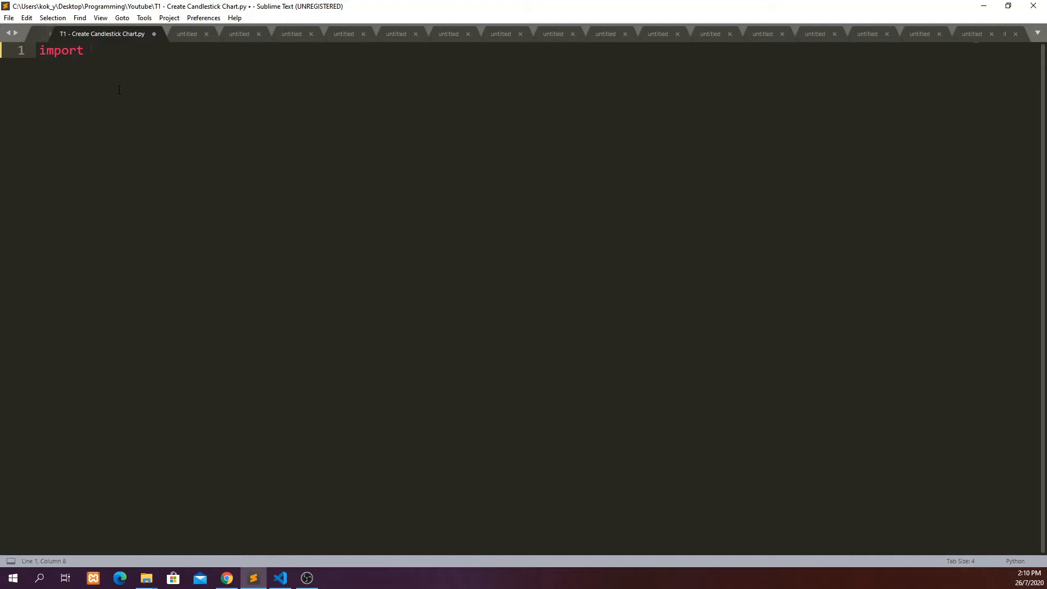
text(pandas)
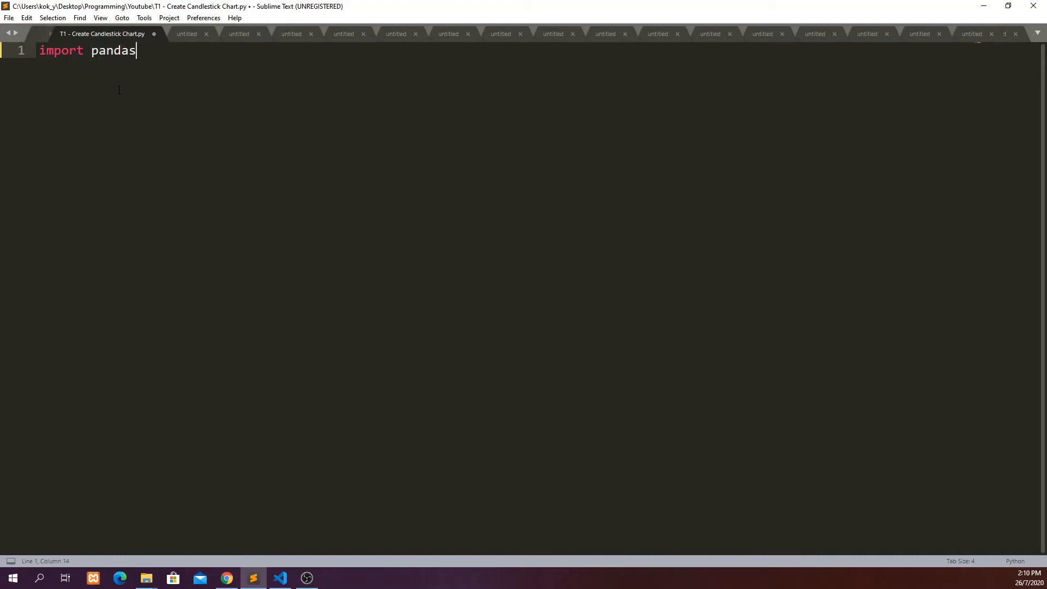
text(as panda)
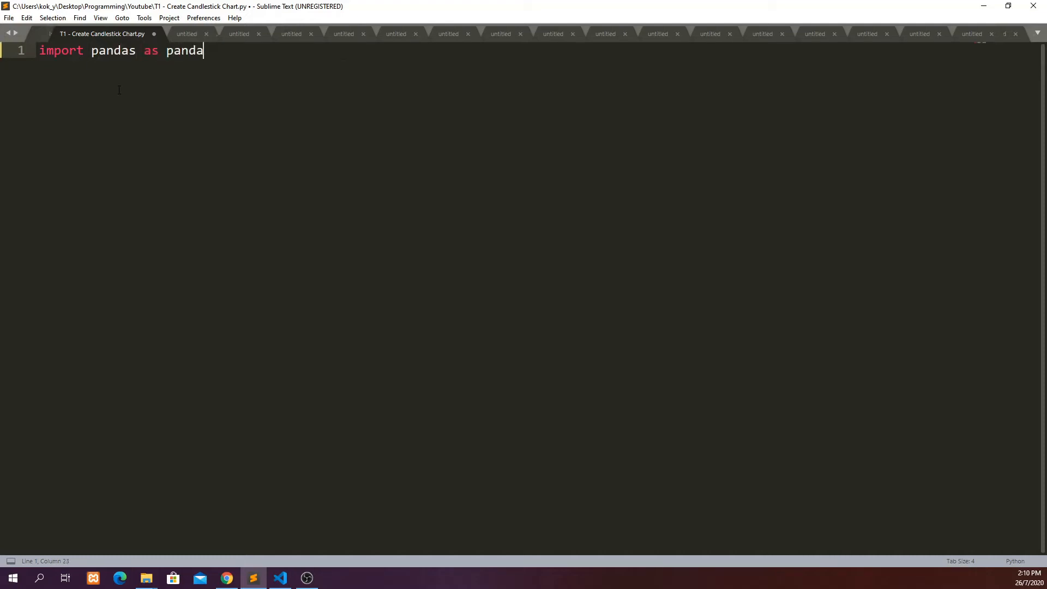
text(pd)
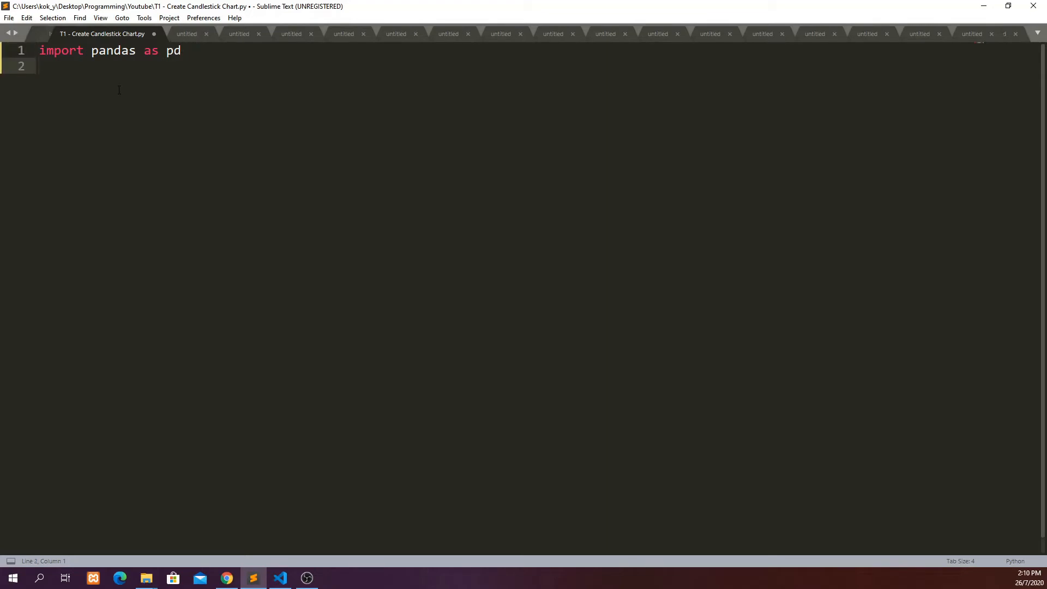
- Add 'from pandas_datareader import data' and 'import mplfinance as mpf' lines
text(from pandas_datareader import data)
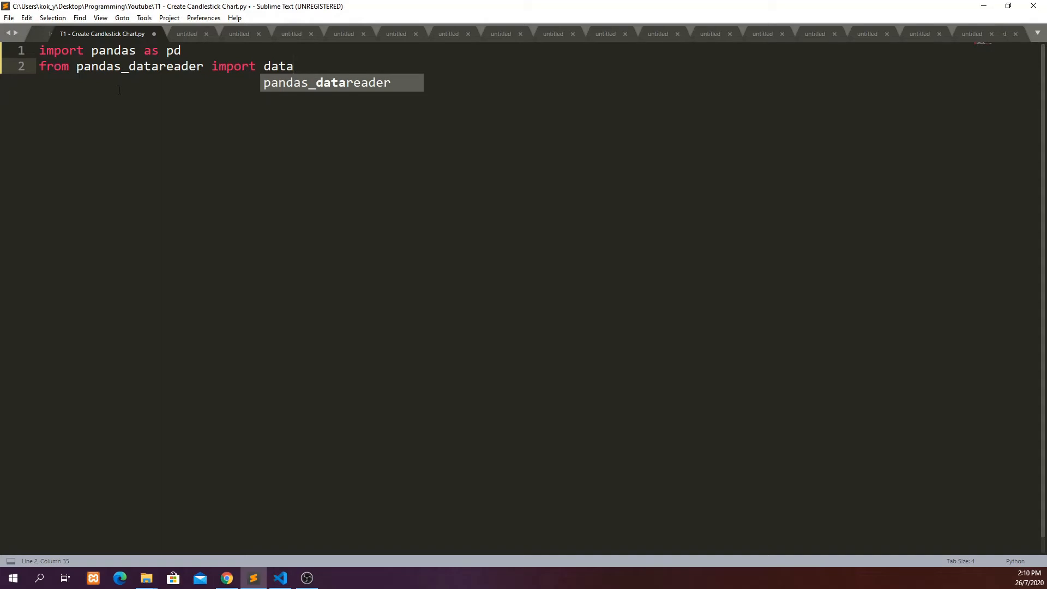
text(pandas_datareade)
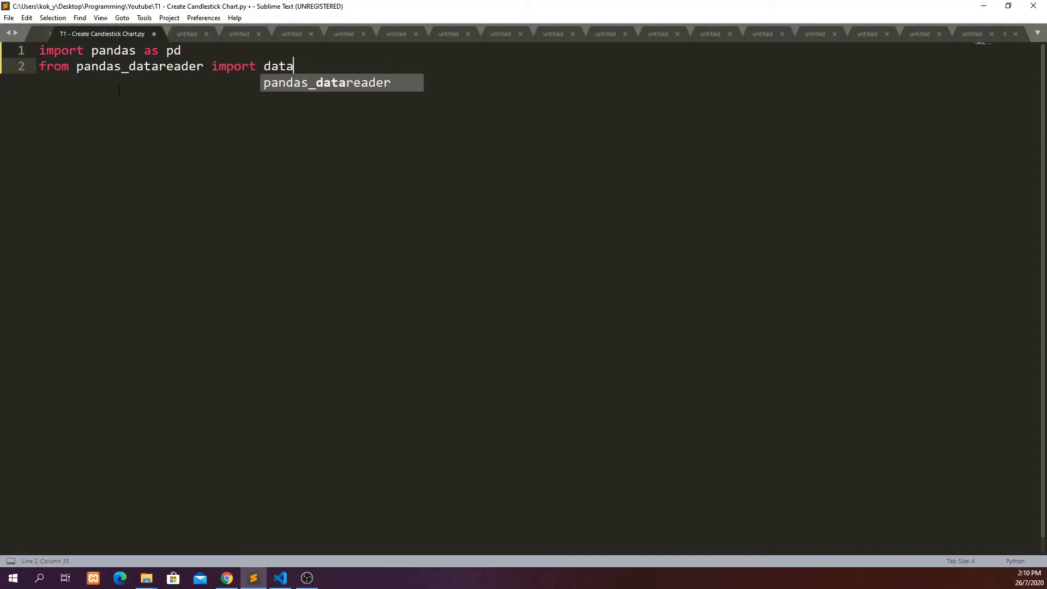
key(enter)
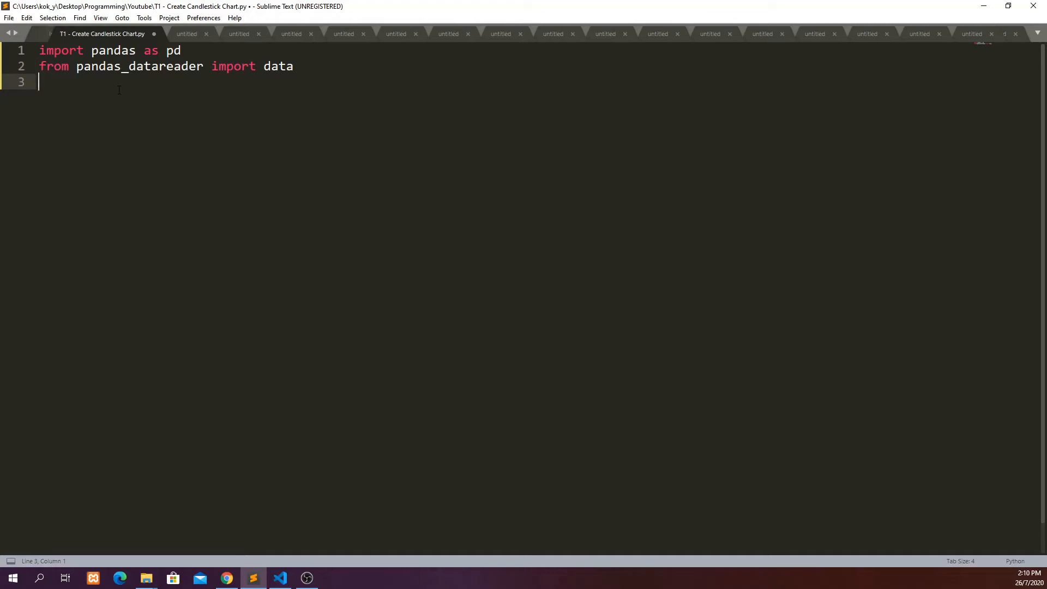
text(import)
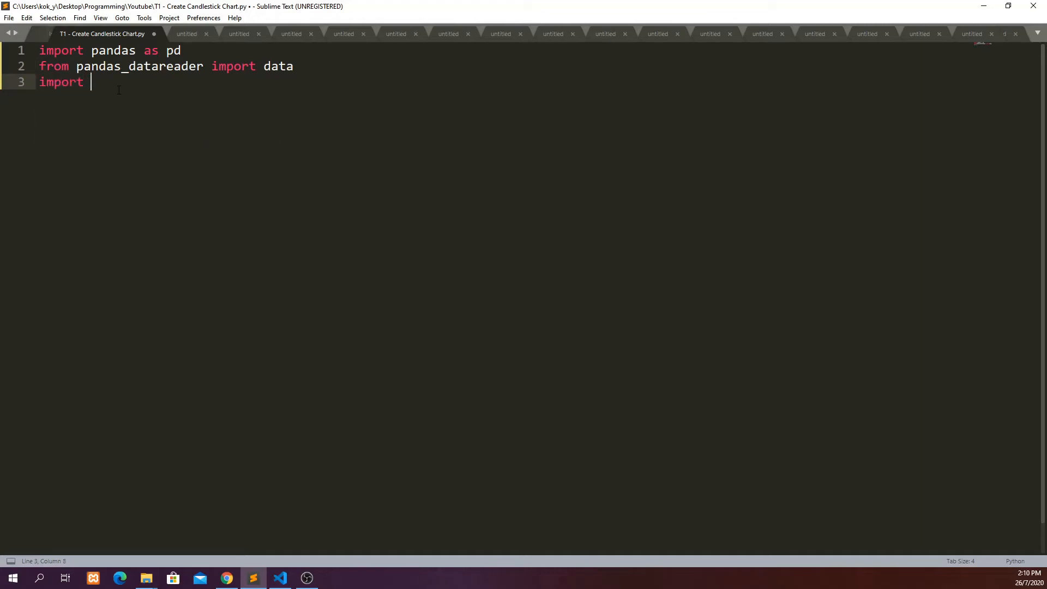
text(mplfn)
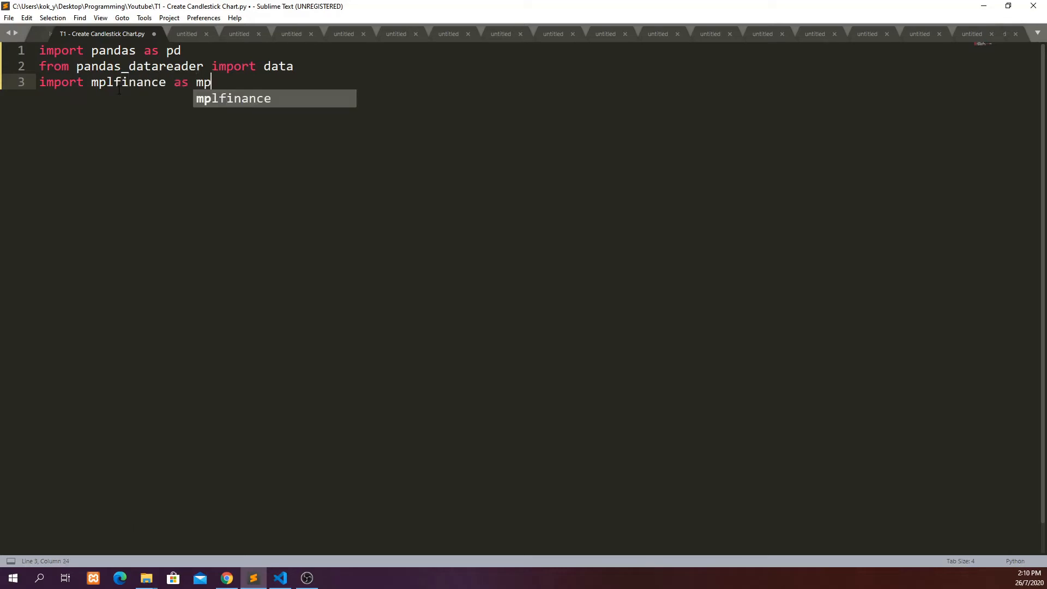
key(enter)
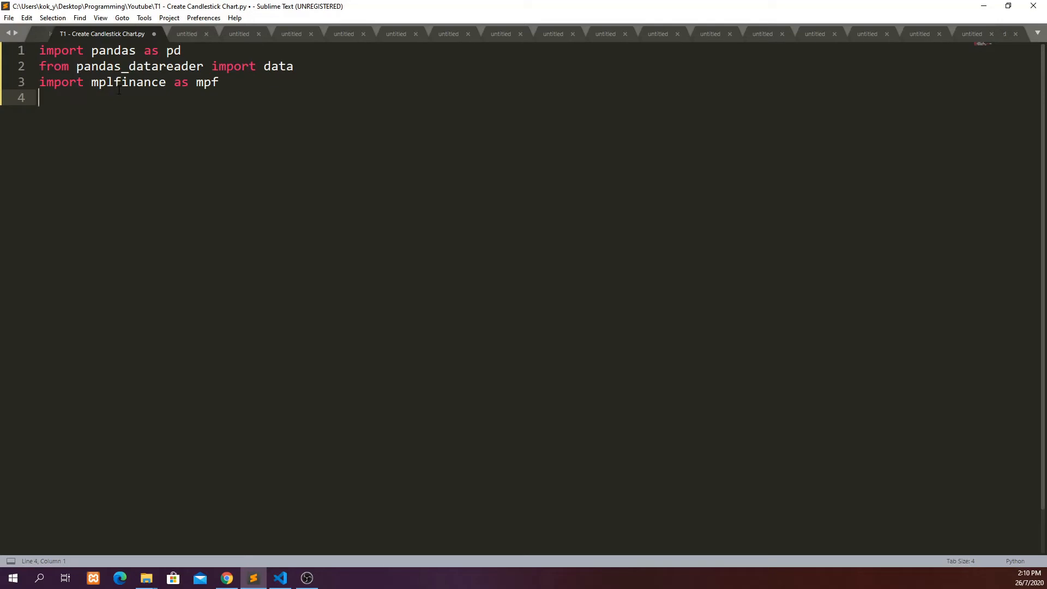
key(enter)
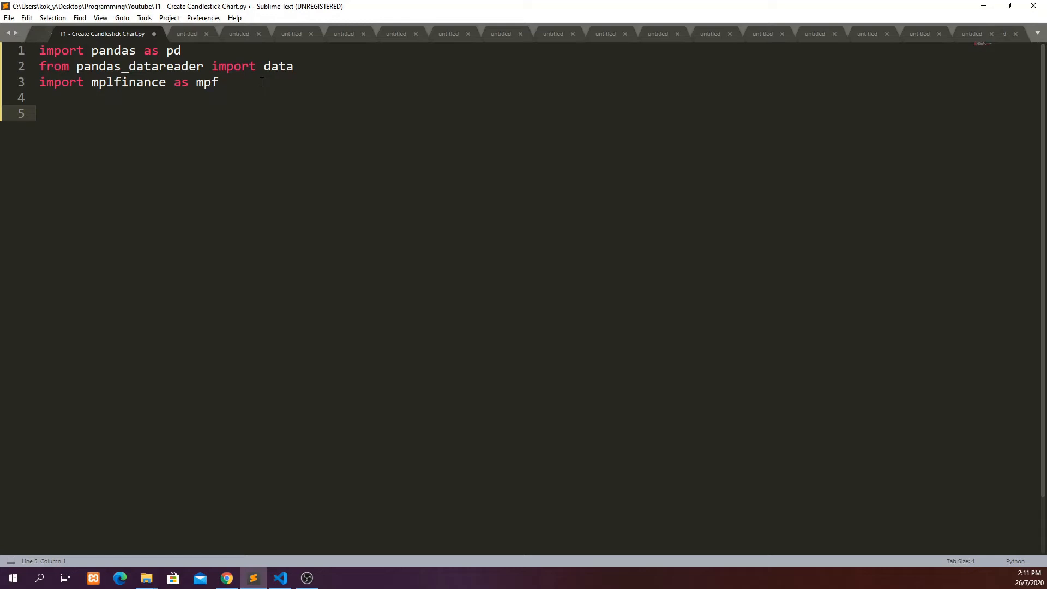
- Define graph_data(stock) and call graph_data("FB") below it
text(def)
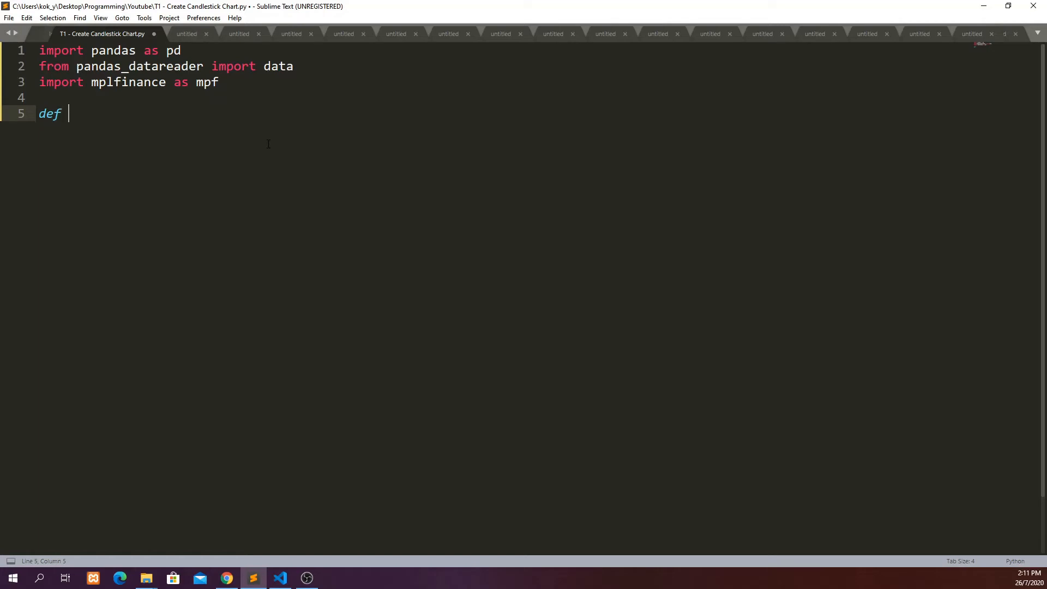
text(graph_da)
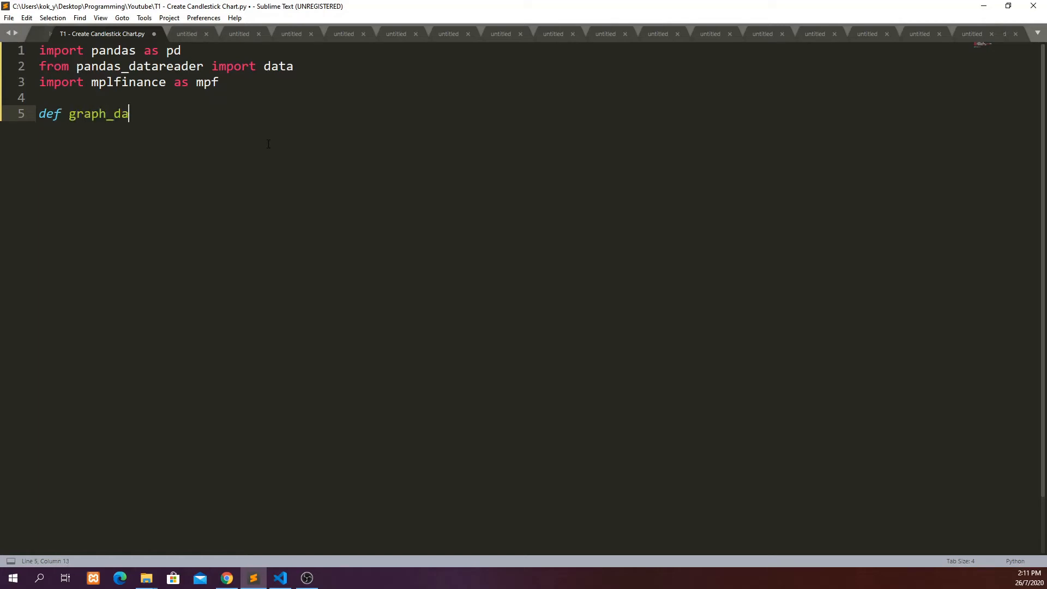
text(ta())
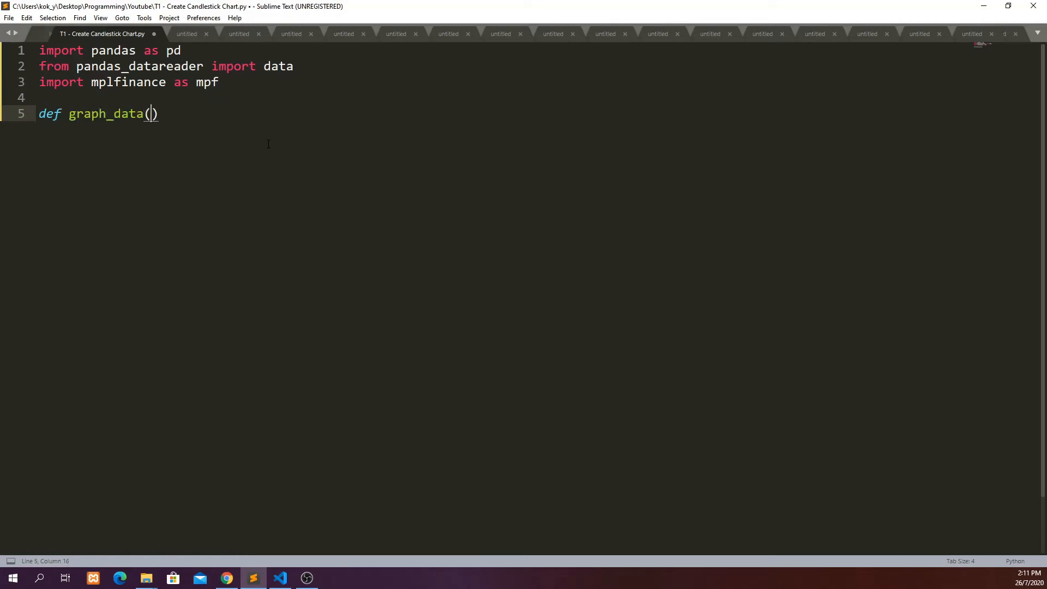
text(stock)
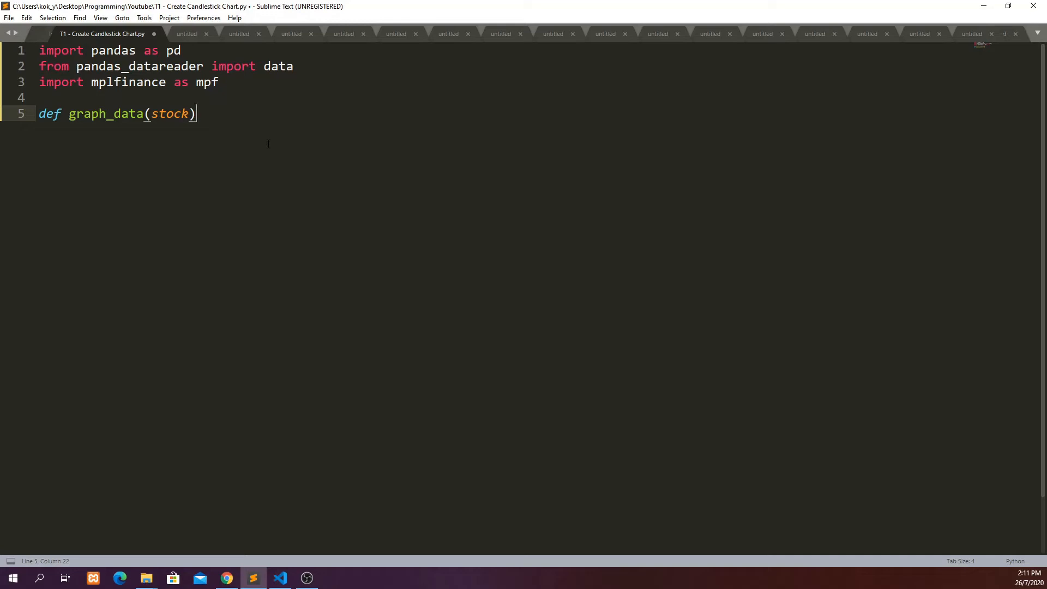
text(:)
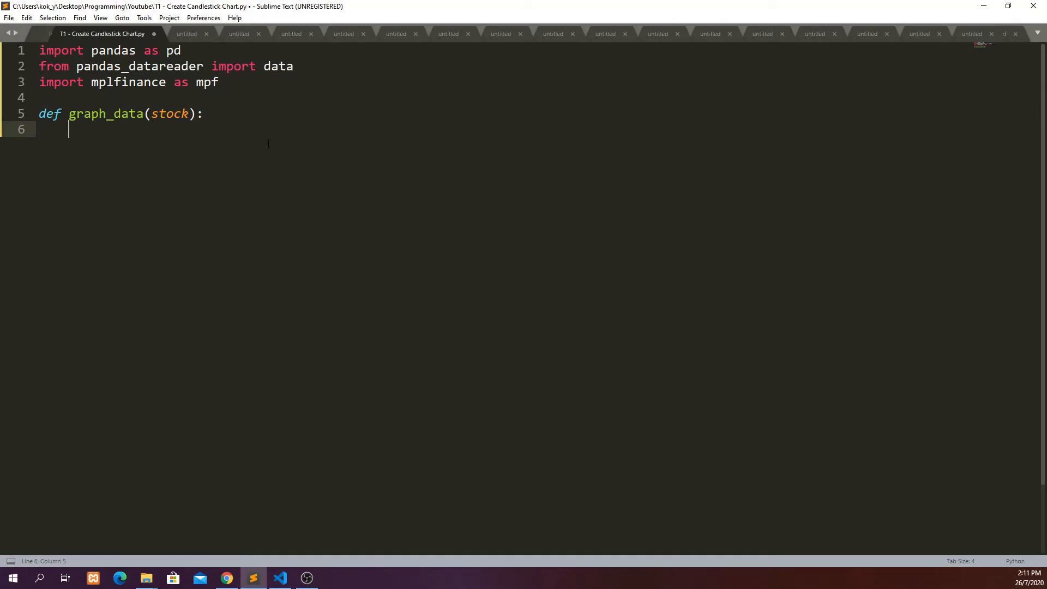
text(g)
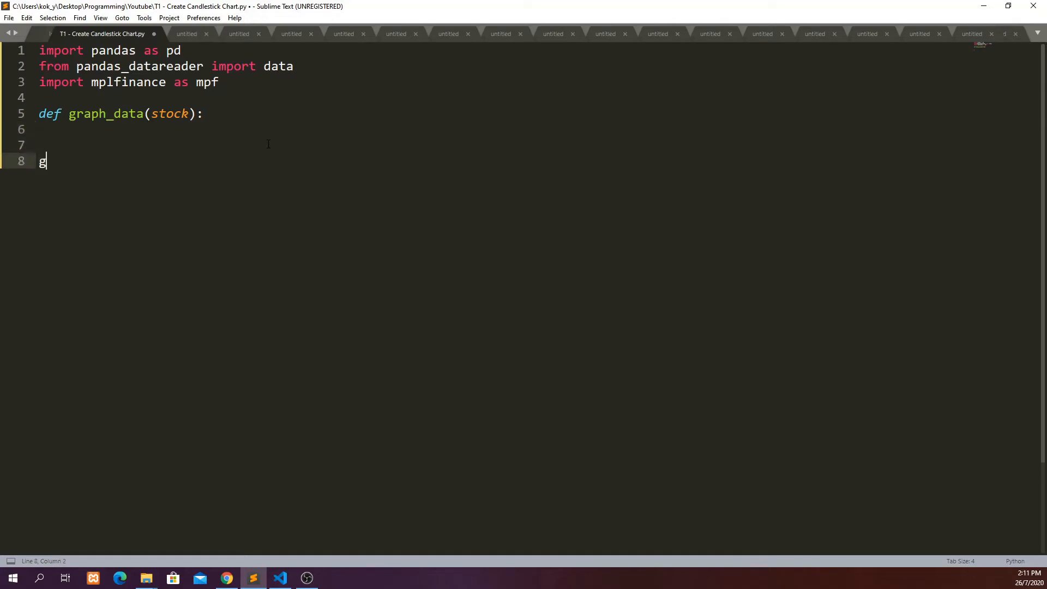
text(raph_data()
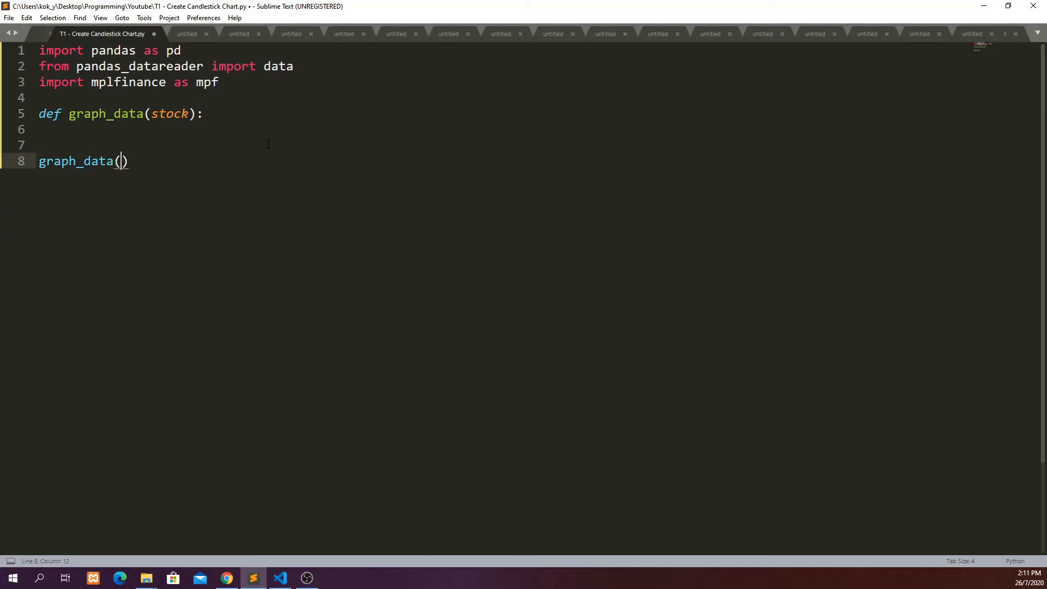
text("")
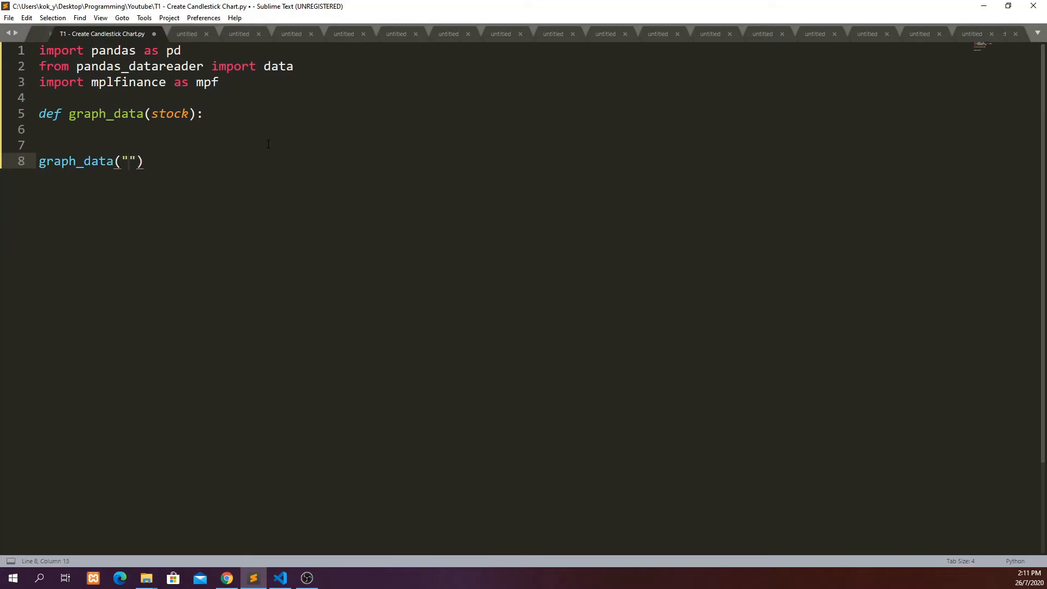
text(FB)
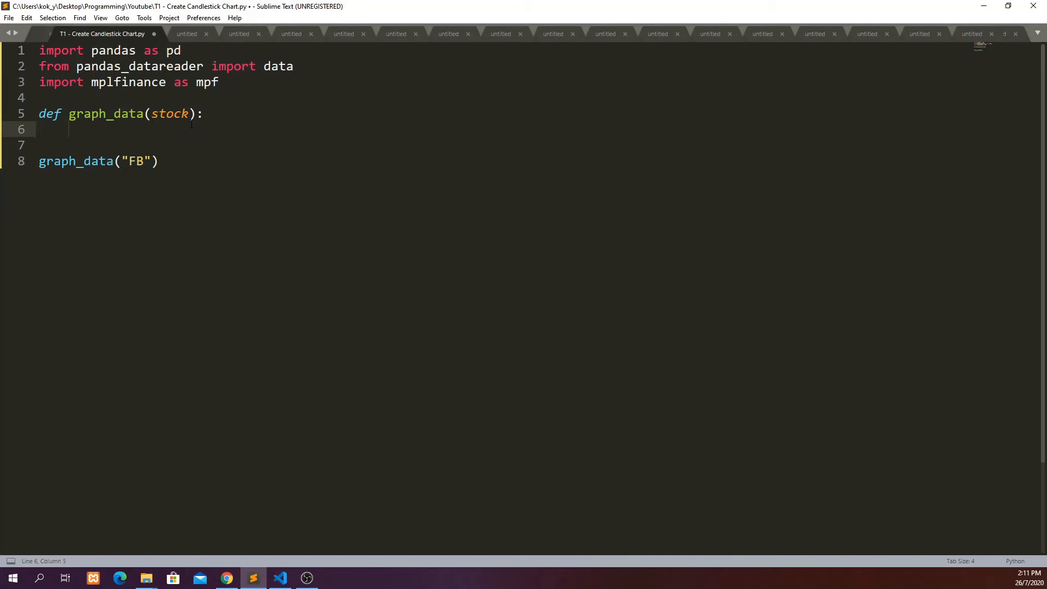
- Make graph_data print its stock argument and run the build to test it
text(pri)
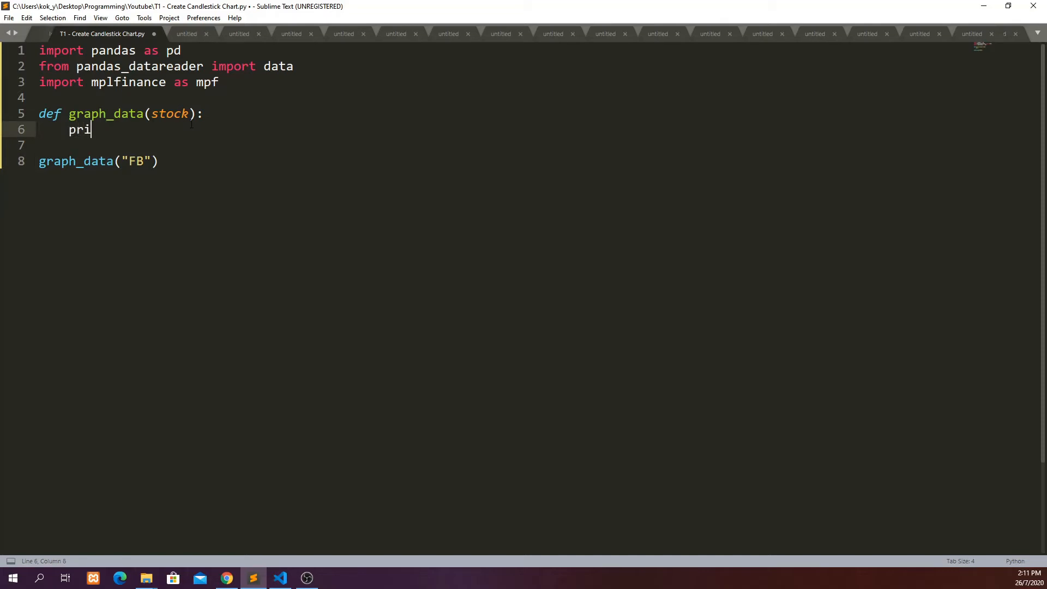
text(nt())
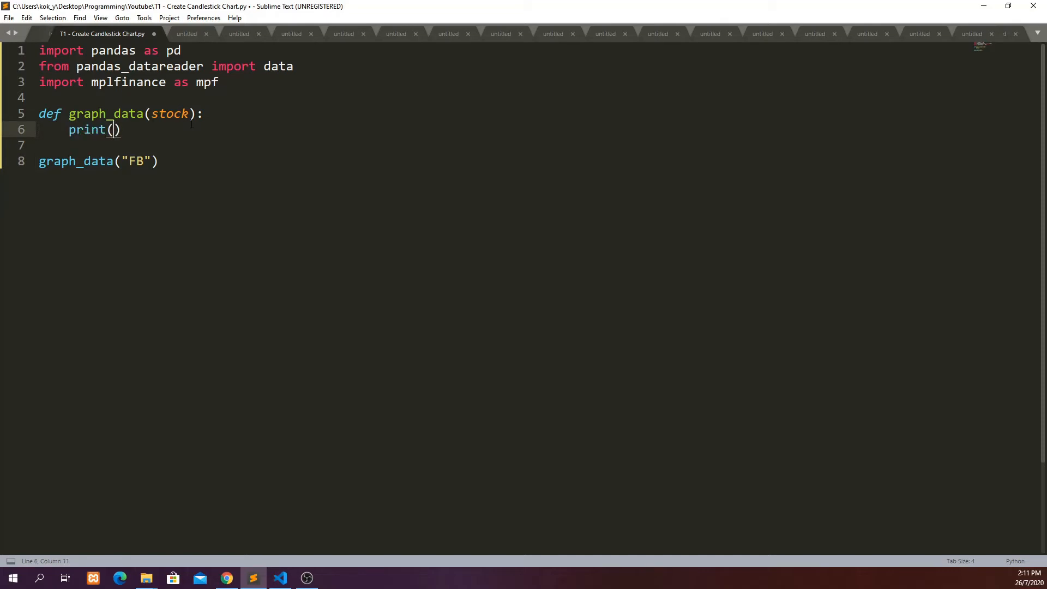
text(stock)
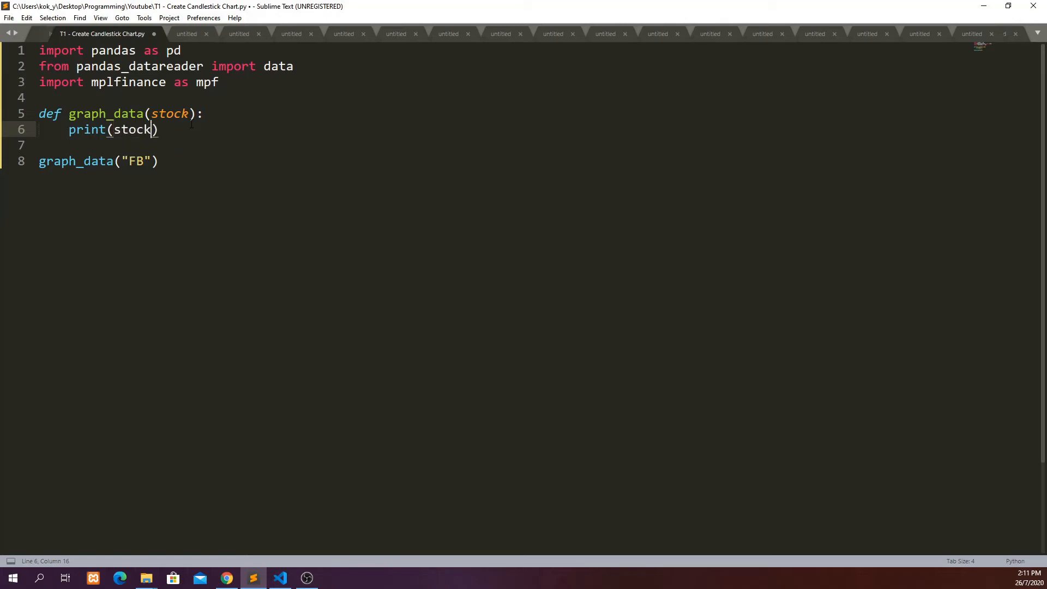
key(ctrl+b)
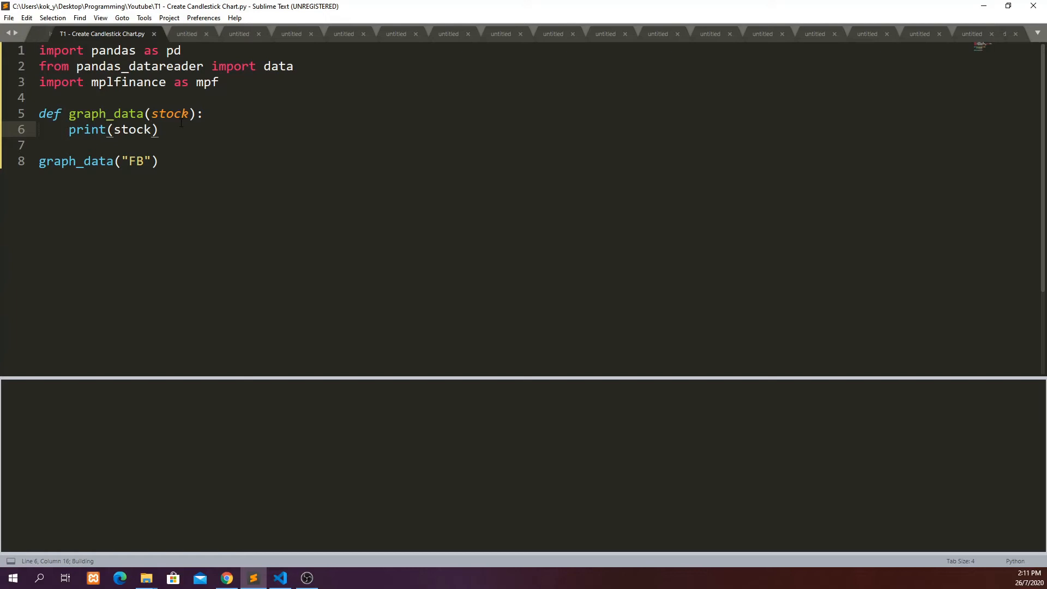
- Run the build so the output prints FB for the test call
key(ctrl+b)
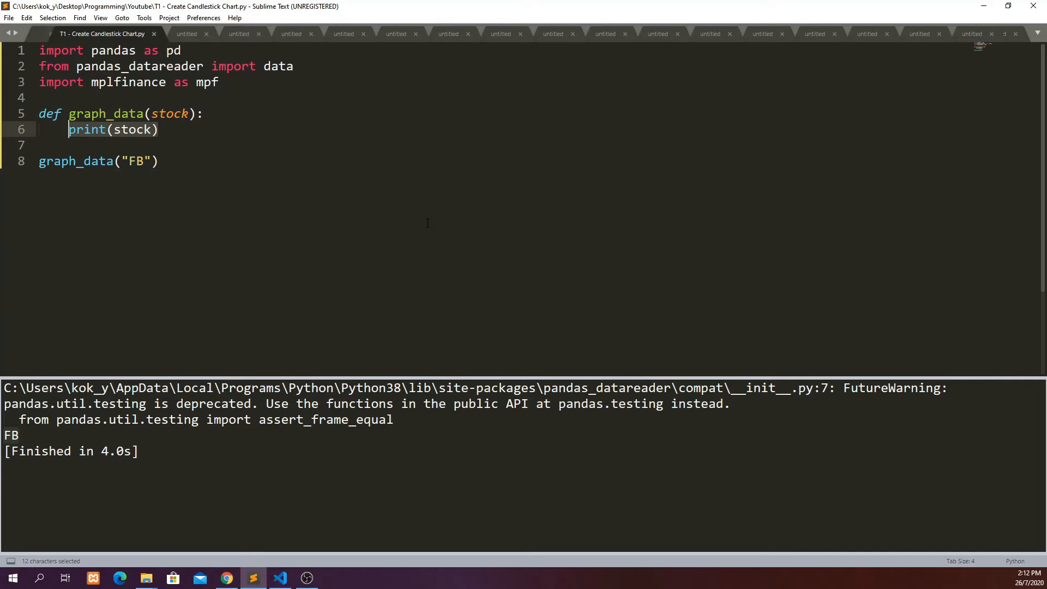
- Replace the print line with df = data.DataReader(stock, 'yahoo', start=start)
key(Delete)
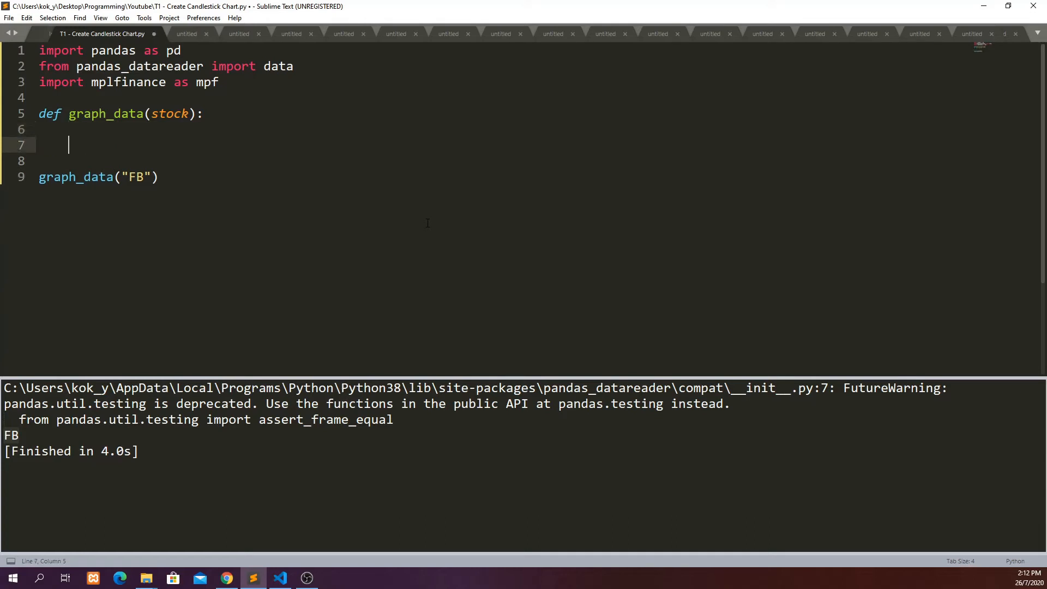
text(df =)
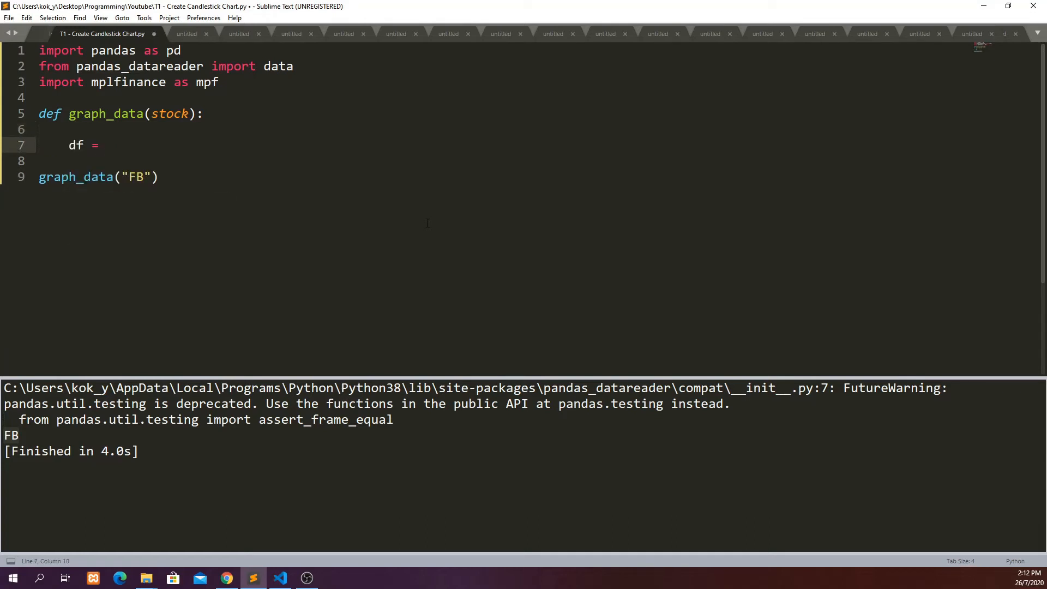
text(data.Dat)
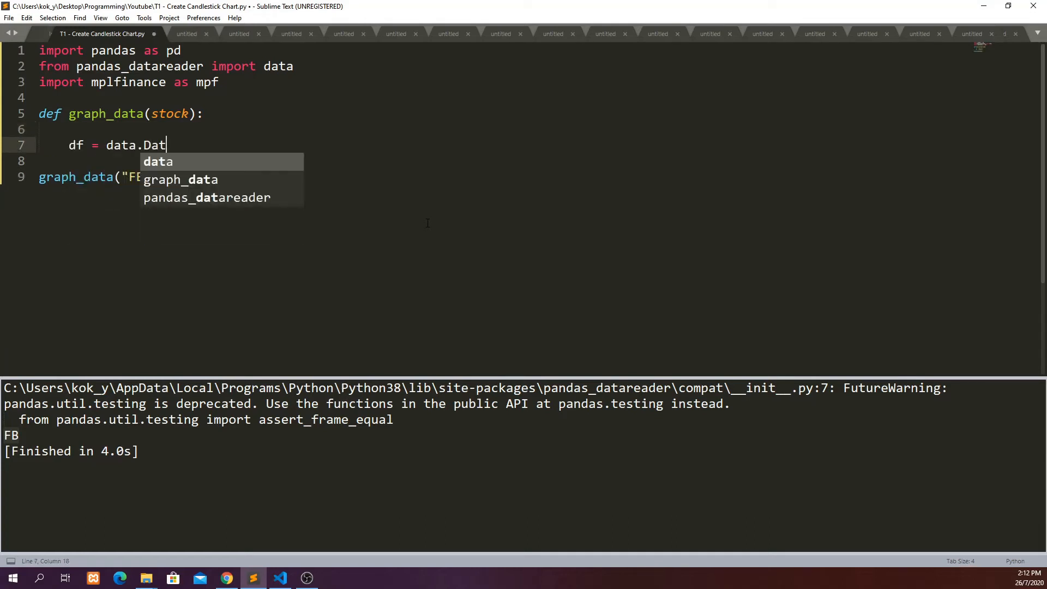
text(aReader()
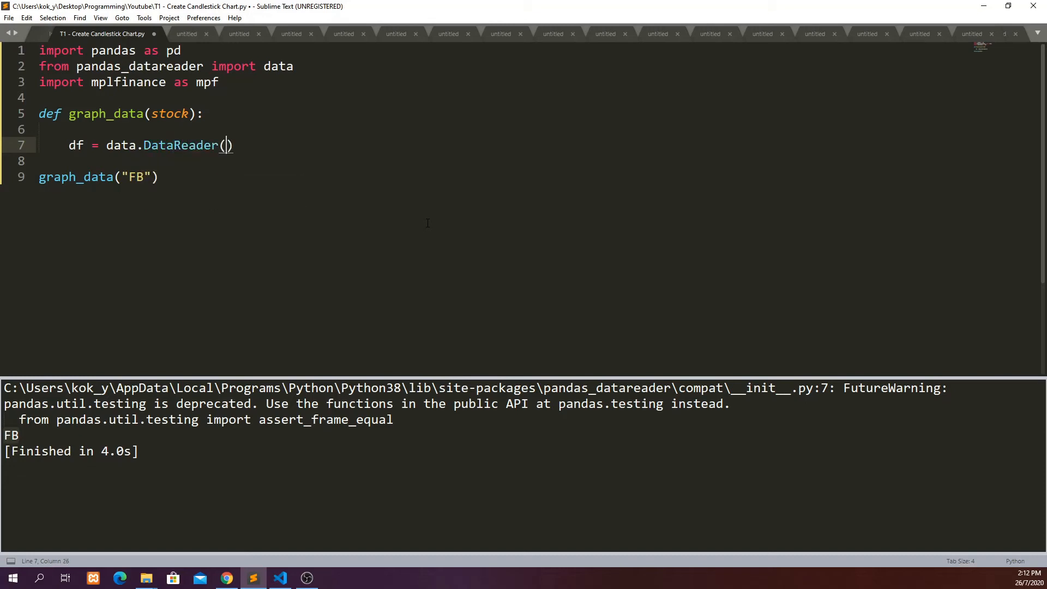
text(stock,)
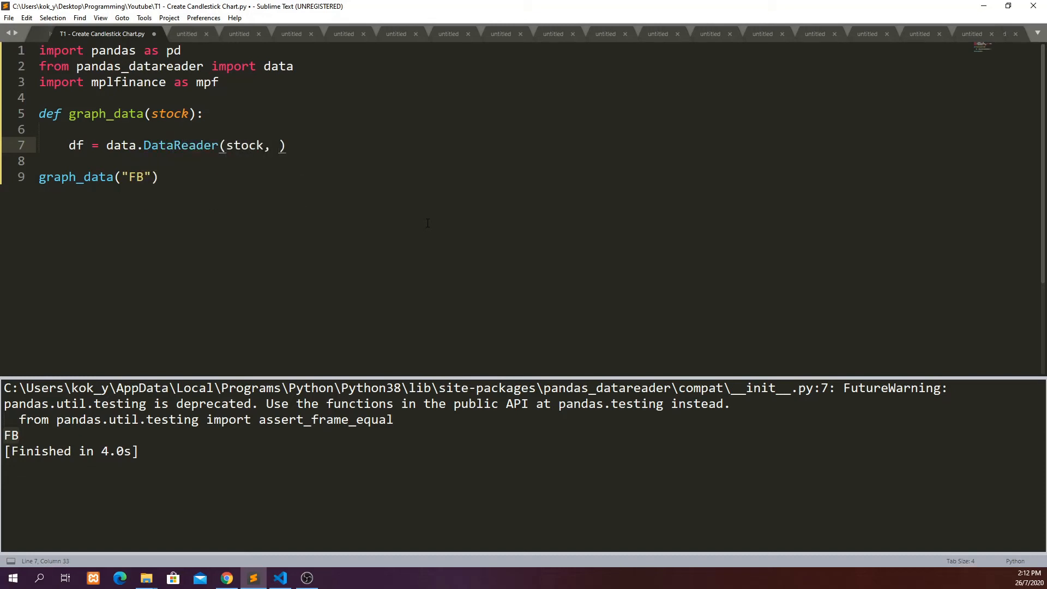
text('yahoo')
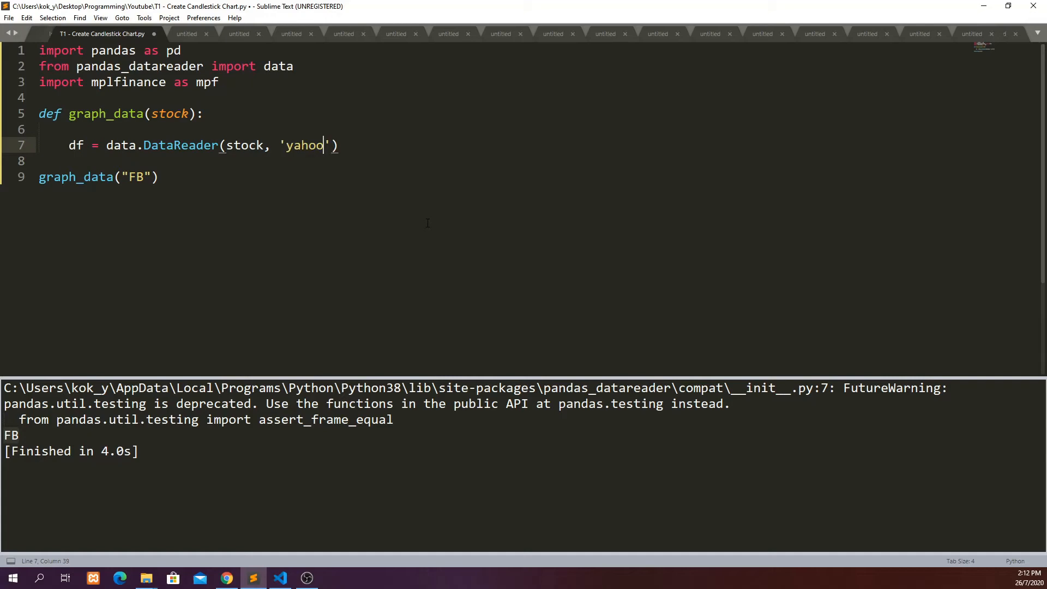
text(,)
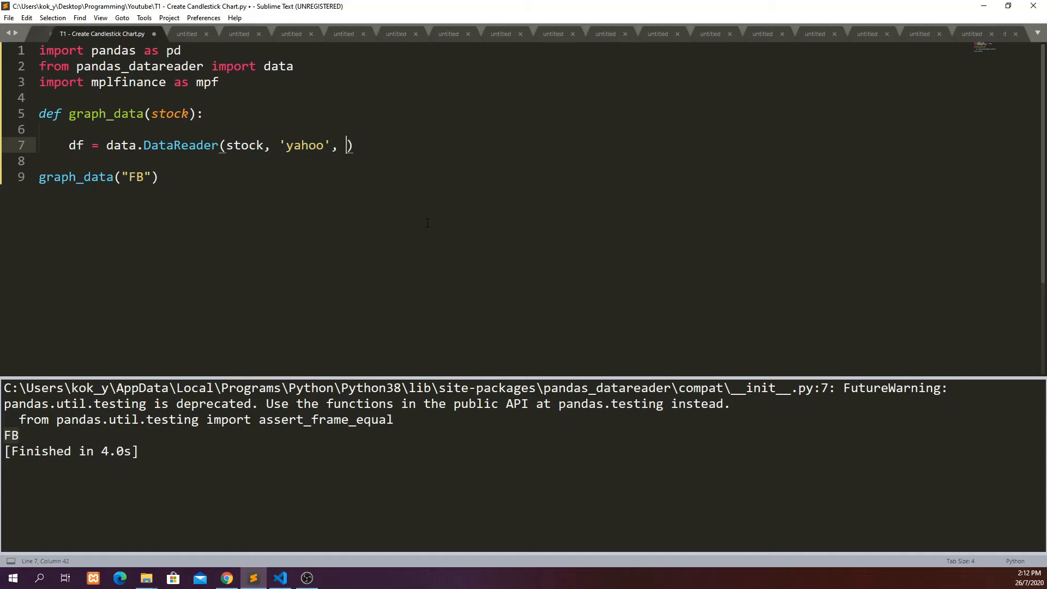
text(start=)
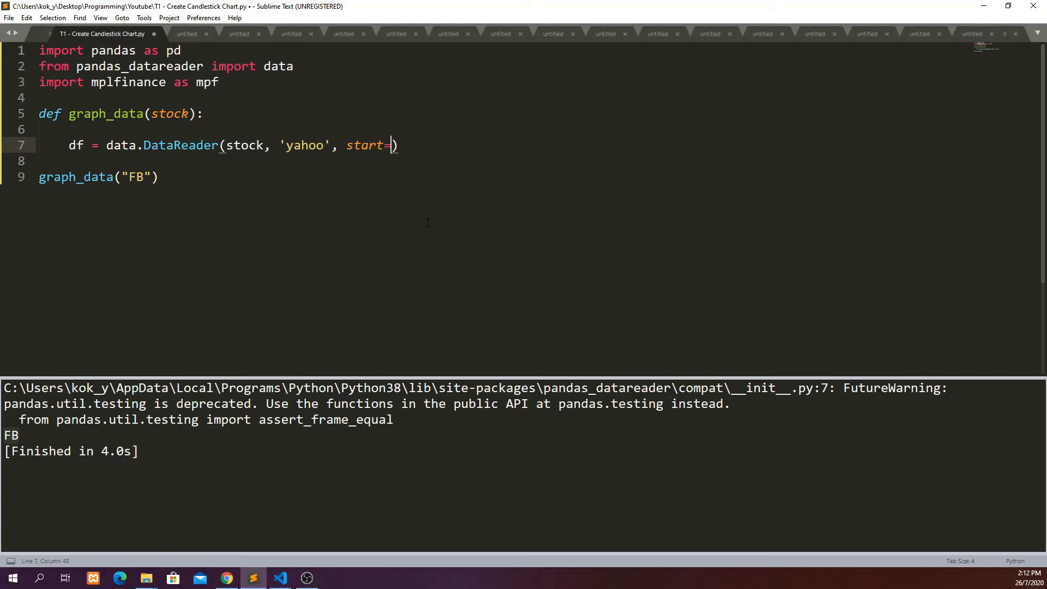
text(start)
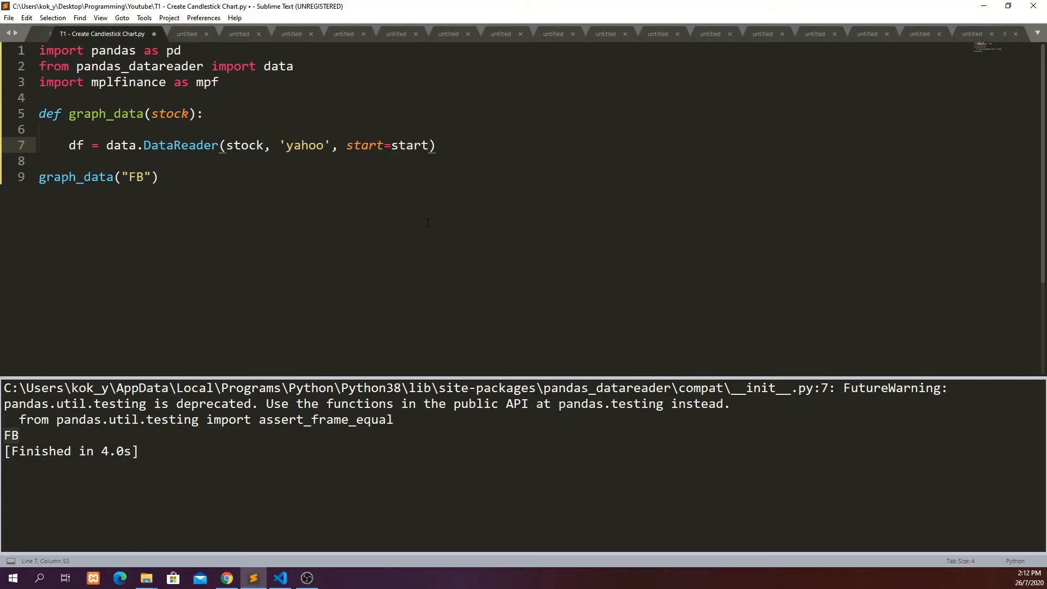
- Define start = "01-01-2017" and end = "01-01-2019" date variables
text(start)
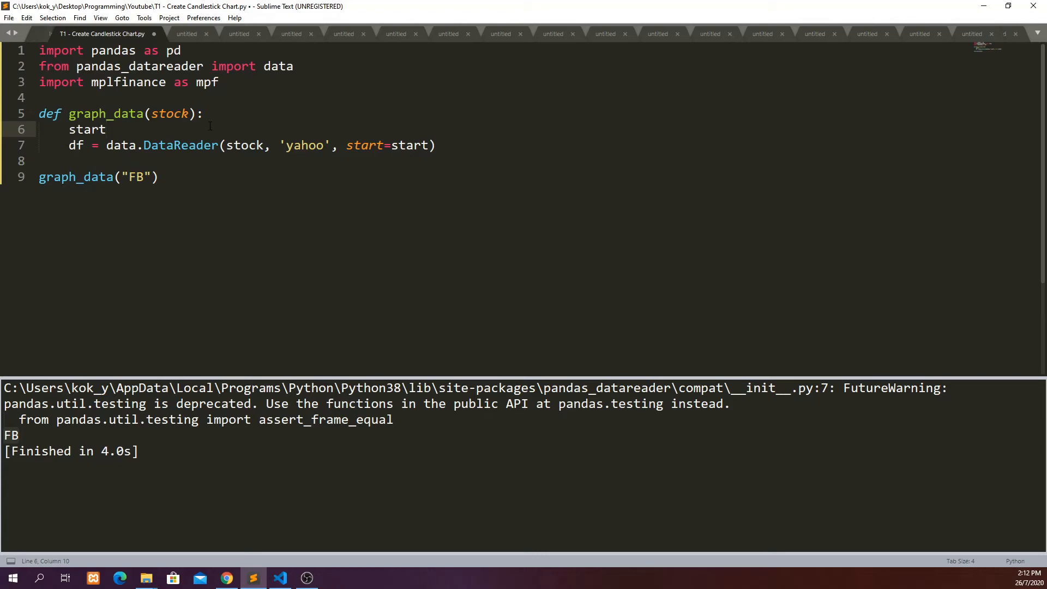
text(= (""))
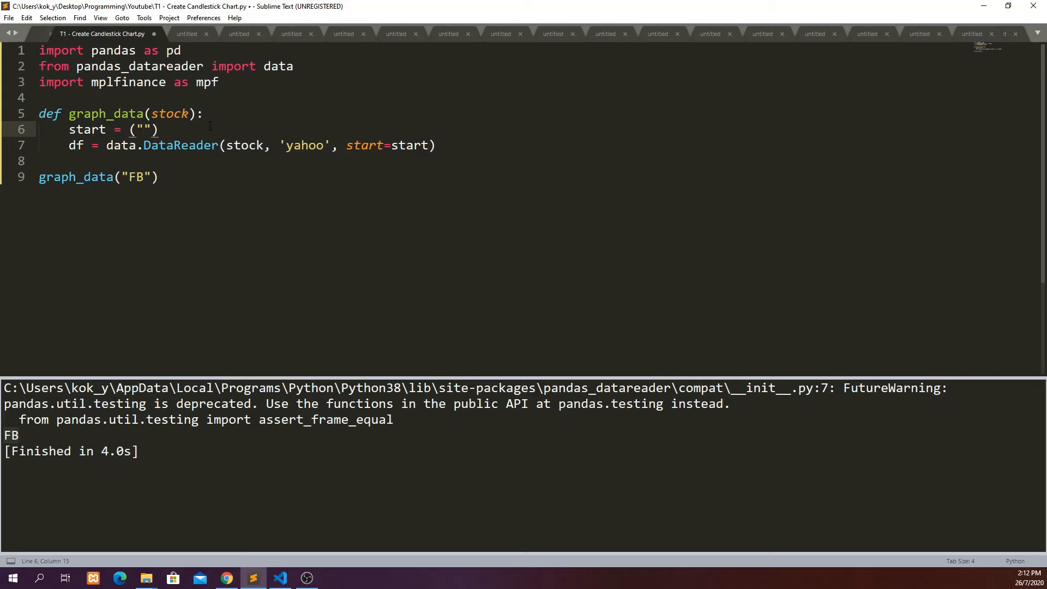
text(01-01-20)
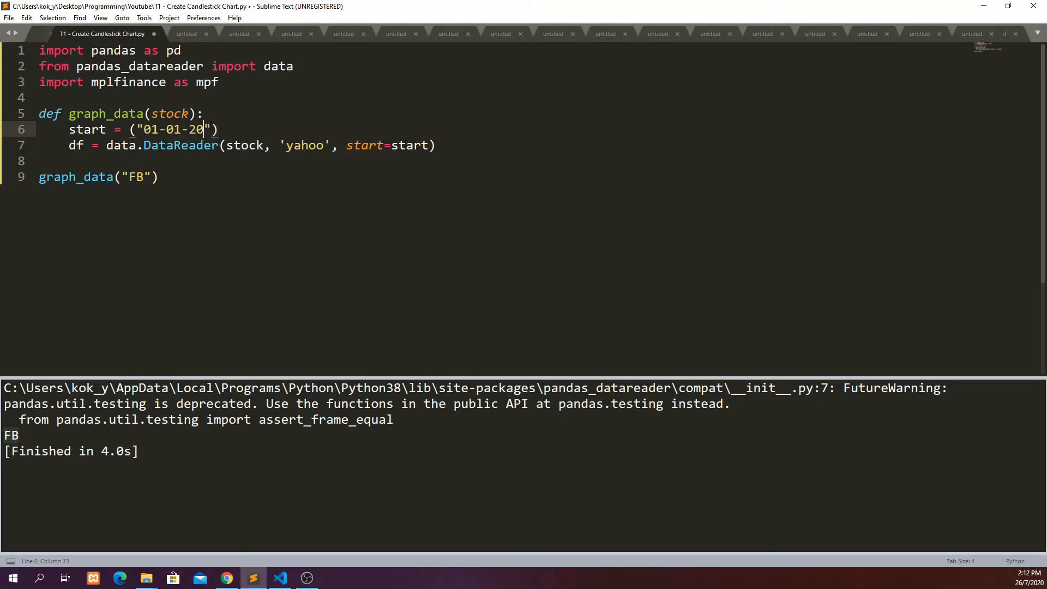
text(17)
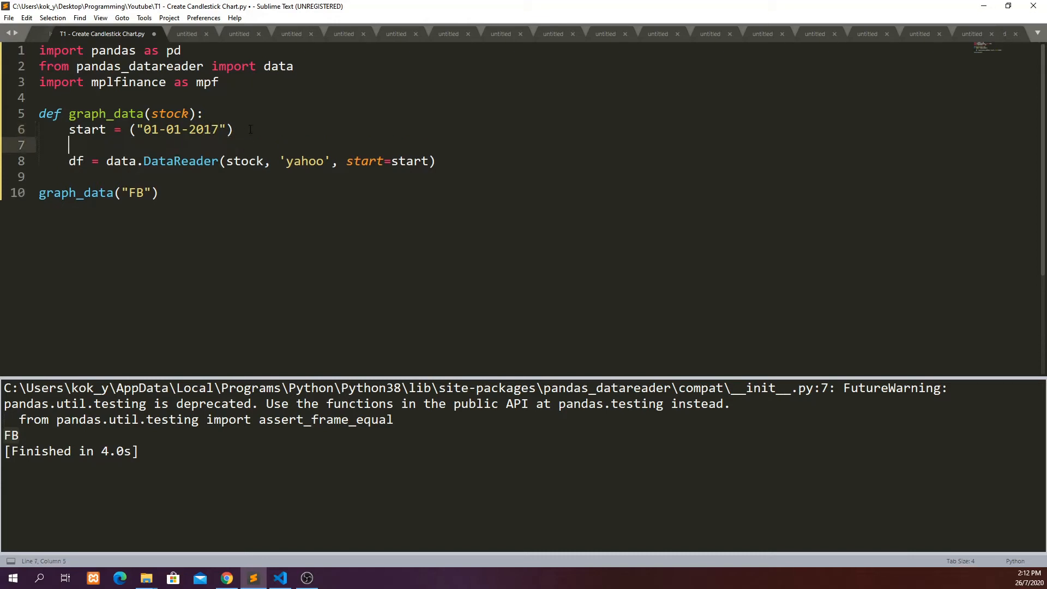
text(end)
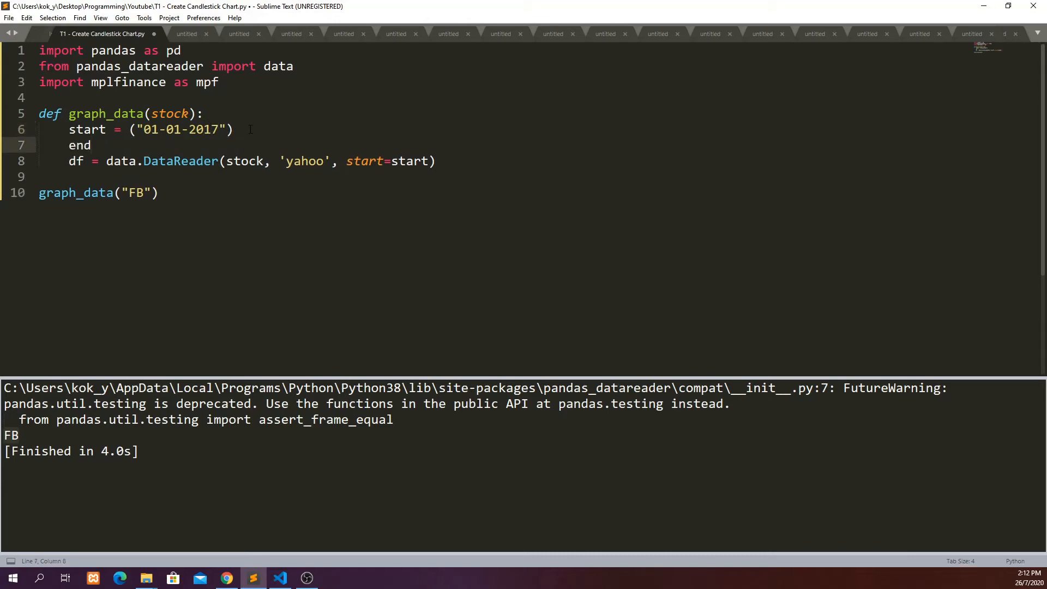
text(= ())
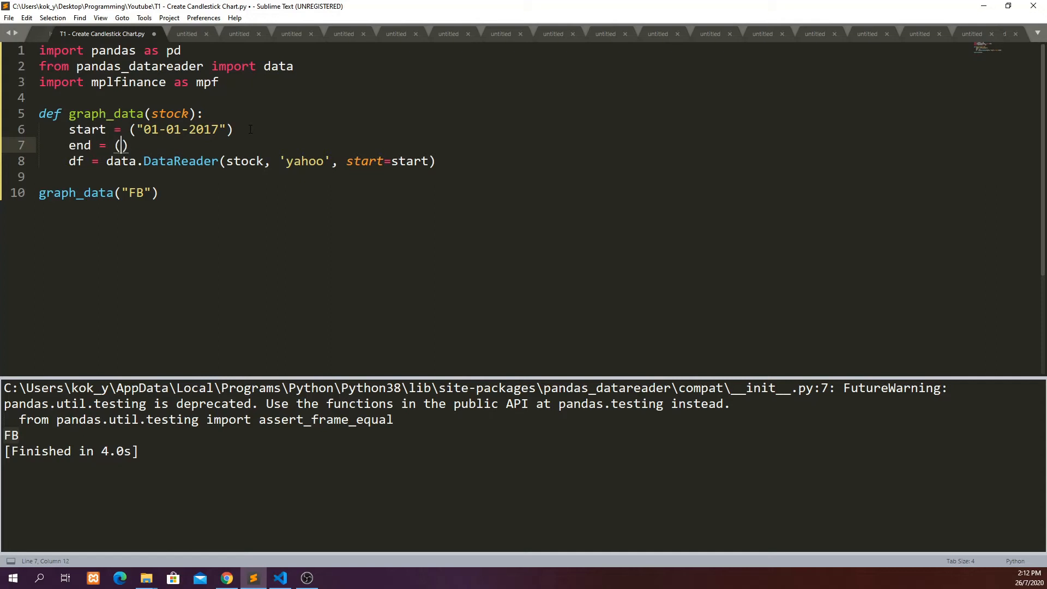
text("01")
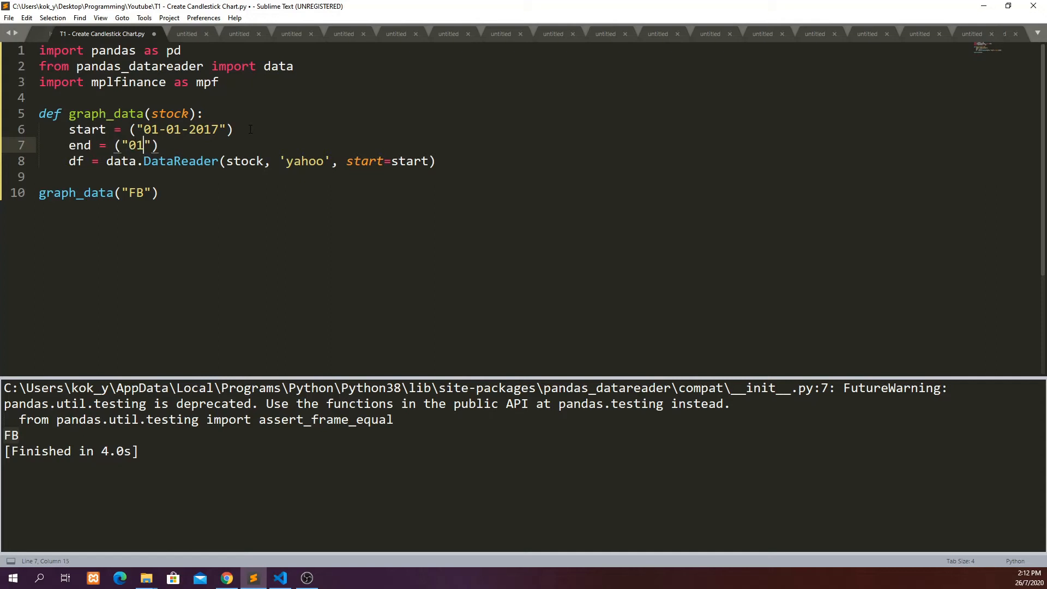
text(-01-2019)
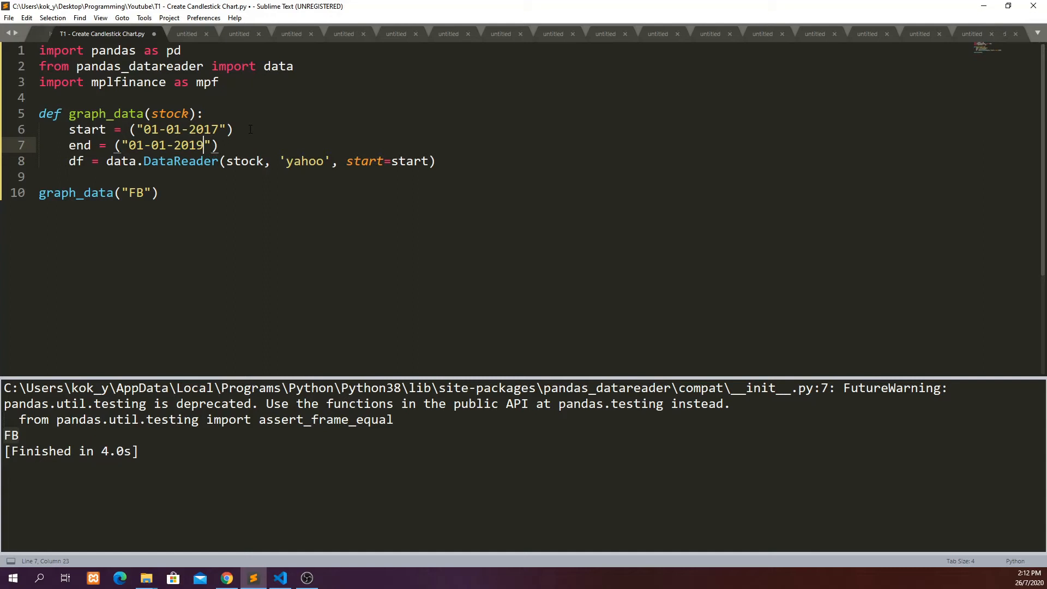
mouse_move(117, 169)
text(#)
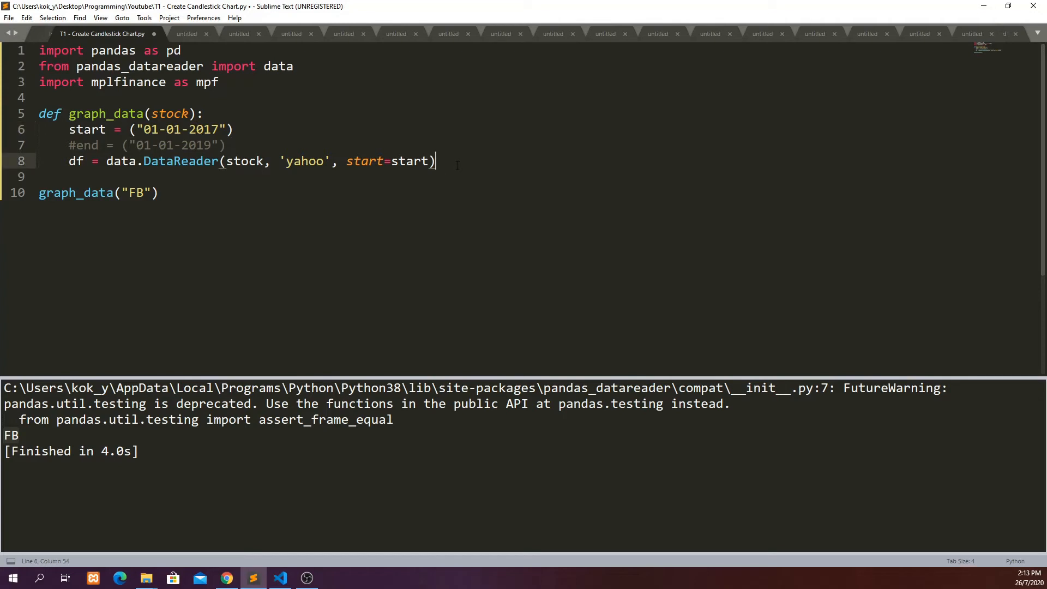
mouse_move(400, 187)
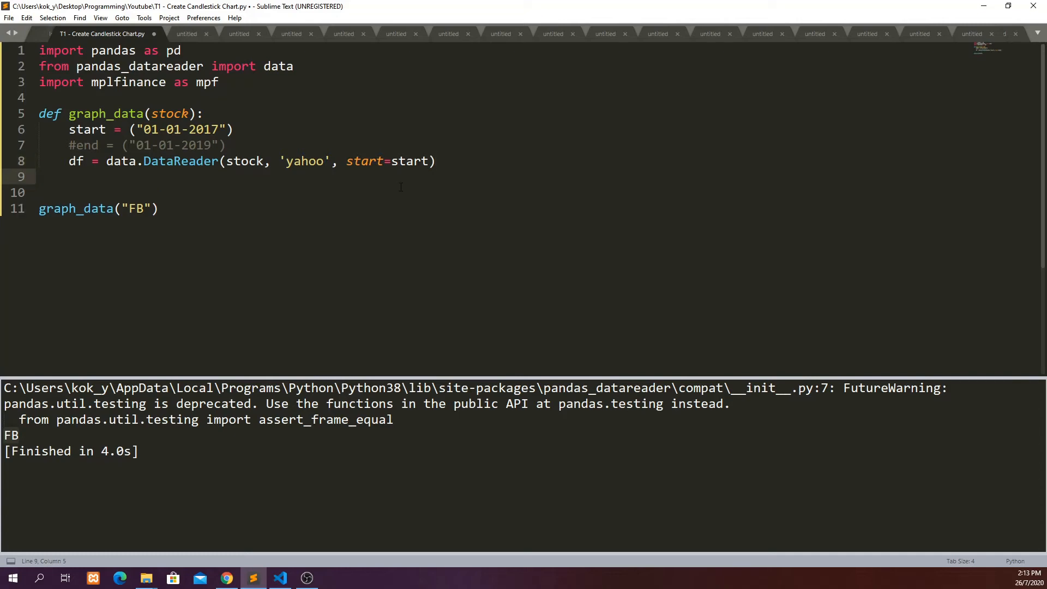
- Add print(df.head()) after the DataReader call and view the first FB rows
text(print()
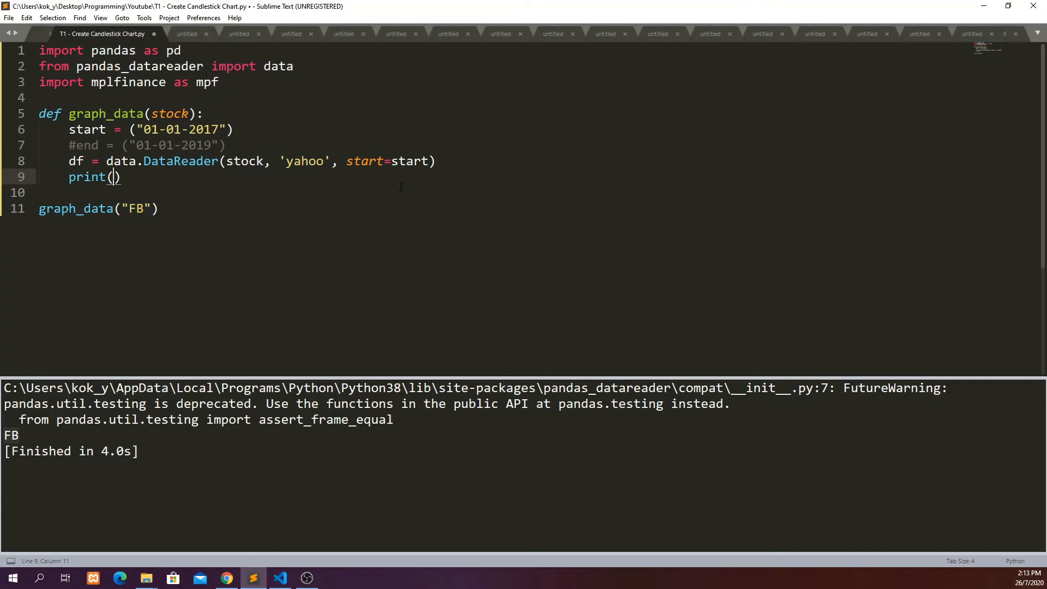
text(df.)
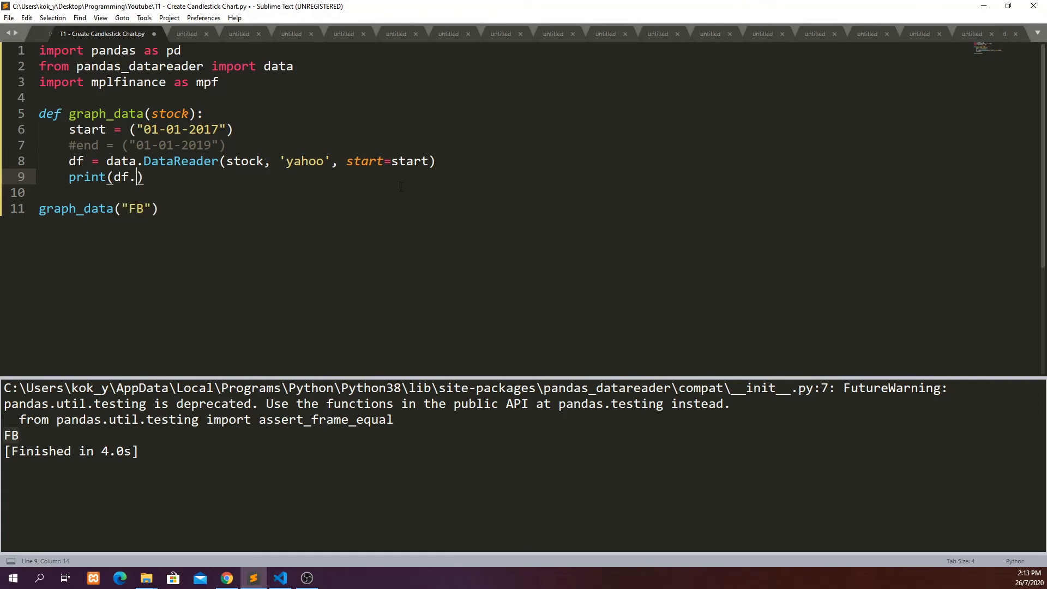
text(head())
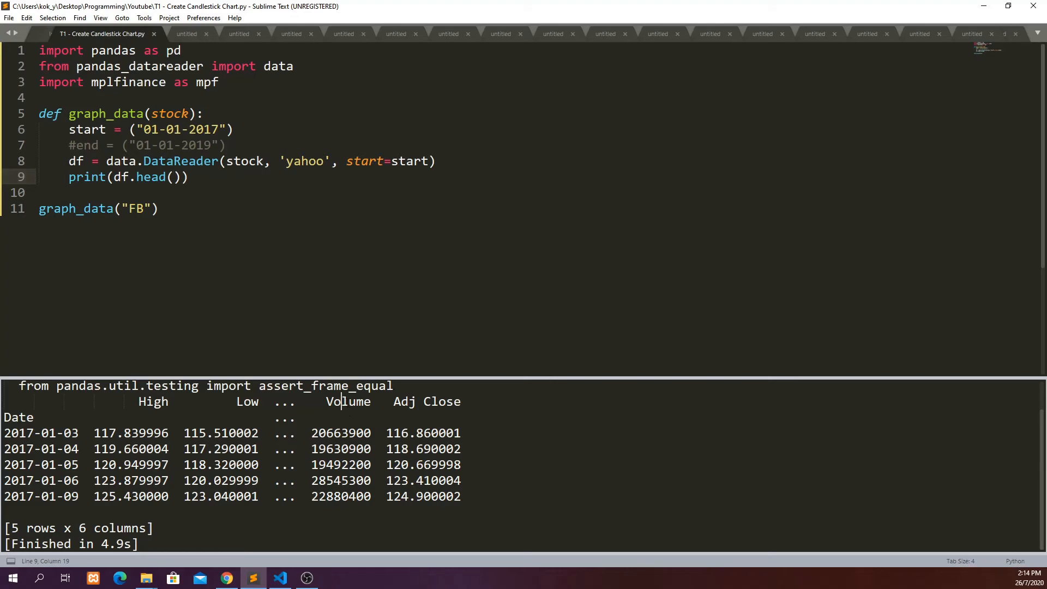
click(438, 402)
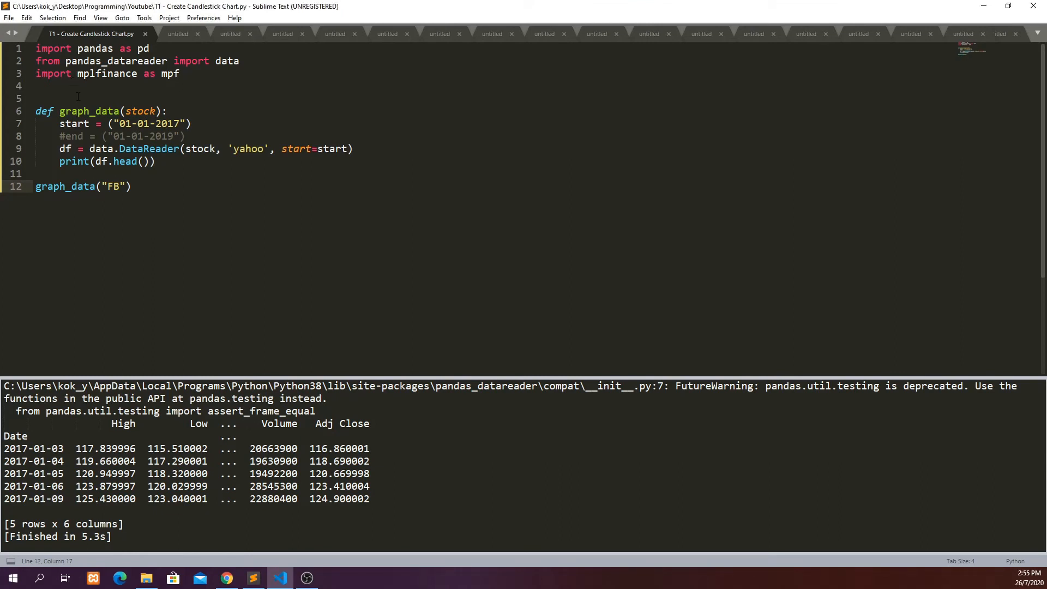
- Add pd.set_option("display.max_columns", 500) and rerun to show all FB columns
text(pd.set_option()
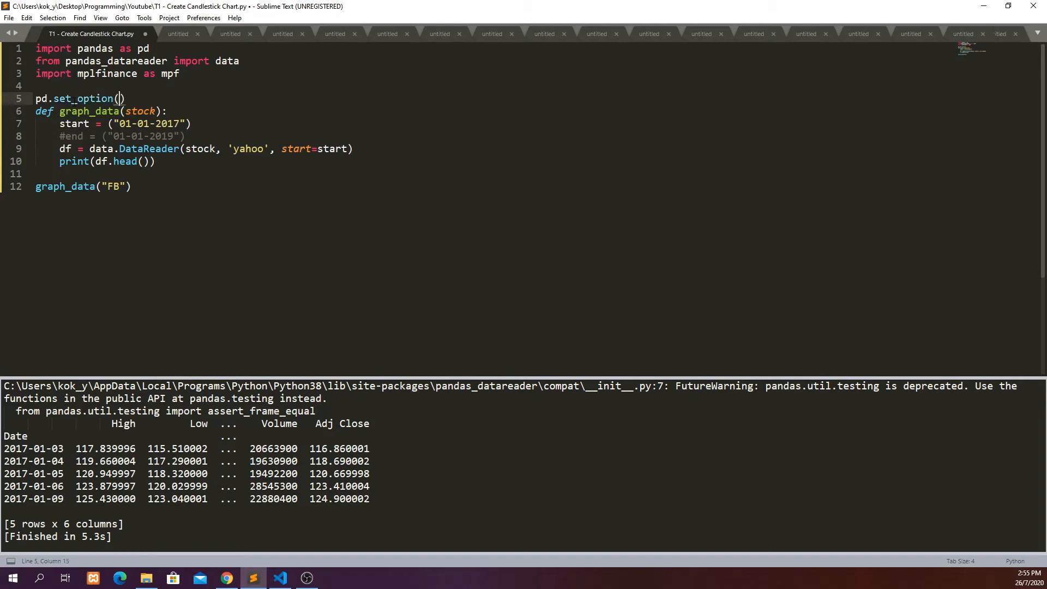
text("display")
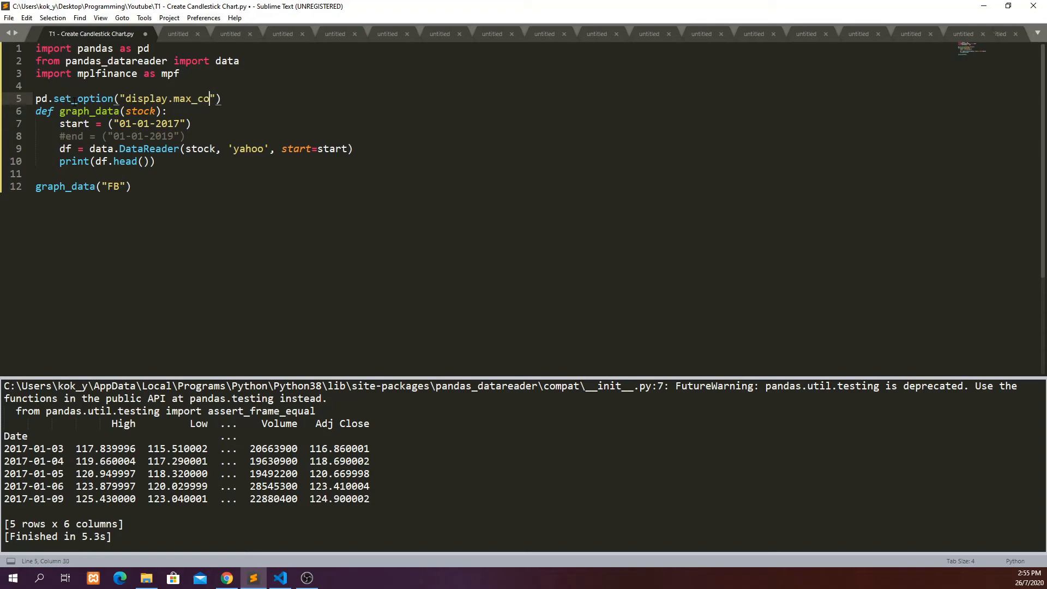
text(lumns)
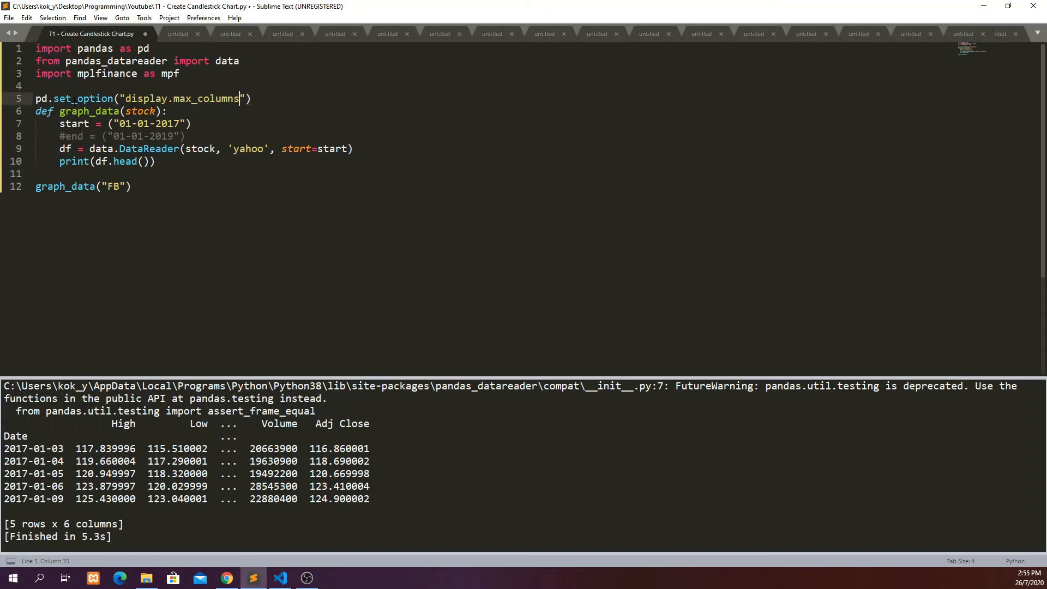
text(, 500)
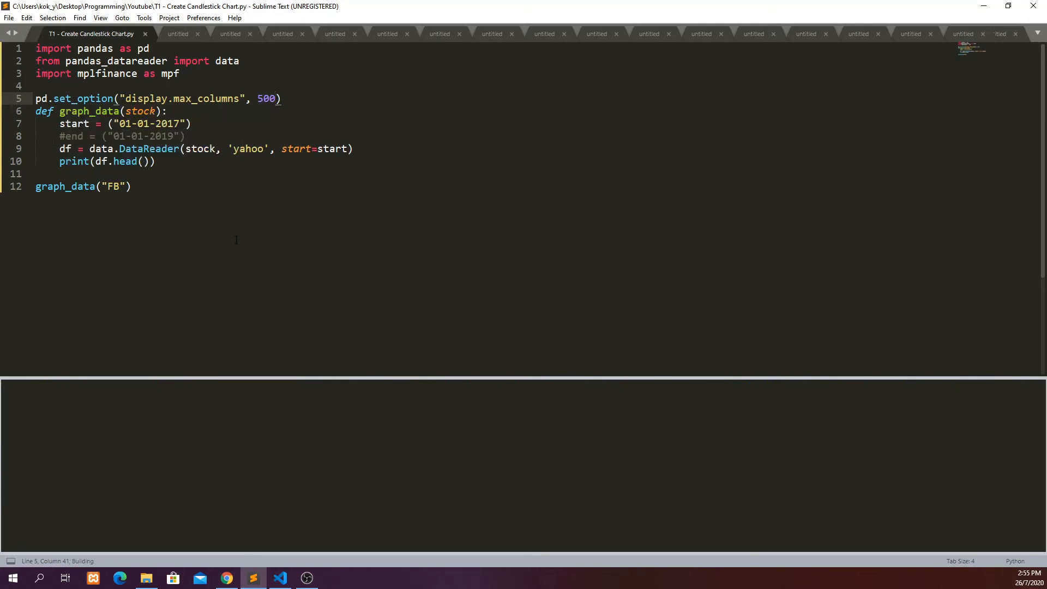
key(ctrl+b)
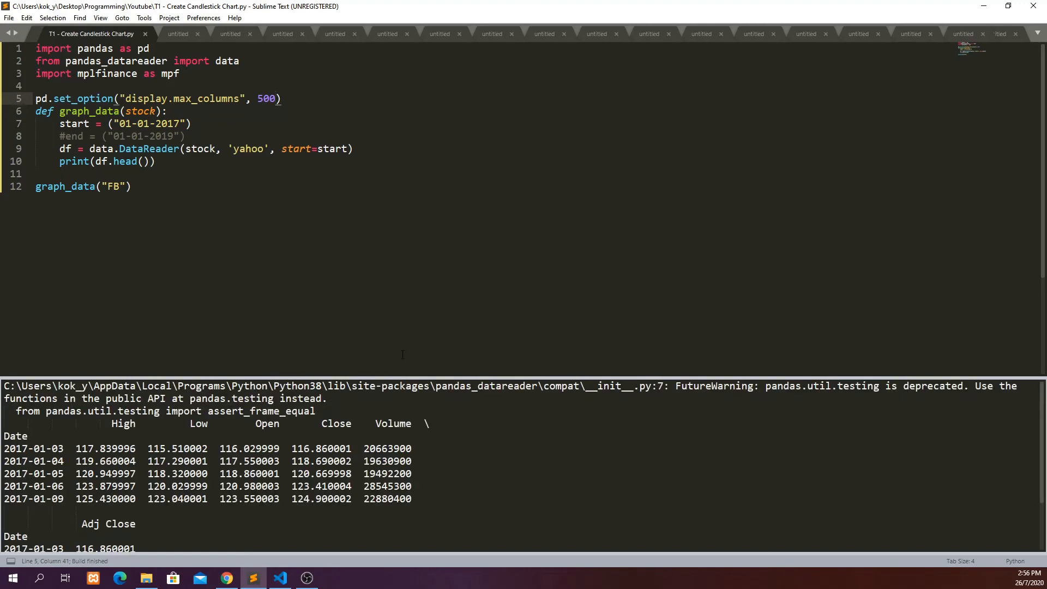
mouse_move(405, 378)
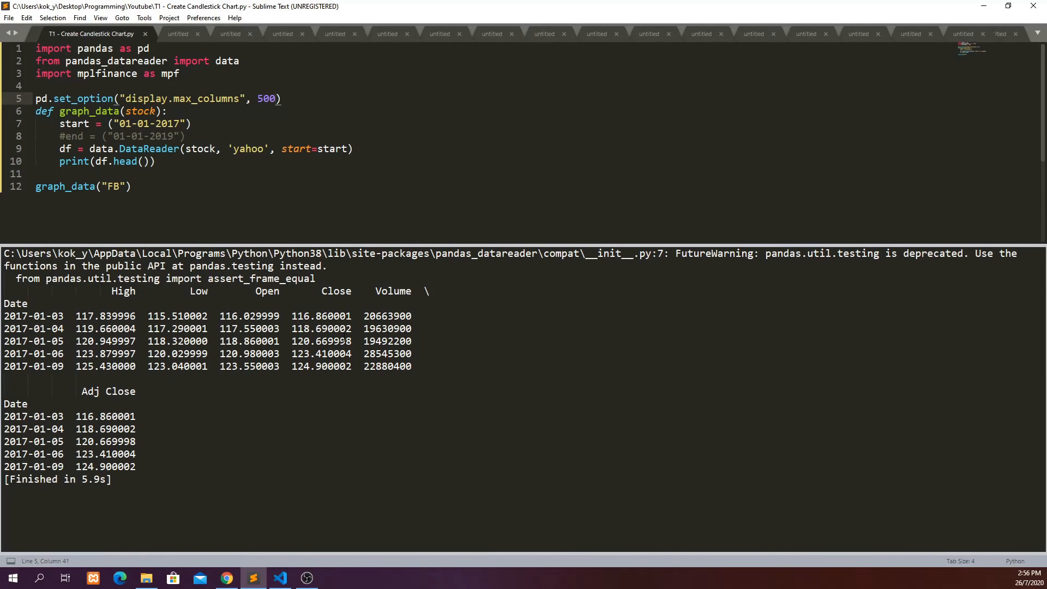
click(275, 98)
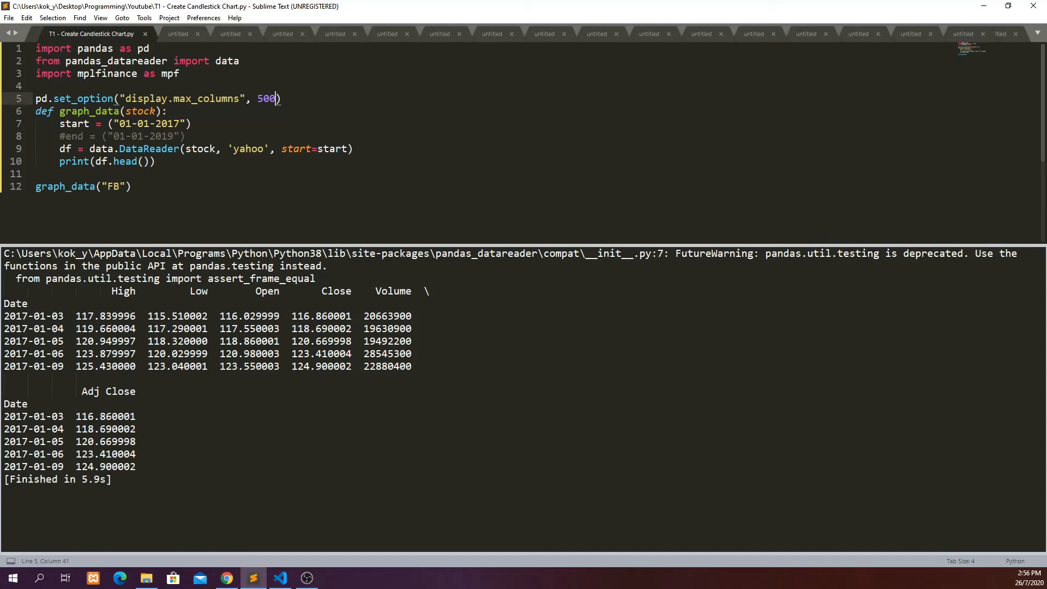
- Change head() to tail() and run to print the last FB rows through July 2020
text(tail)
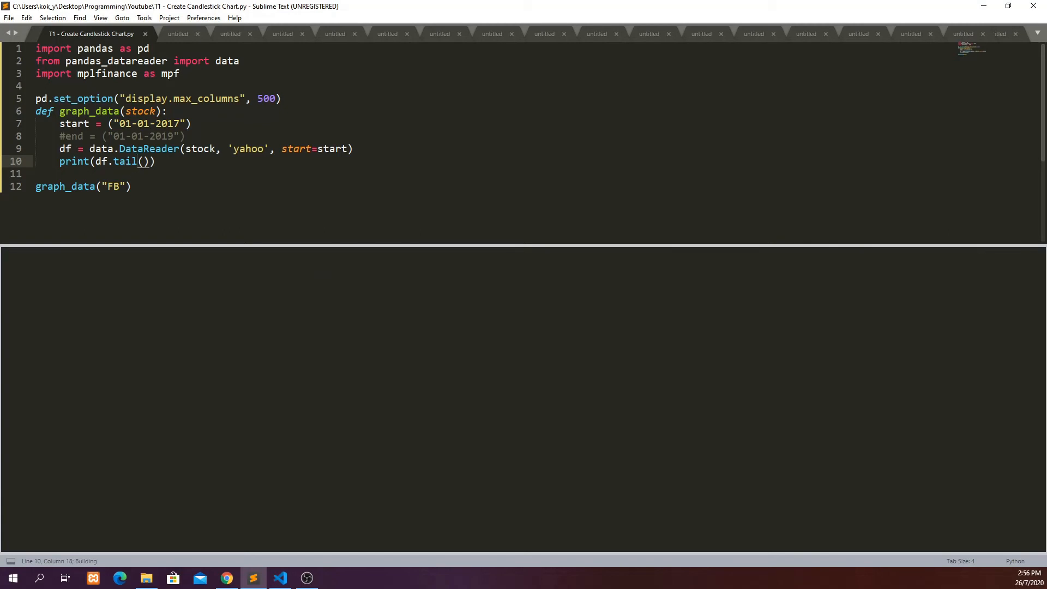
key(ctrl+b)
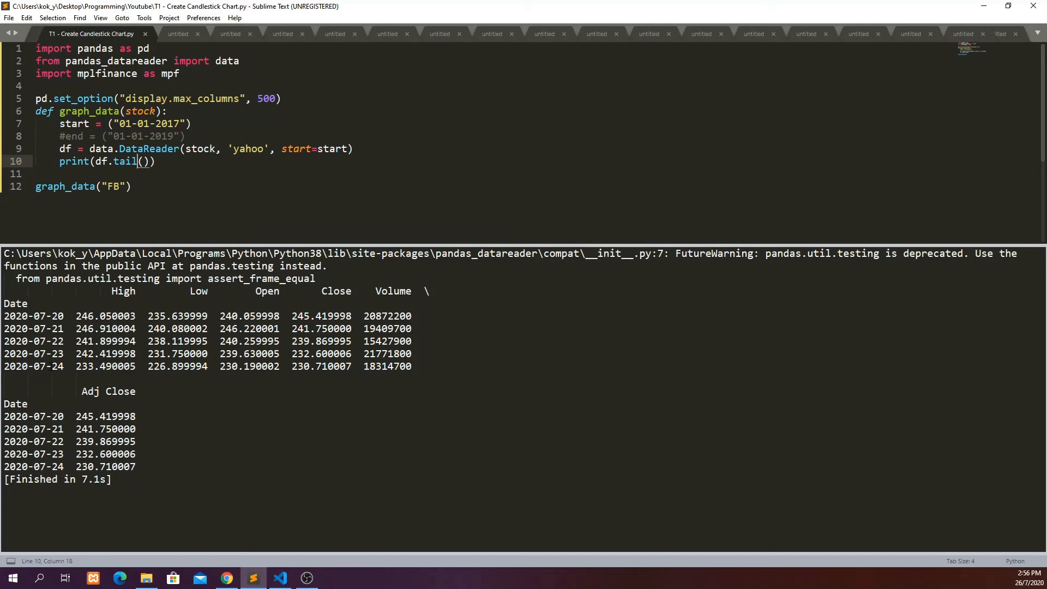
mouse_move(428, 390)
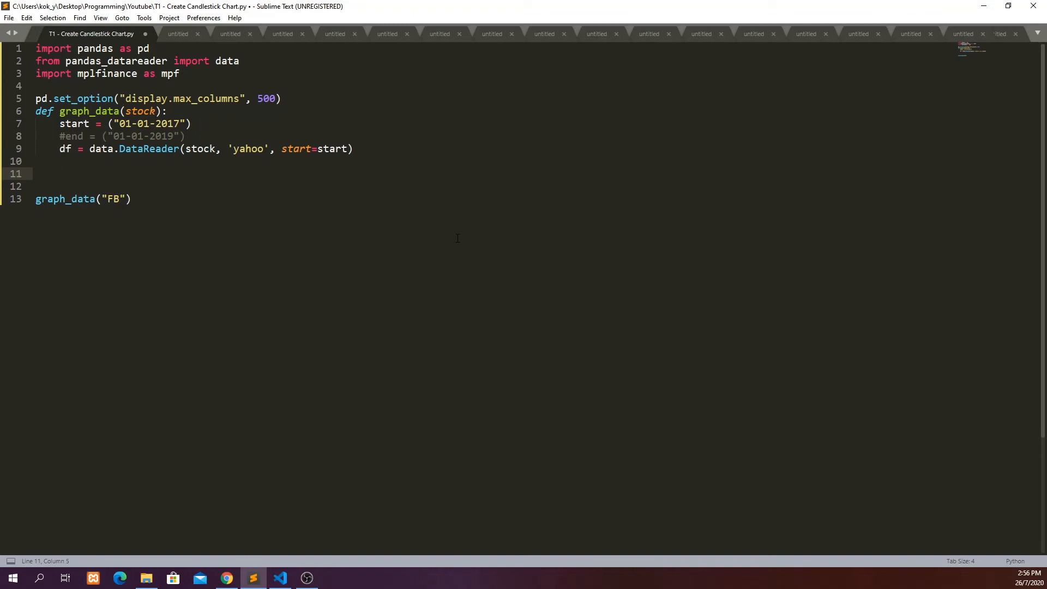
- Write mpf.plot(df, type="candle", ylabel="Price (US$)") inside graph_data
text(mpg.pl)
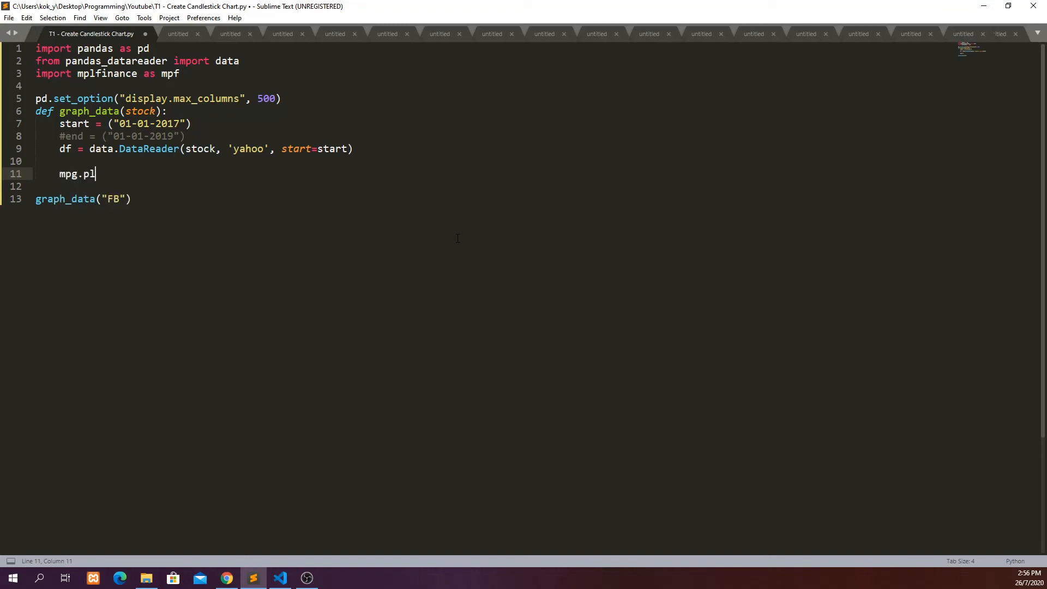
text(ot())
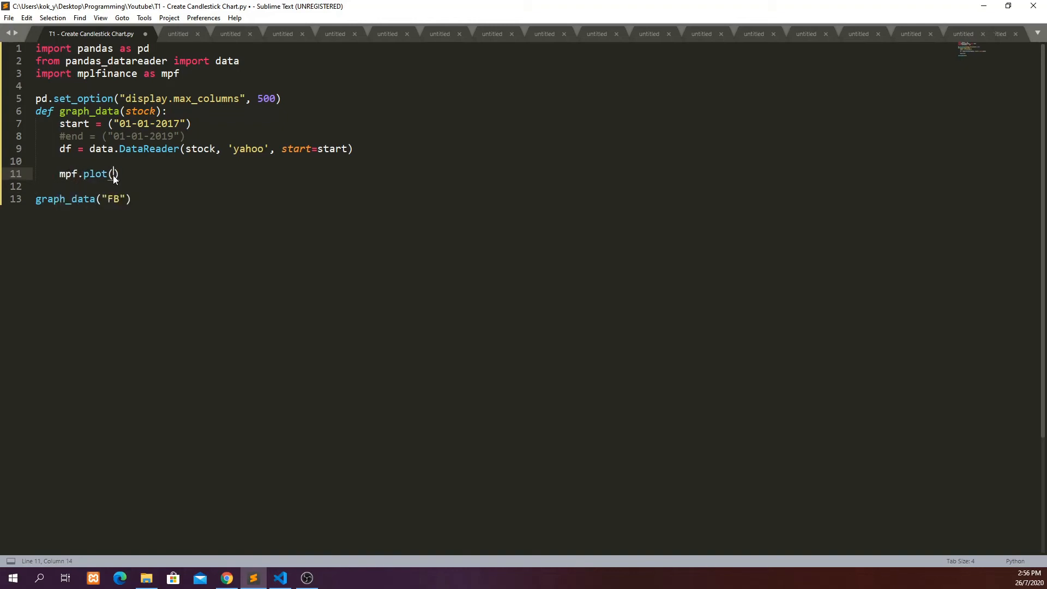
text(df,)
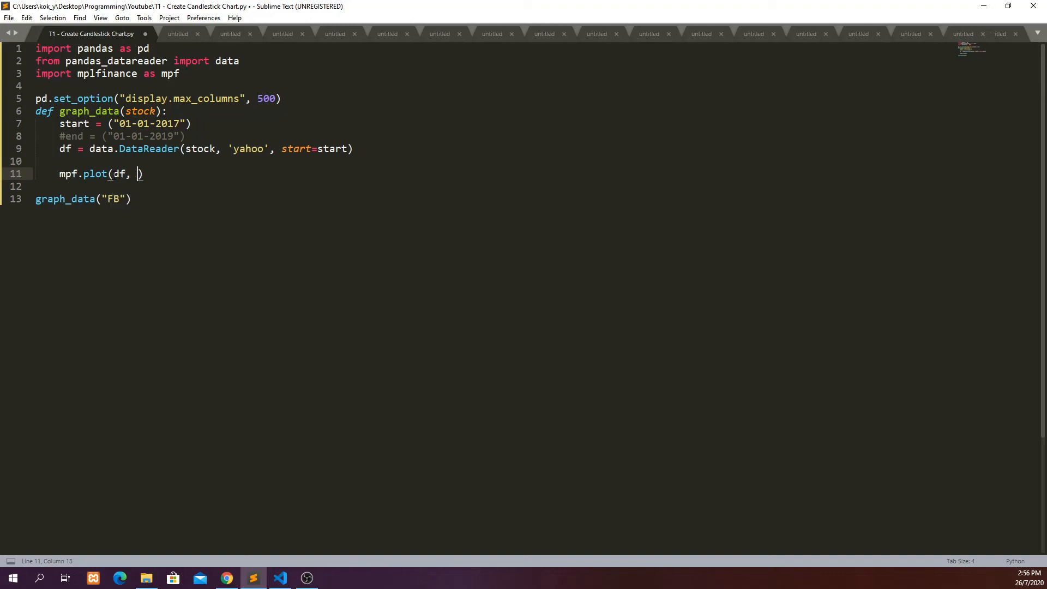
text(type="cadle)
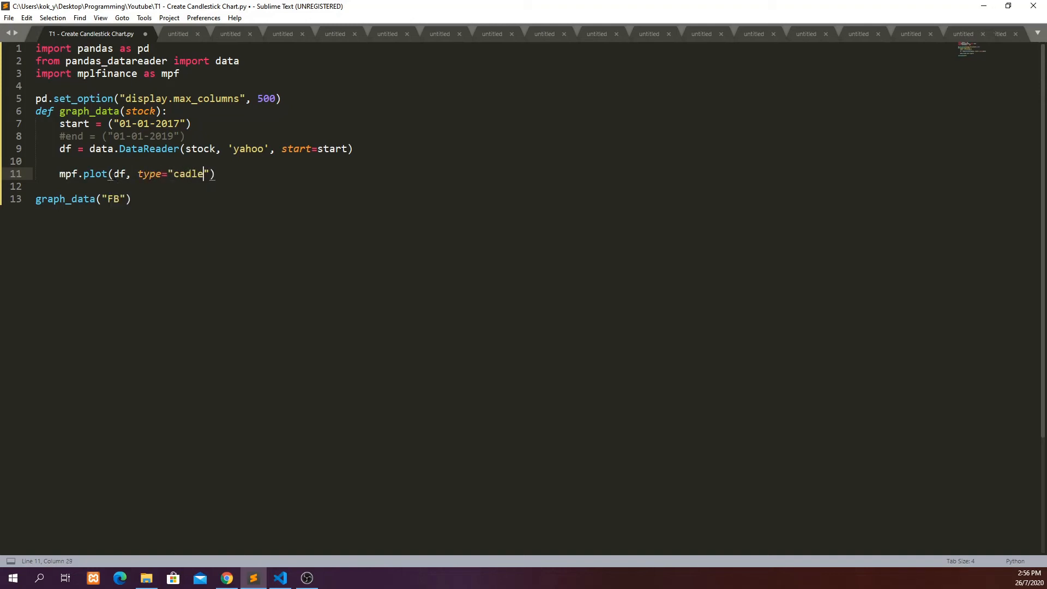
text(n)
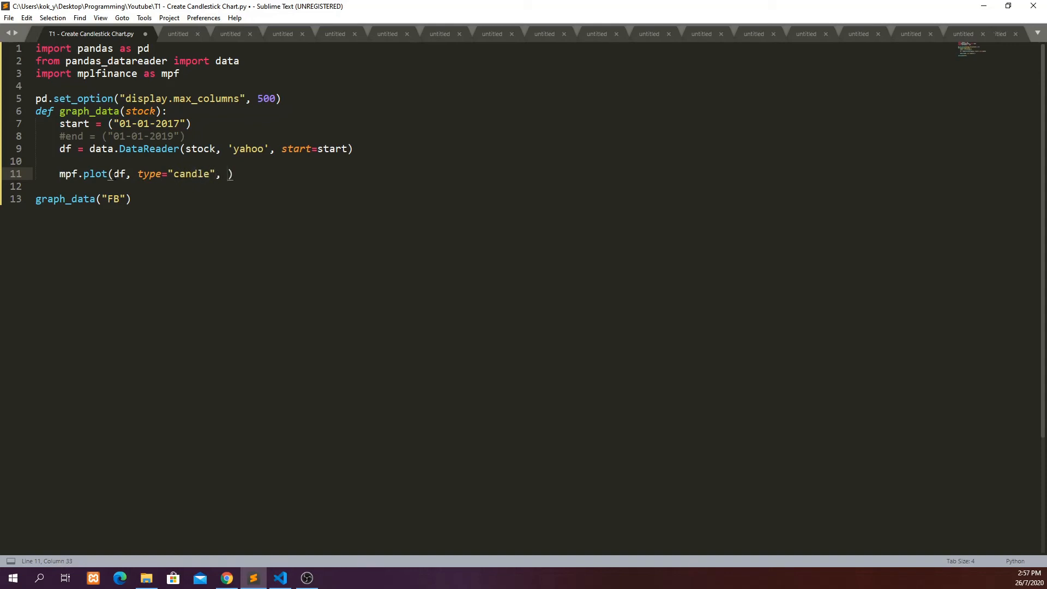
text(ylabel)
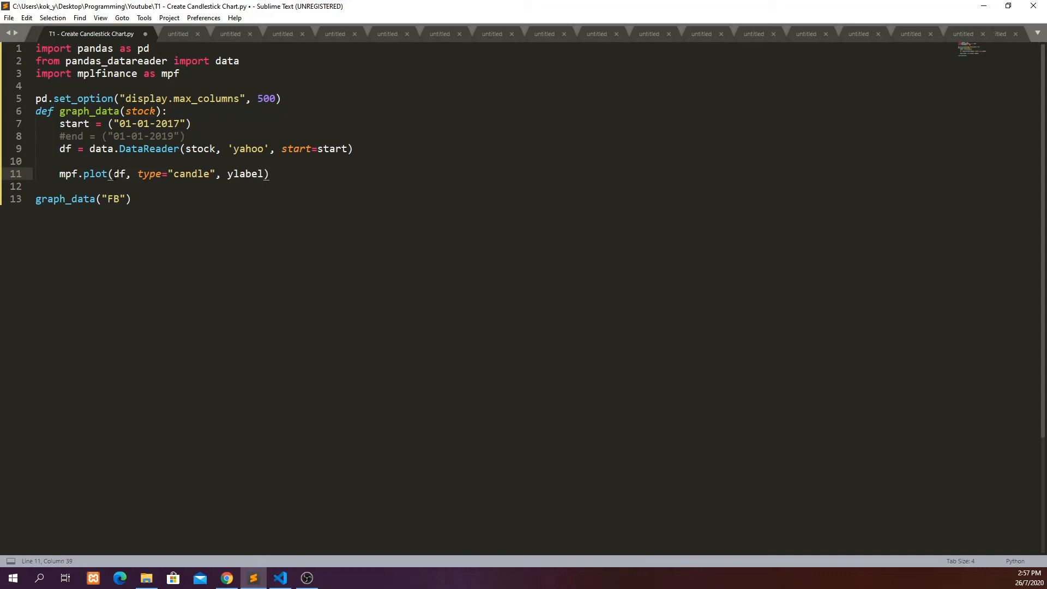
text(="Price")
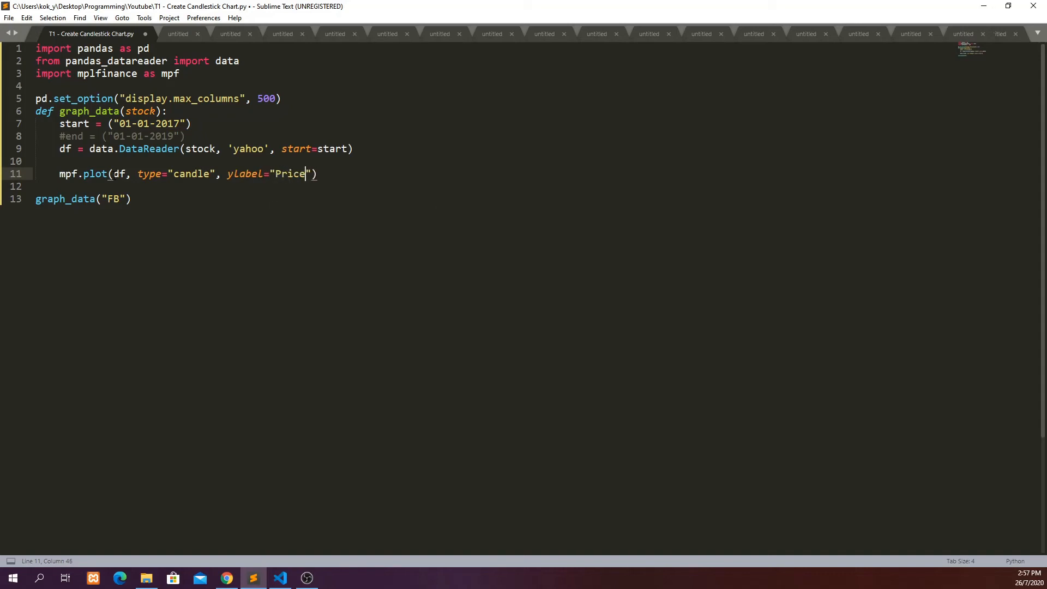
text((USD))
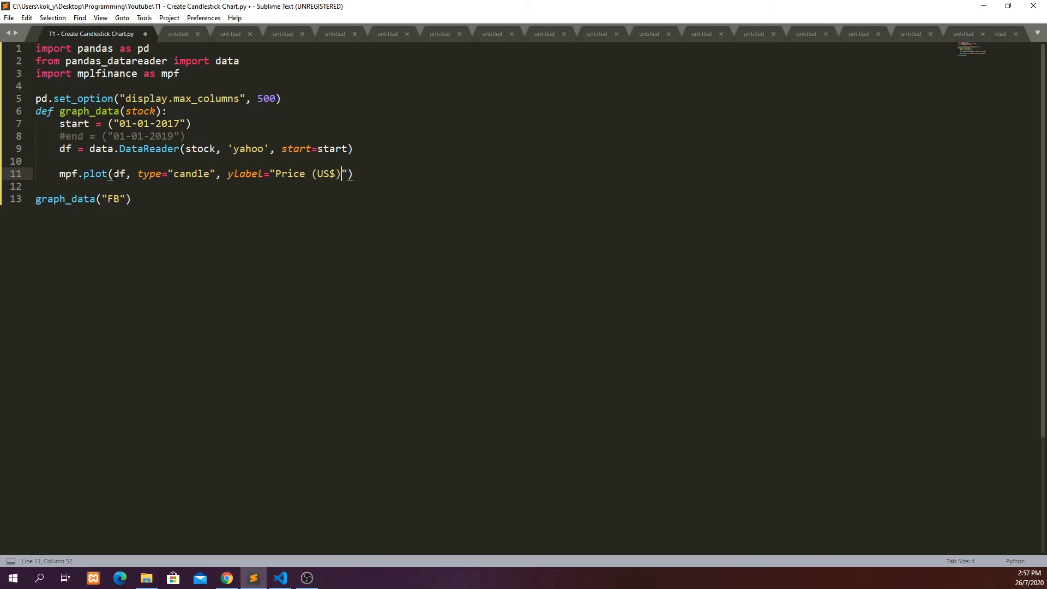
- Extend the call with title=f"\n{stock} stock price" and volume=True
text(, ti)
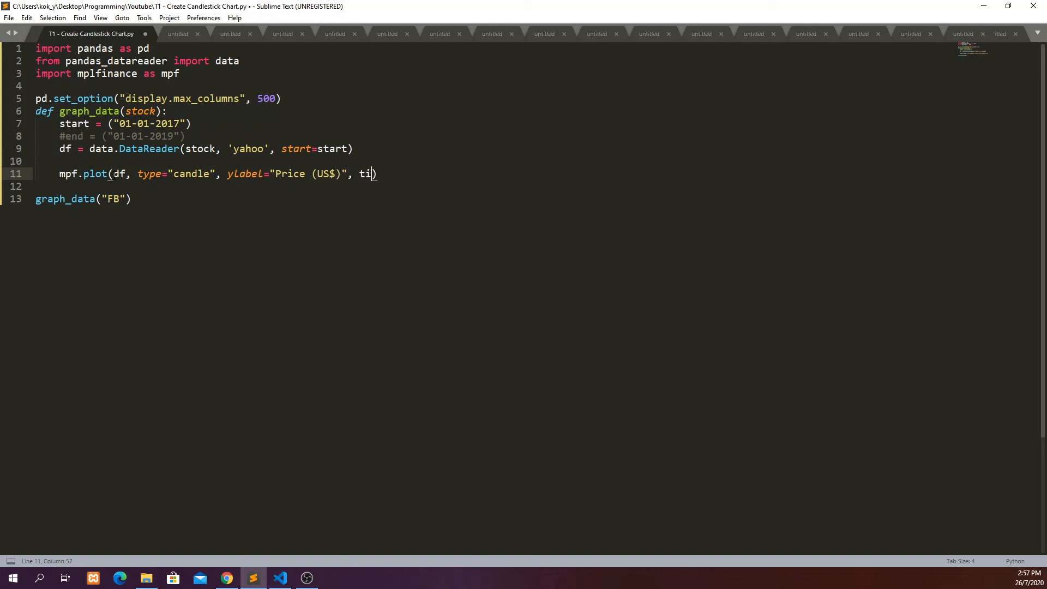
text(tle=)
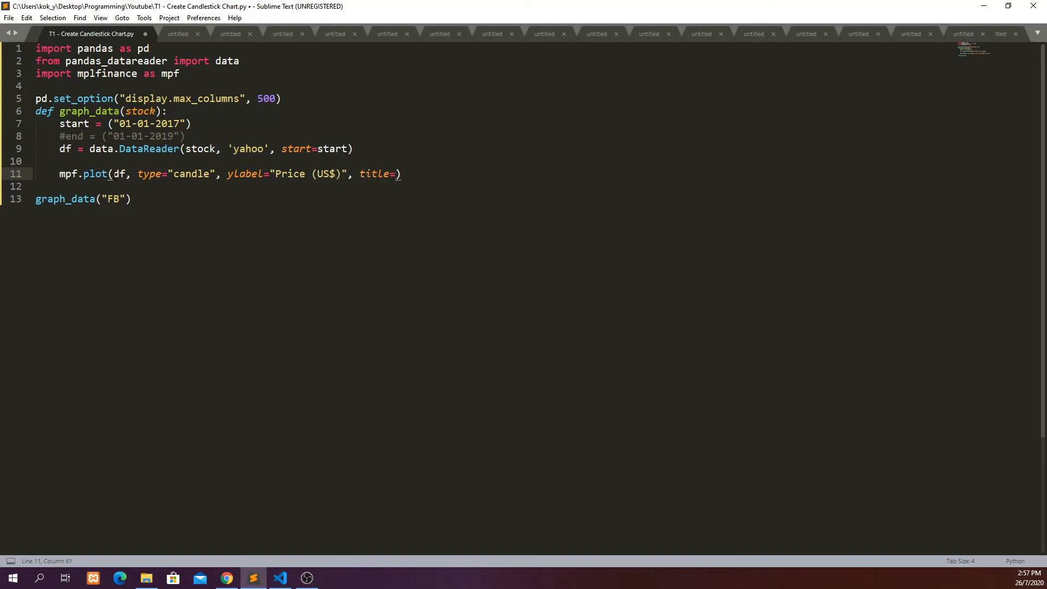
text("")
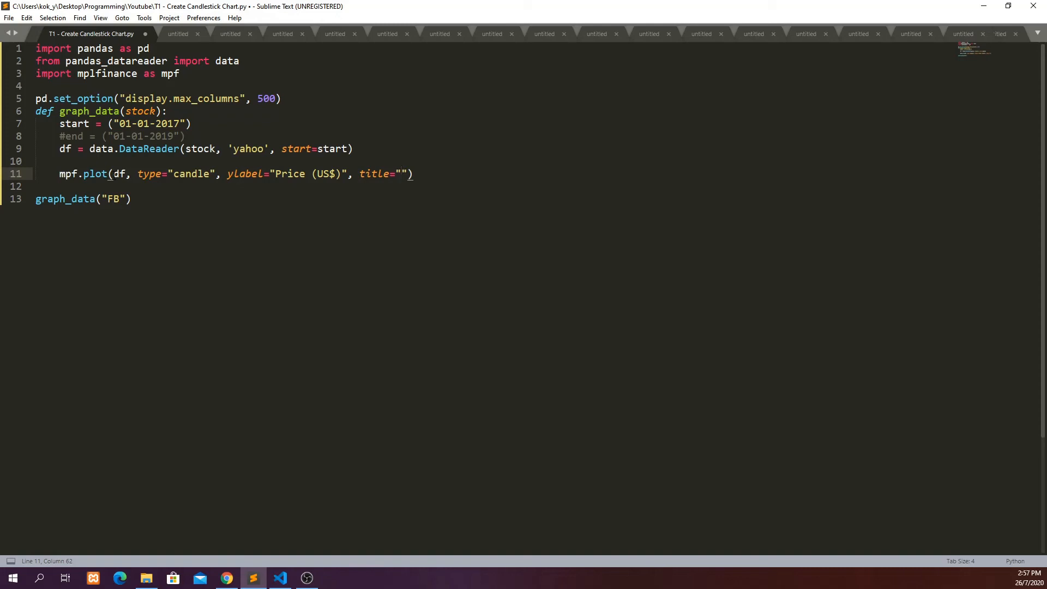
text(\n)
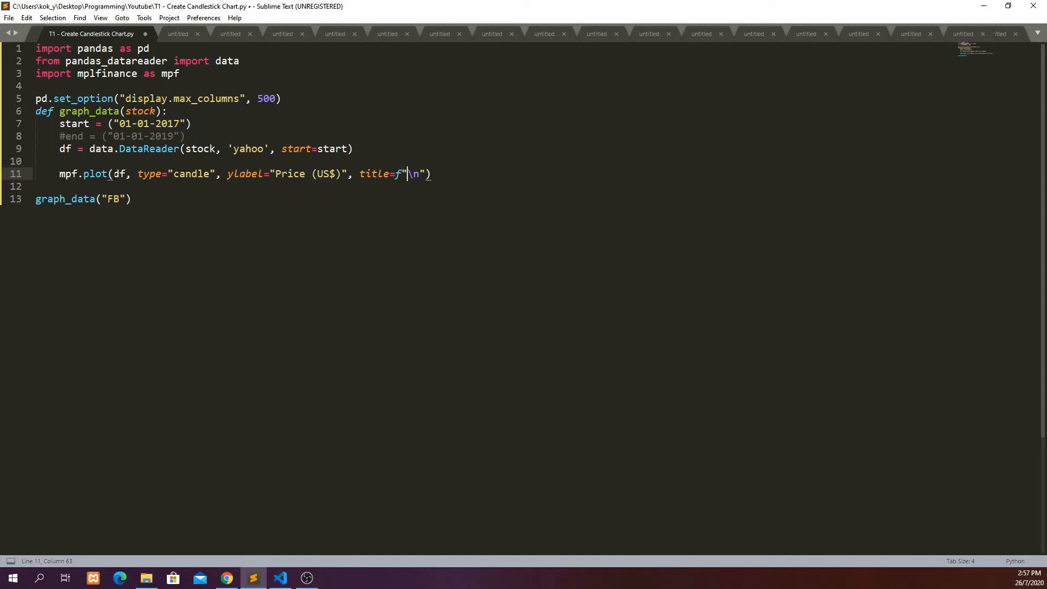
text({s})
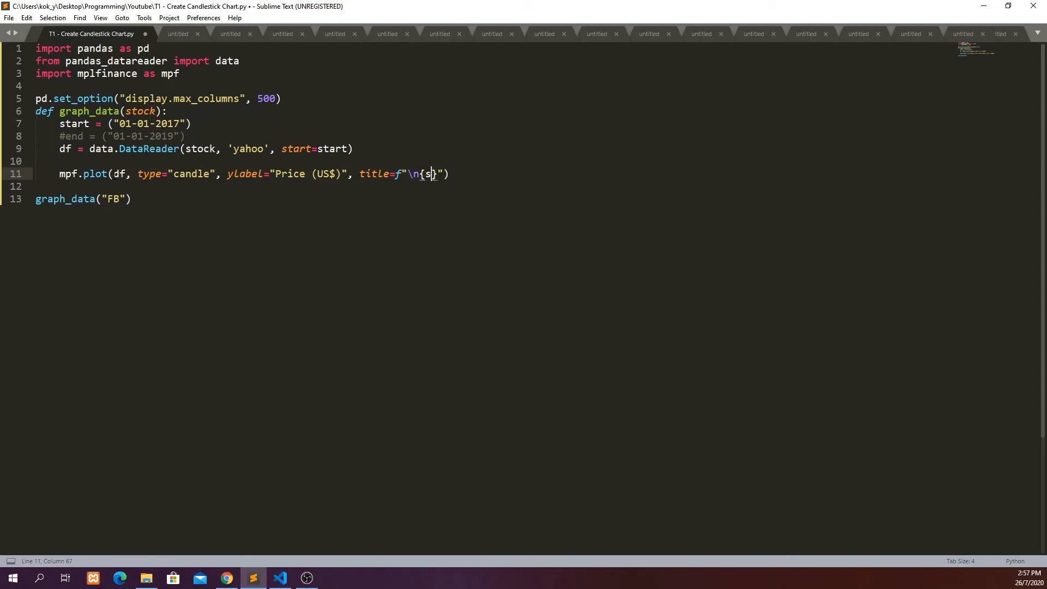
text(tock)
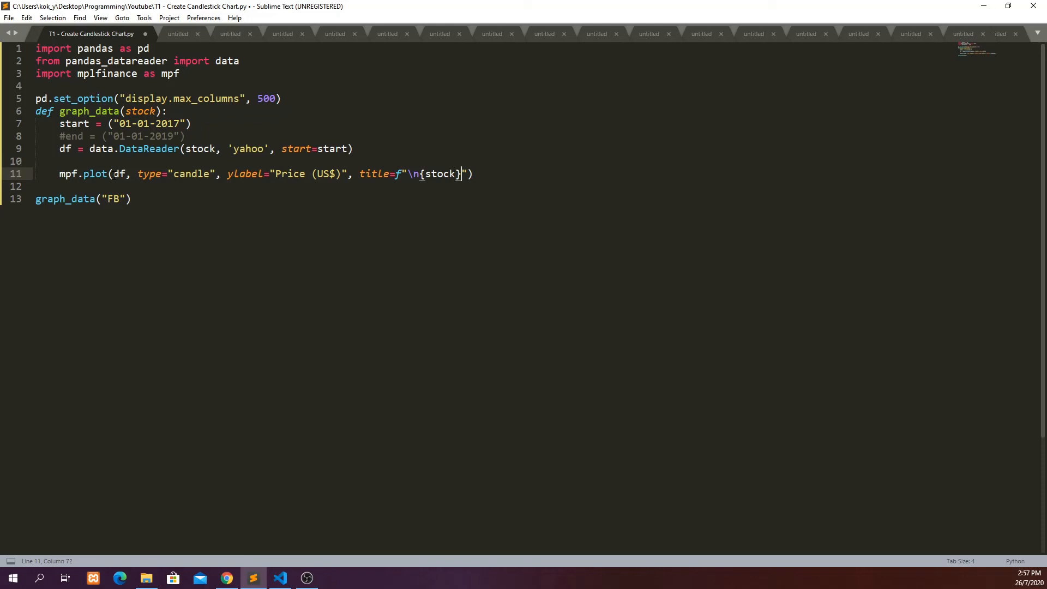
text(stock price)
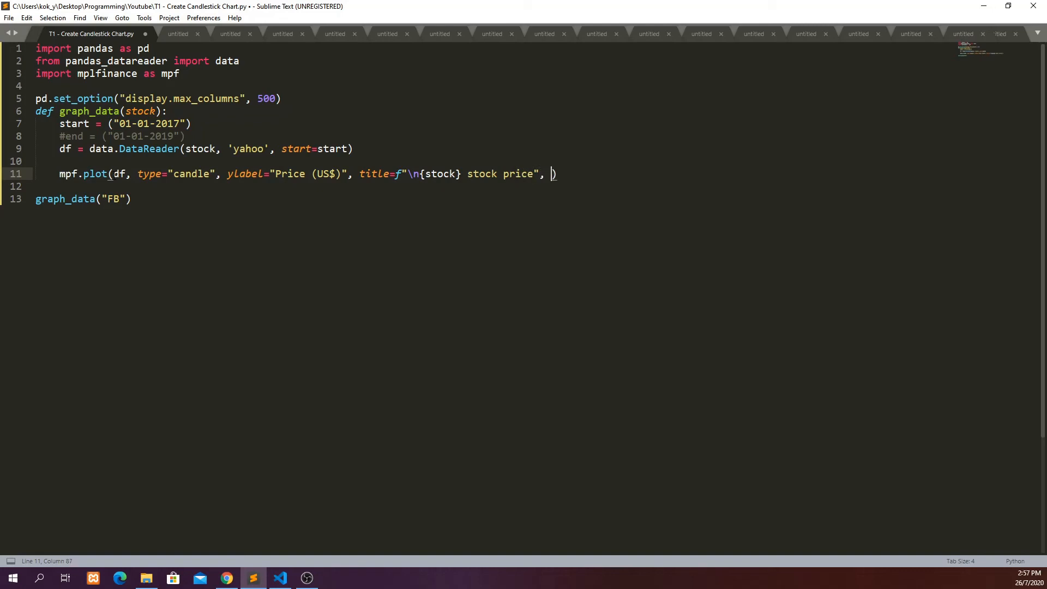
text(volume)
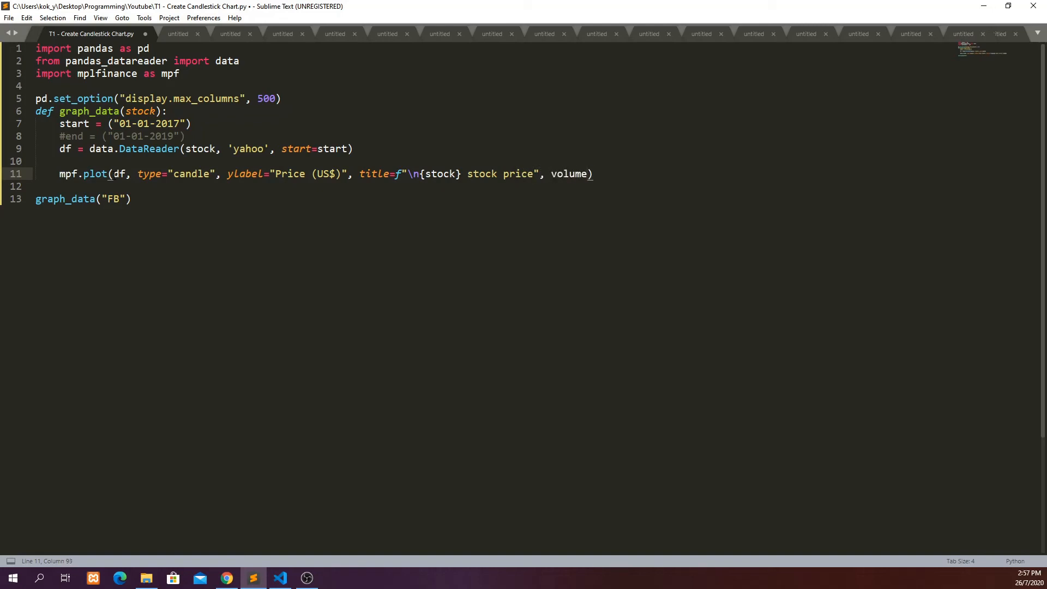
text(=True)
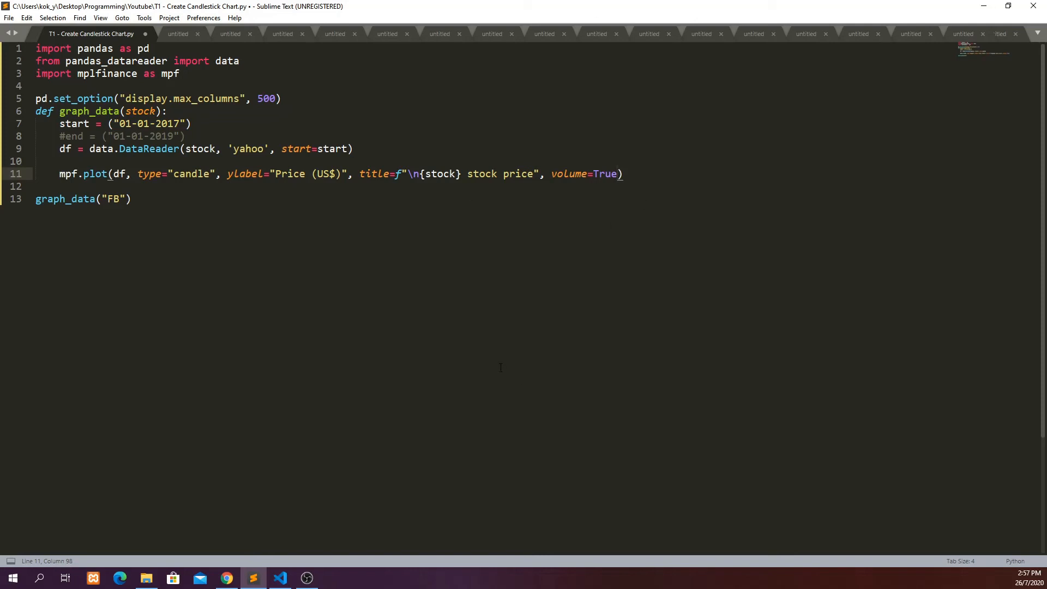
mouse_move(480, 362)
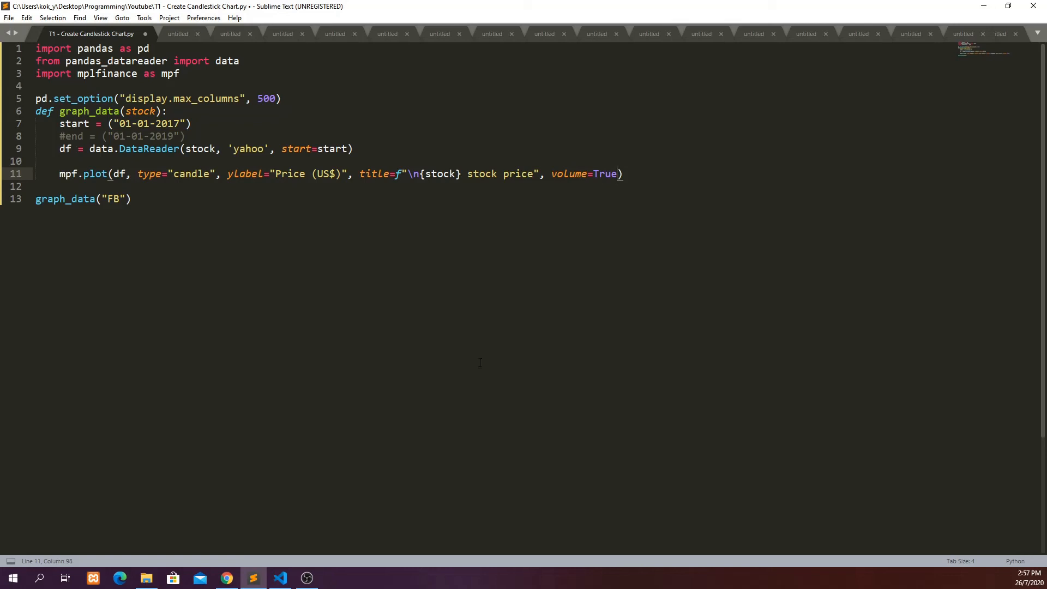
- Run the script so the FB candlestick chart with volume builds
click(132, 198)
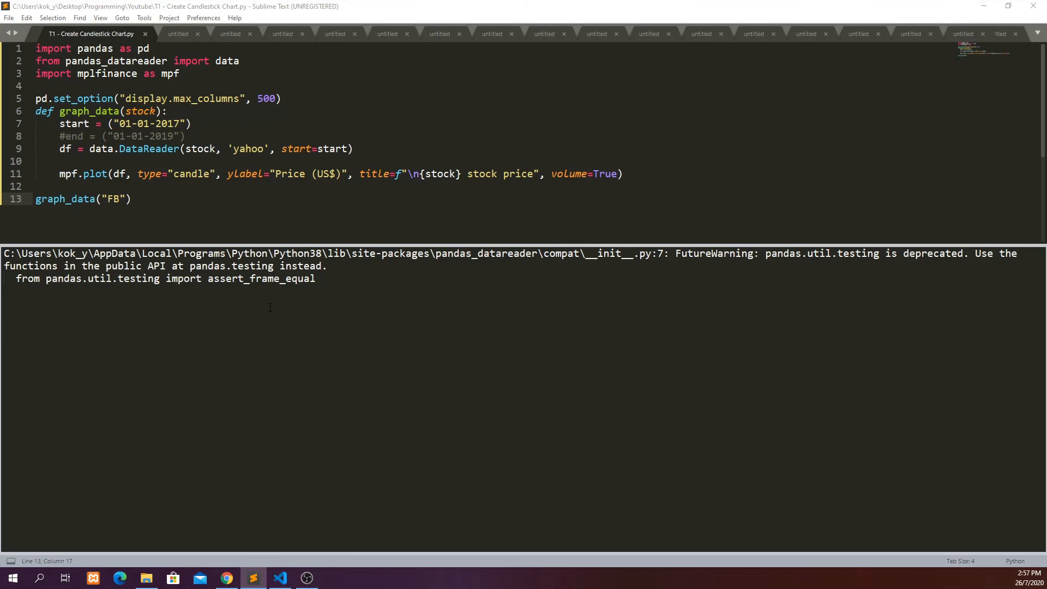
mouse_move(361, 380)
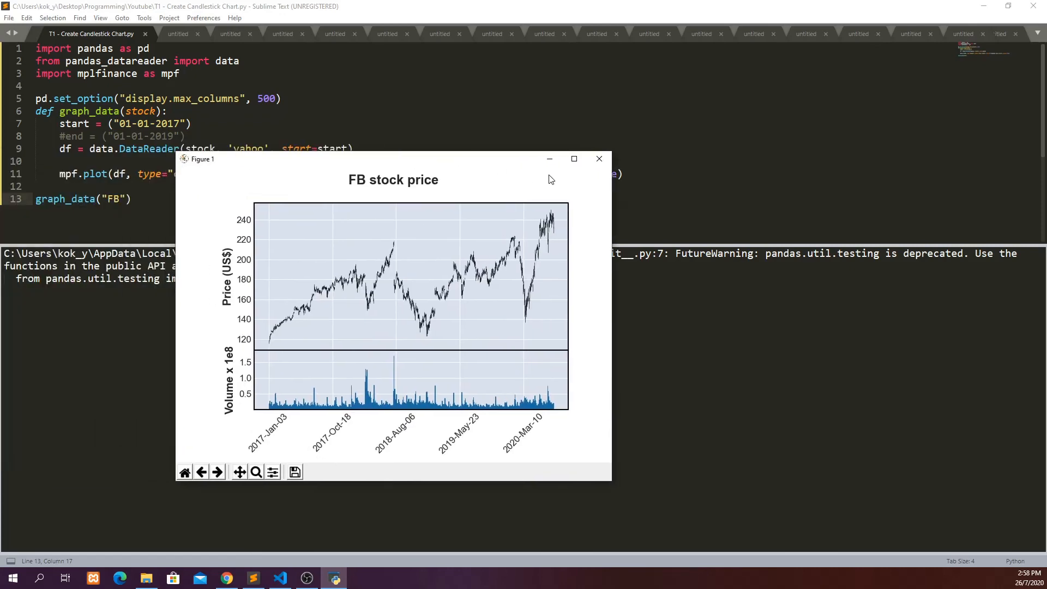
- Maximize the Figure 1 chart window, inspect it, then close it
click(573, 159)
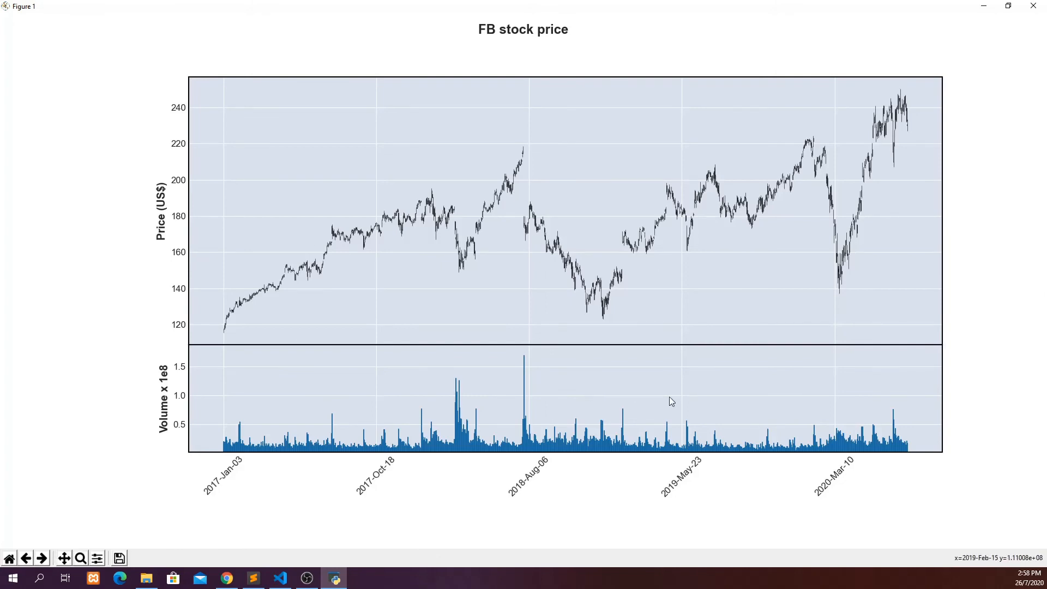
mouse_move(373, 200)
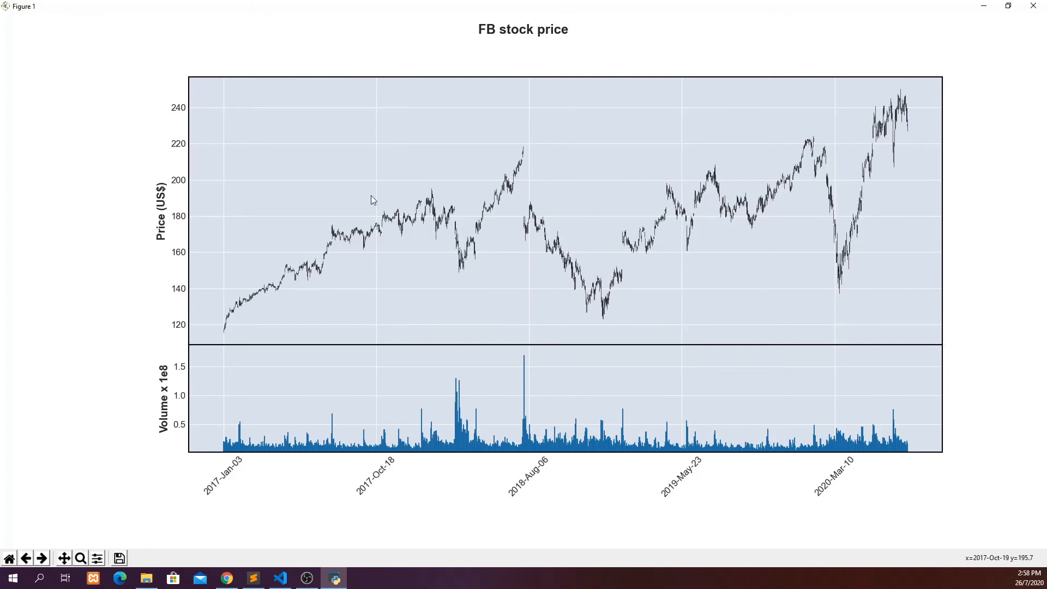
mouse_move(657, 270)
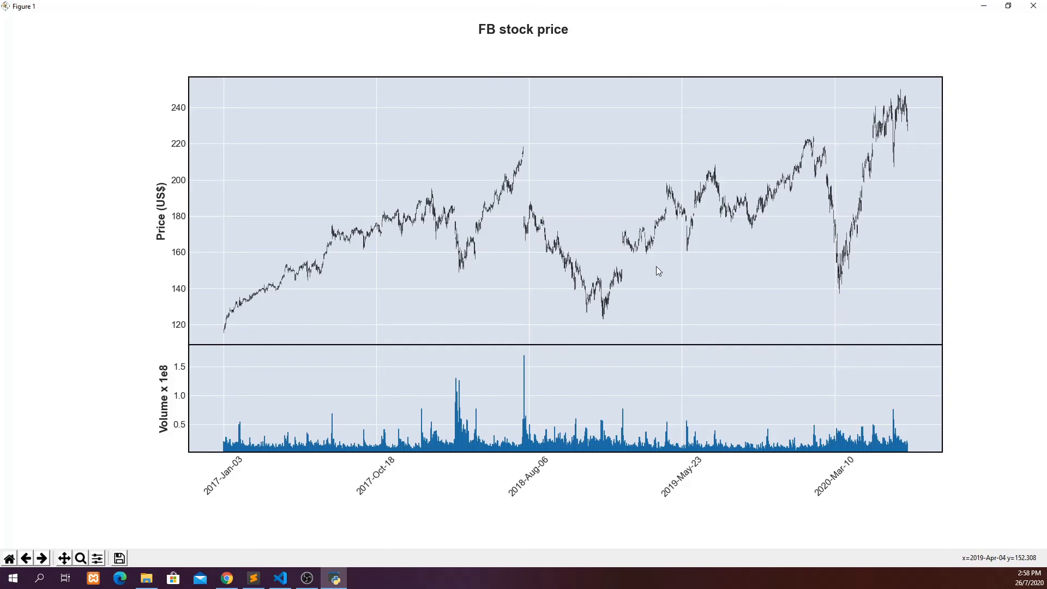
mouse_move(1034, 32)
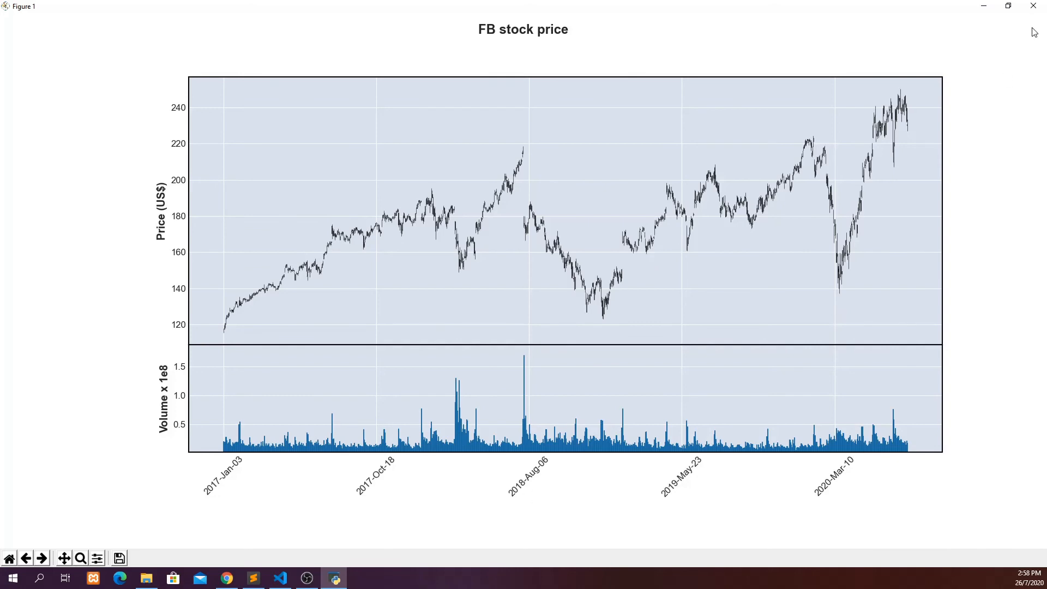
click(252, 578)
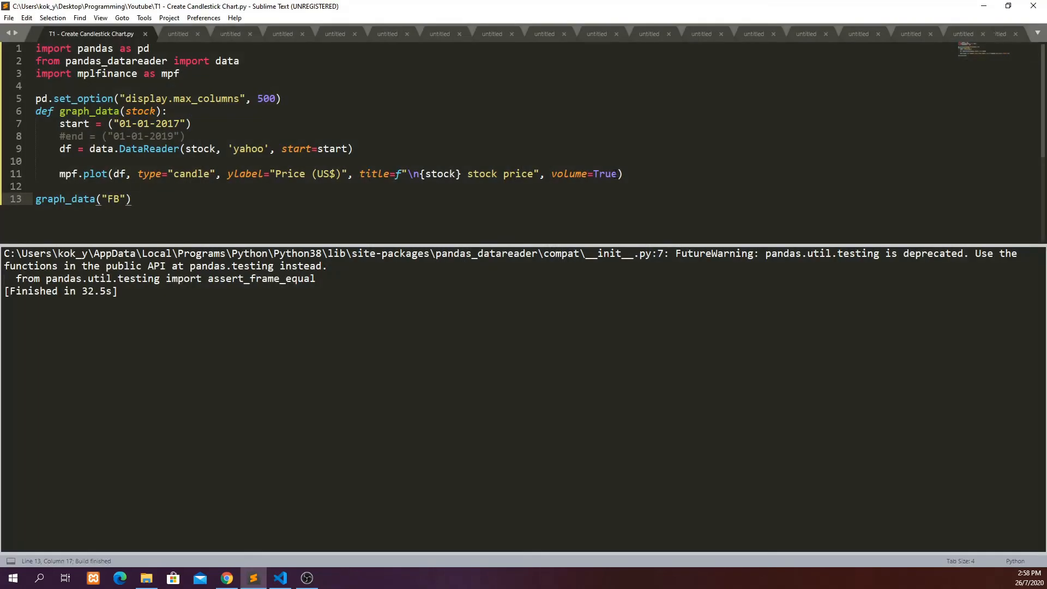
- Add style="yahoo" to the mpf.plot call and rerun the script with F5
text(, styp)
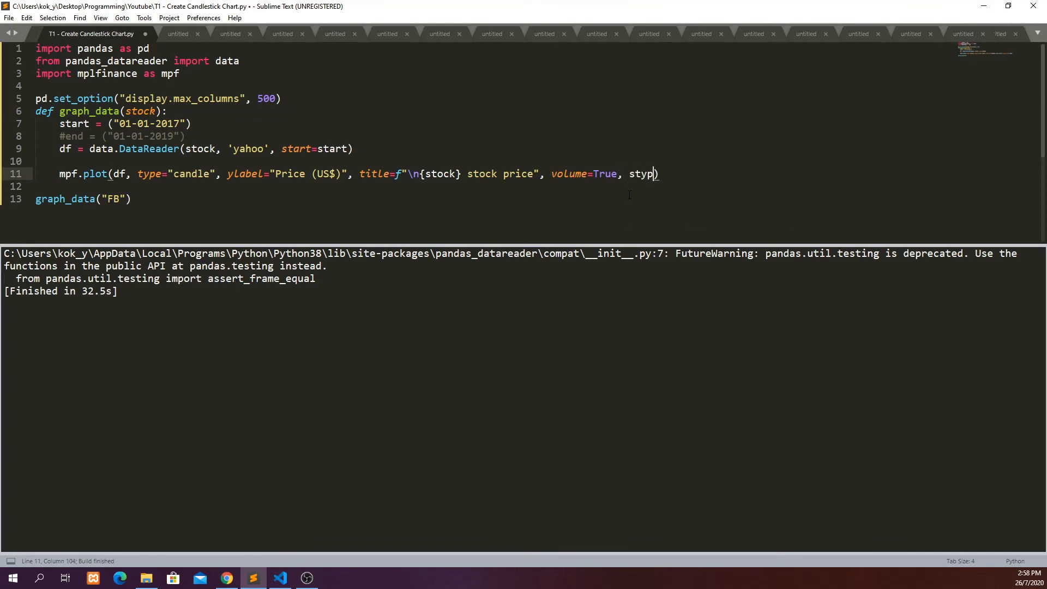
text(e="yahoo)
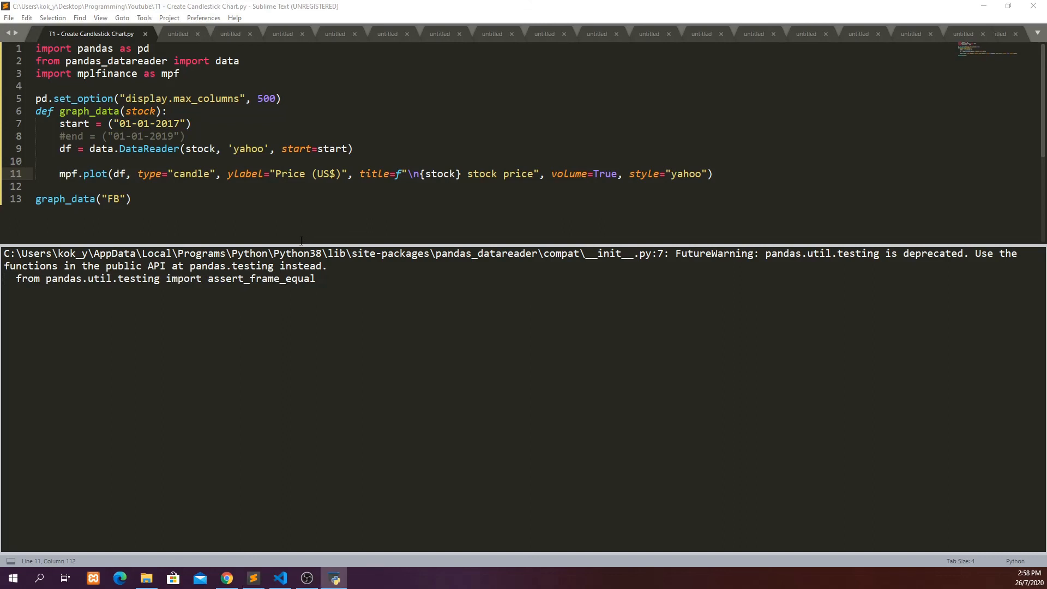
key(f5)
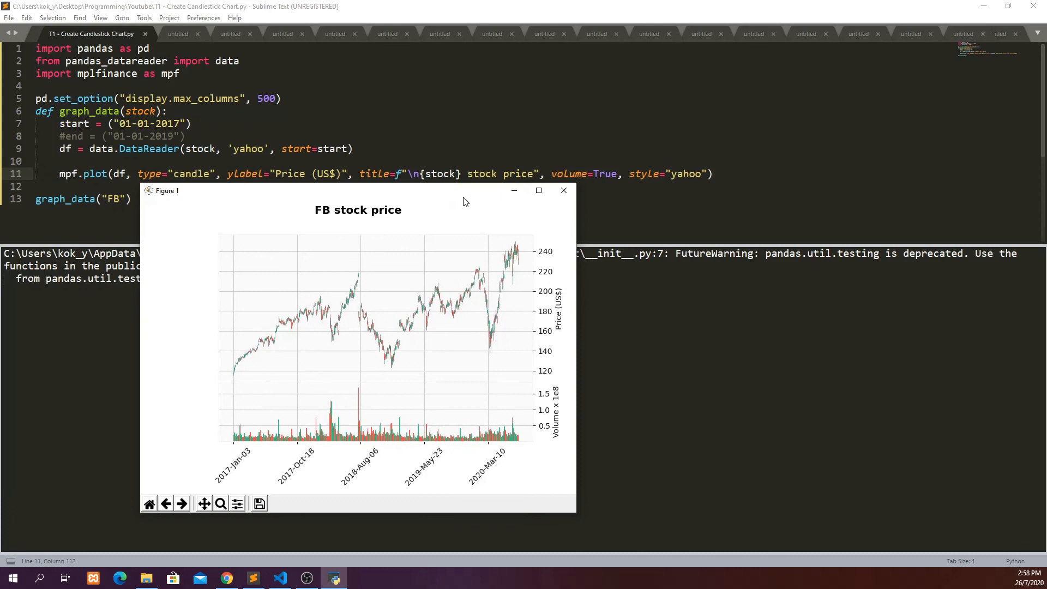
- Maximize the yahoo-styled chart, zoom into January–July 2020, then reset with Home
click(538, 190)
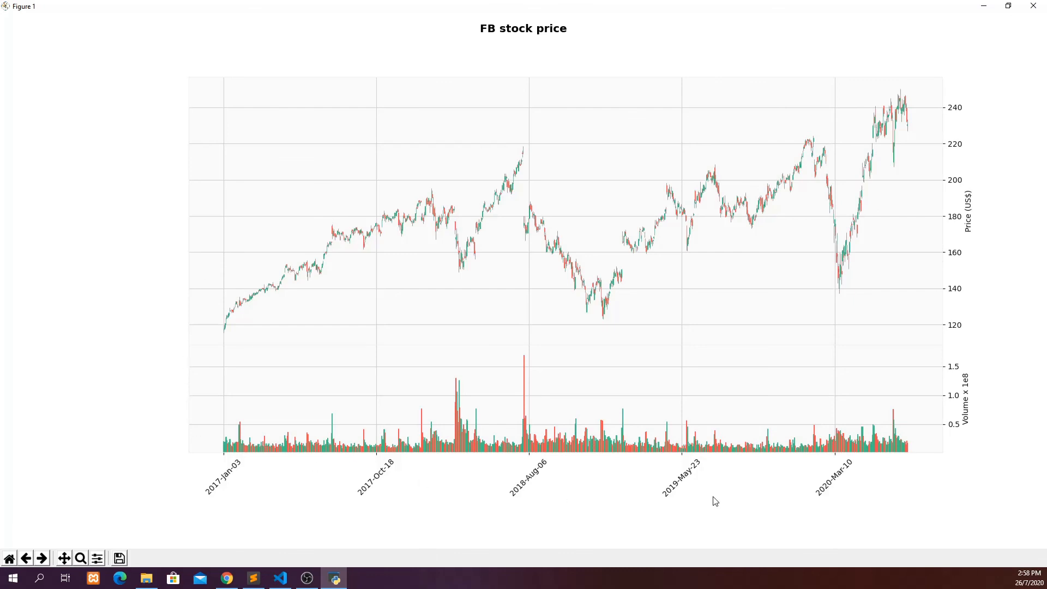
mouse_move(879, 194)
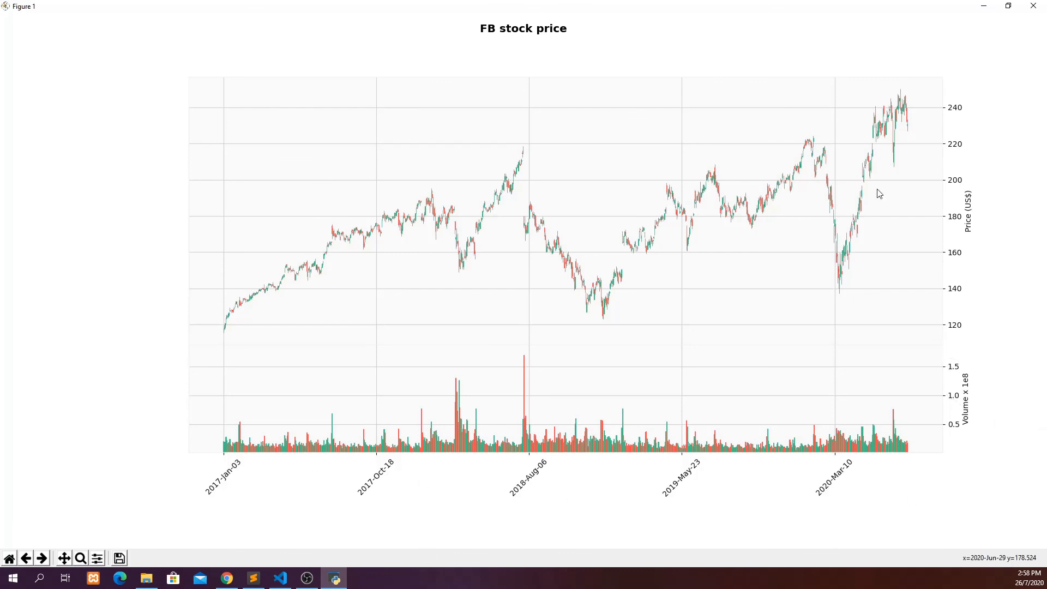
mouse_move(80, 557)
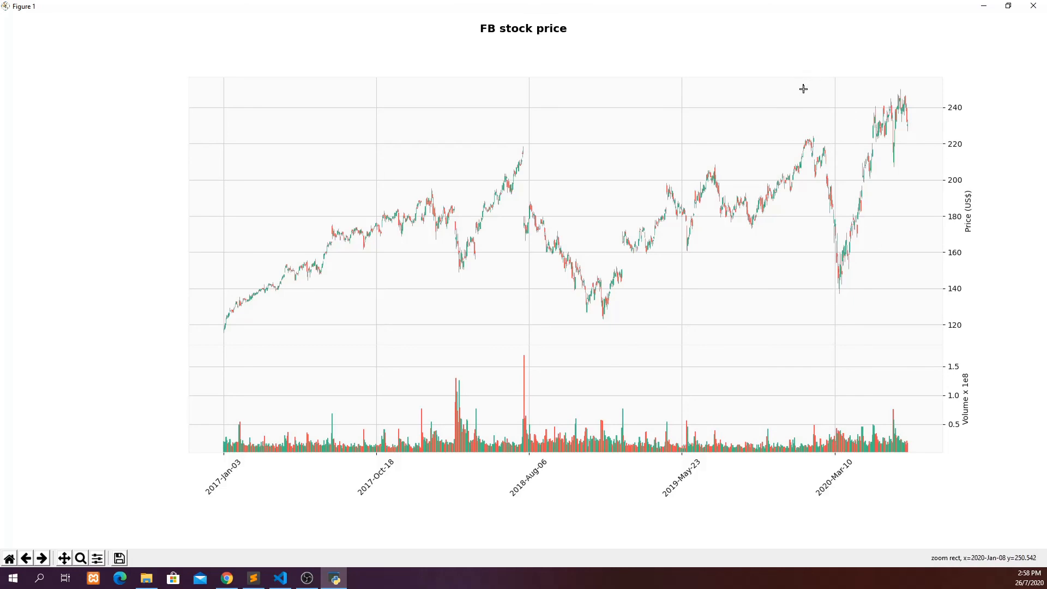
mouse_move(914, 298)
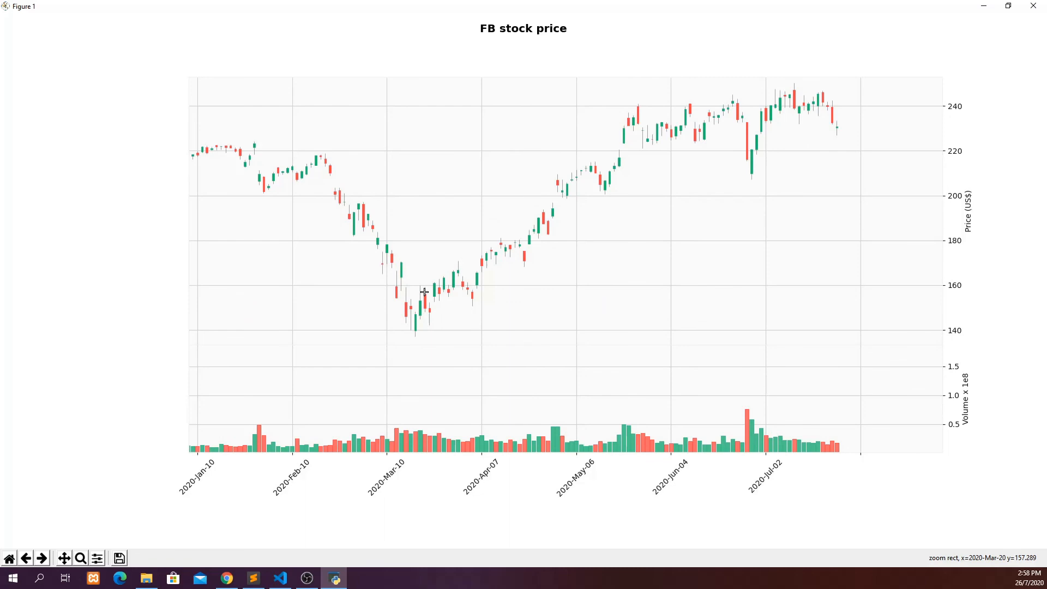
mouse_move(419, 307)
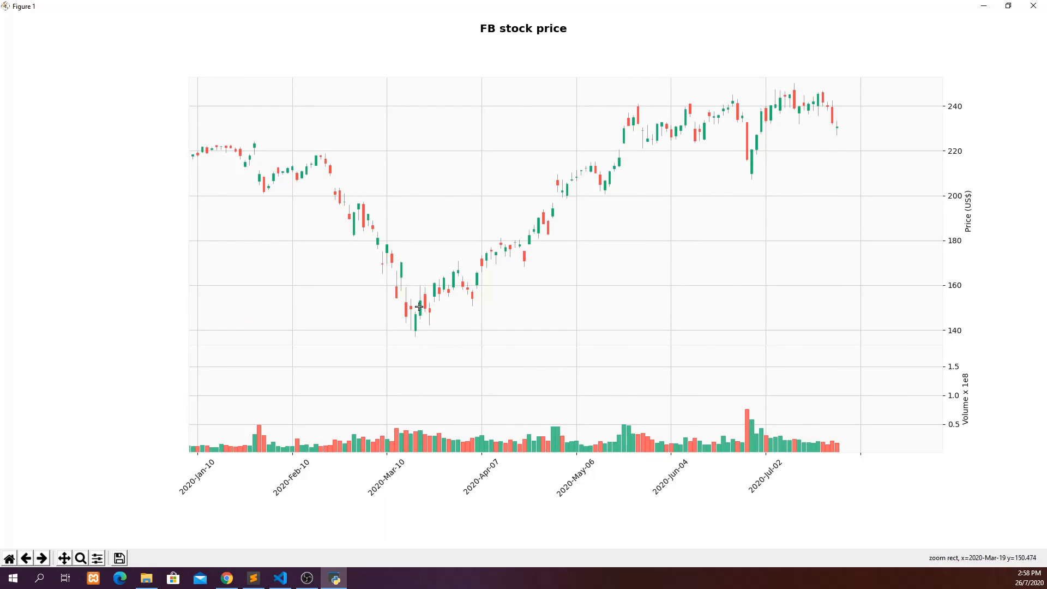
mouse_move(474, 325)
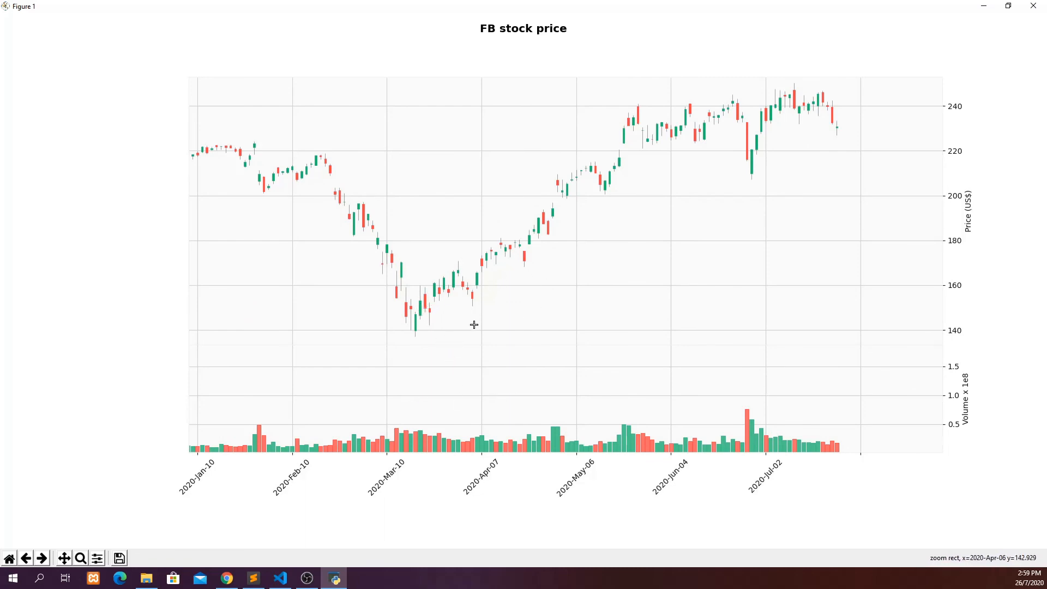
mouse_move(412, 343)
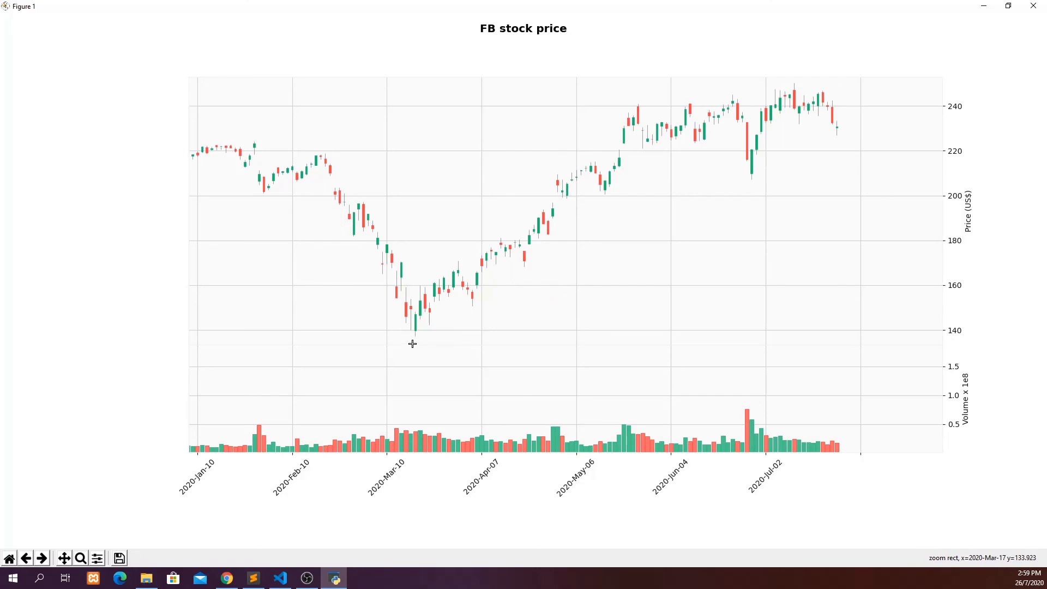
mouse_move(448, 334)
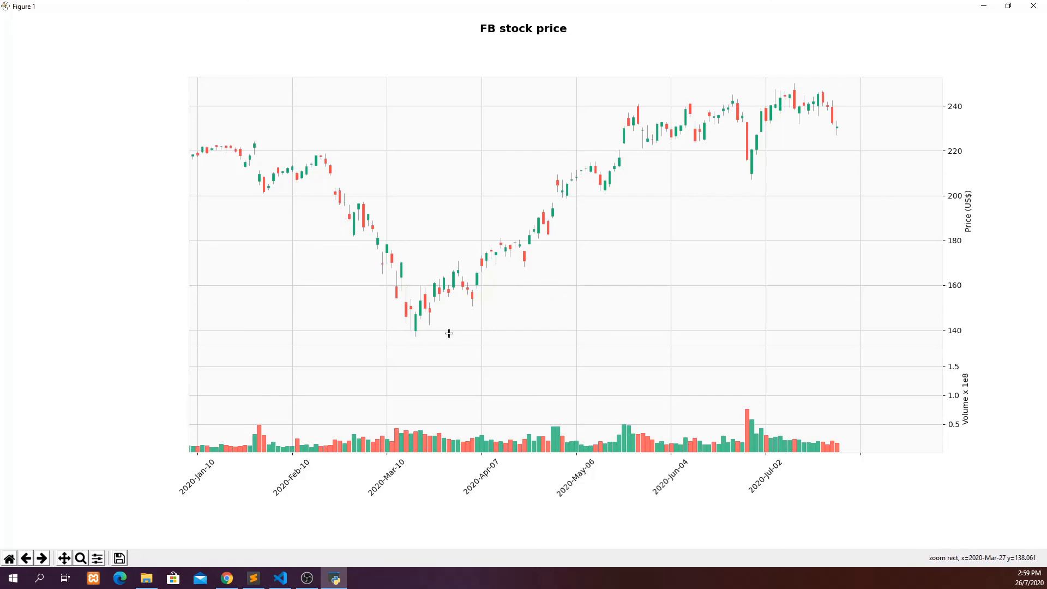
mouse_move(427, 305)
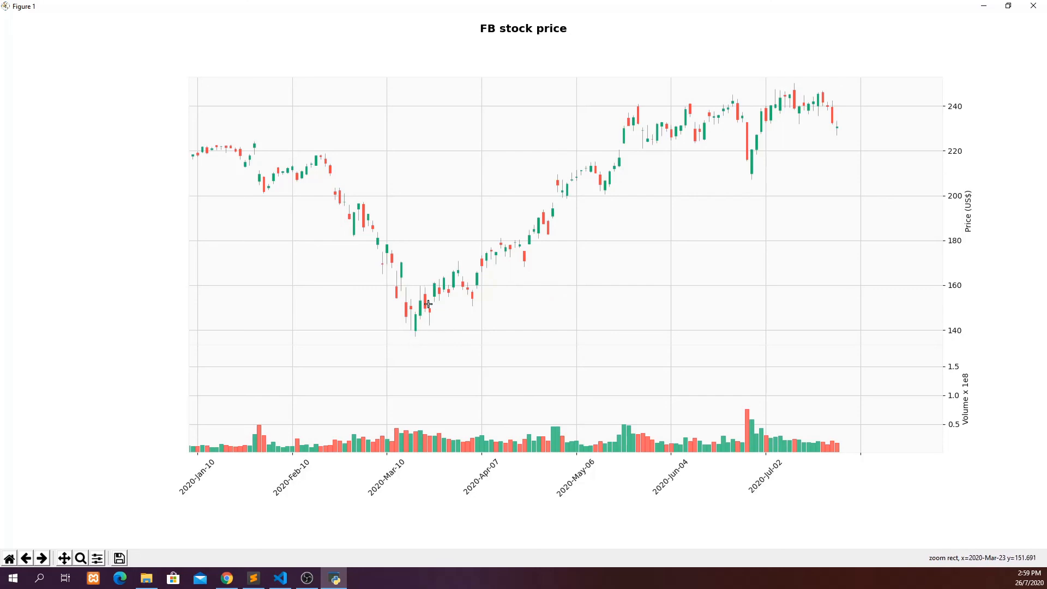
mouse_move(784, 445)
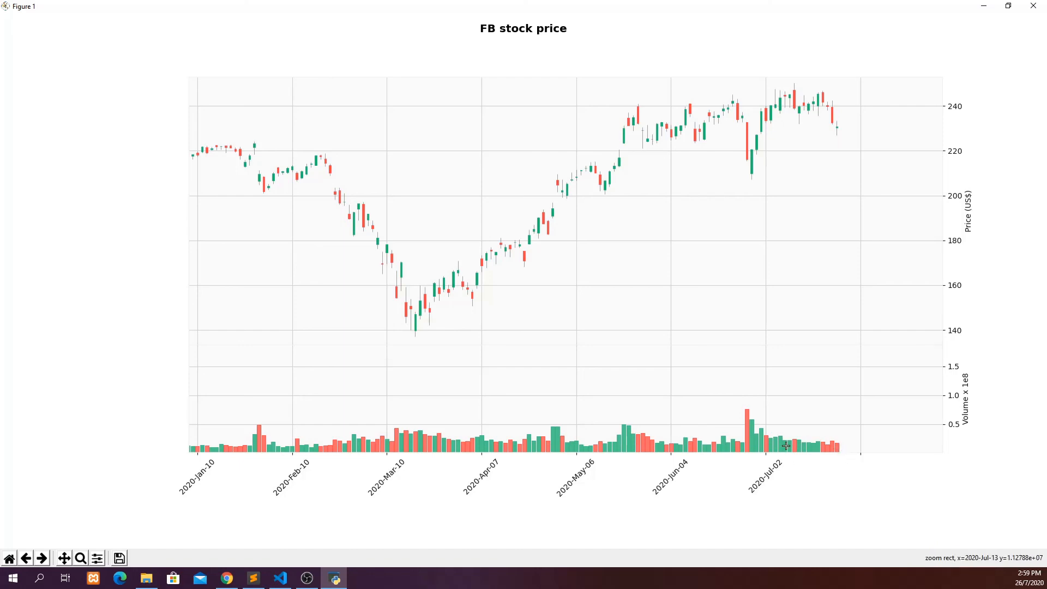
mouse_move(747, 425)
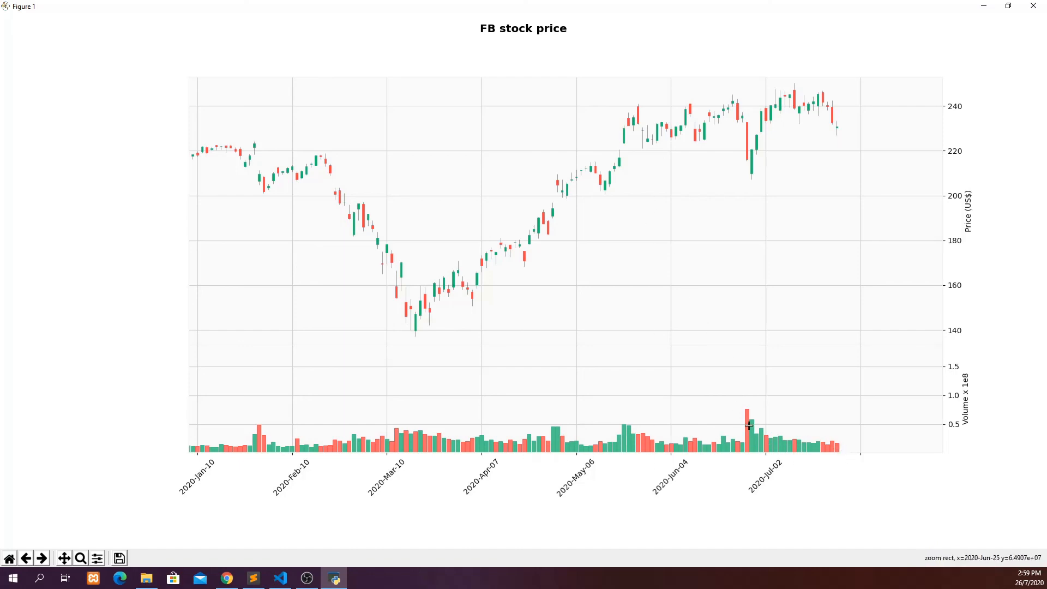
mouse_move(750, 166)
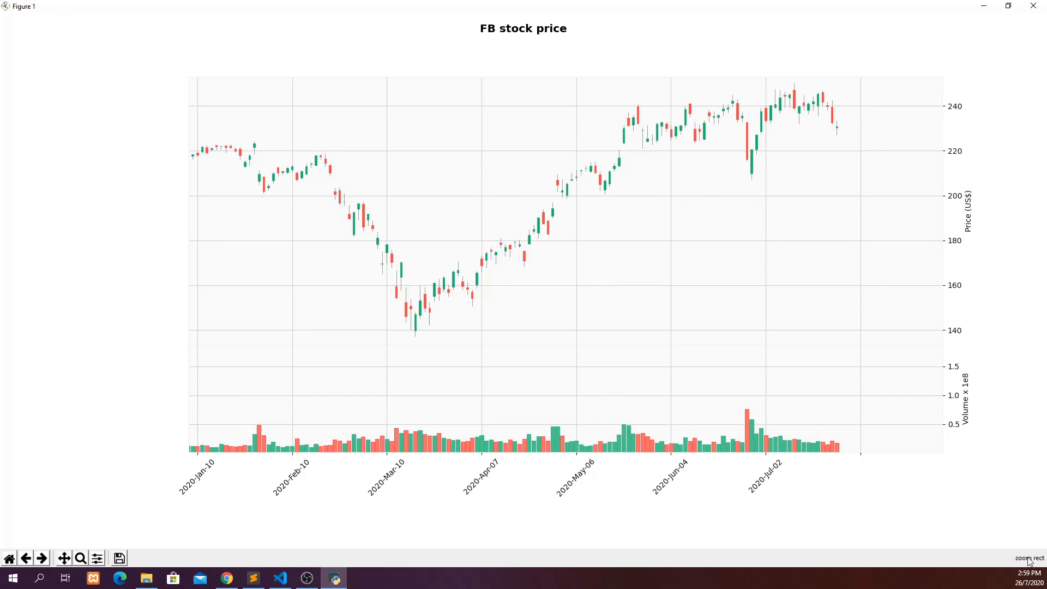
mouse_move(760, 442)
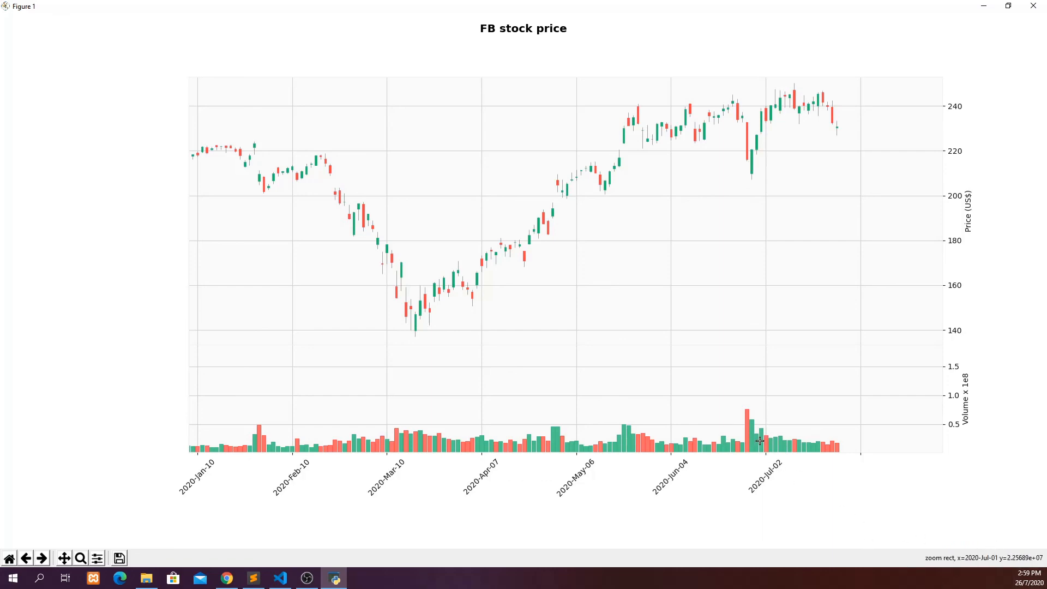
mouse_move(753, 163)
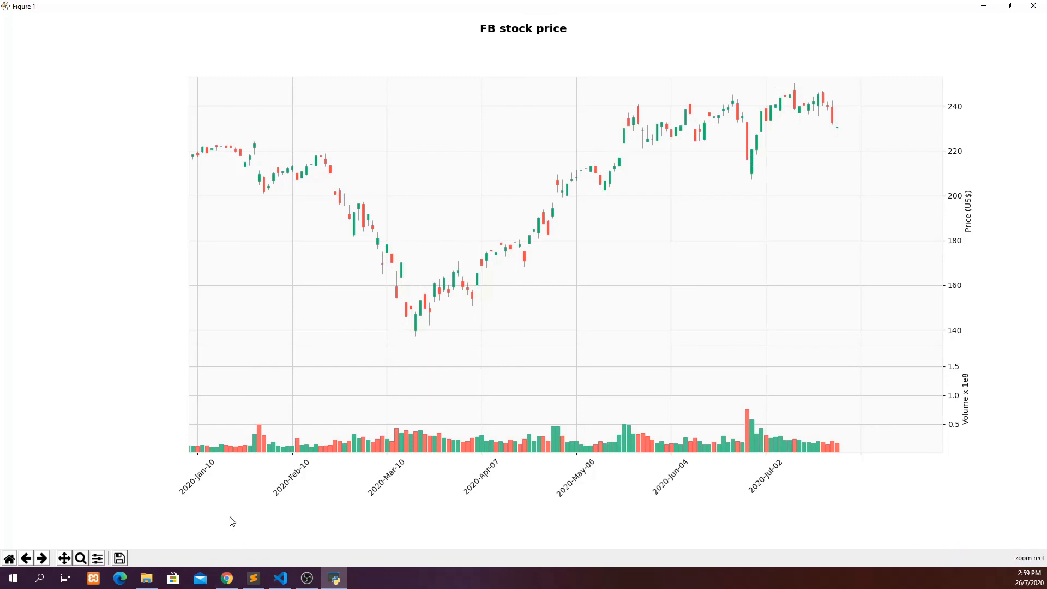
mouse_move(174, 553)
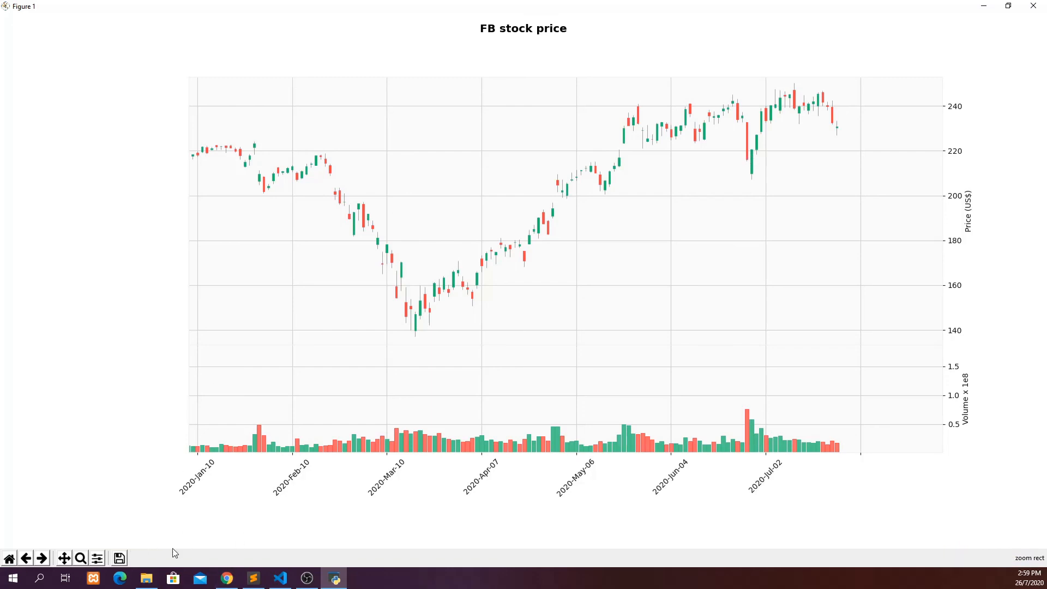
mouse_move(8, 557)
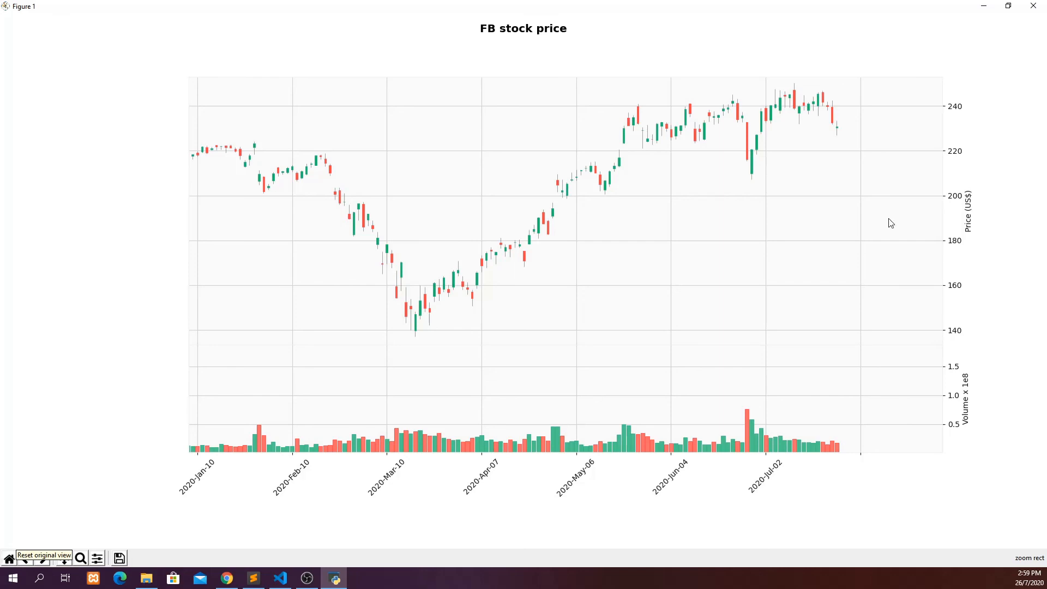
click(9, 557)
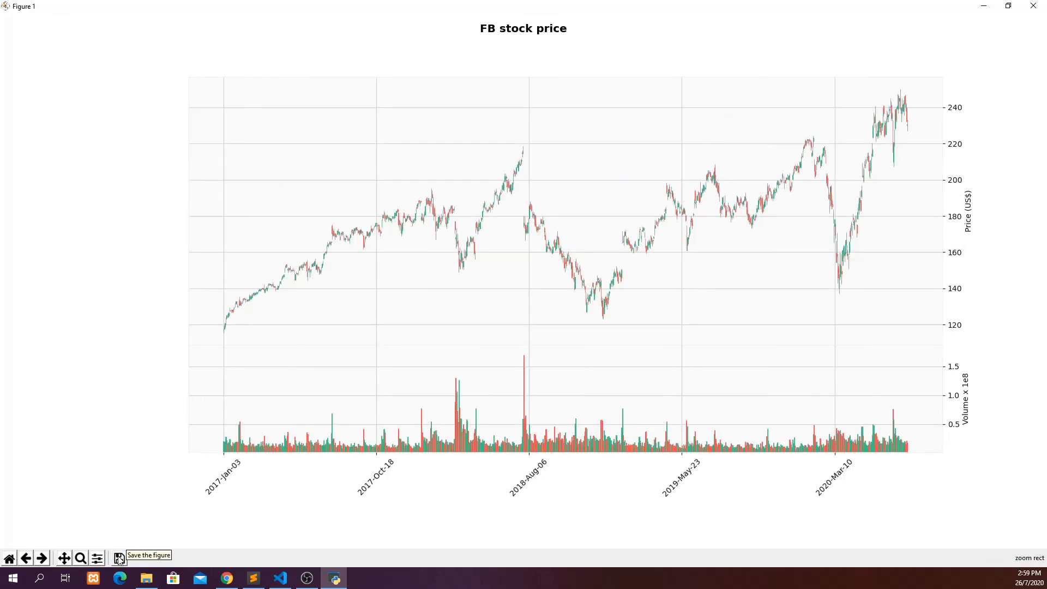
click(118, 557)
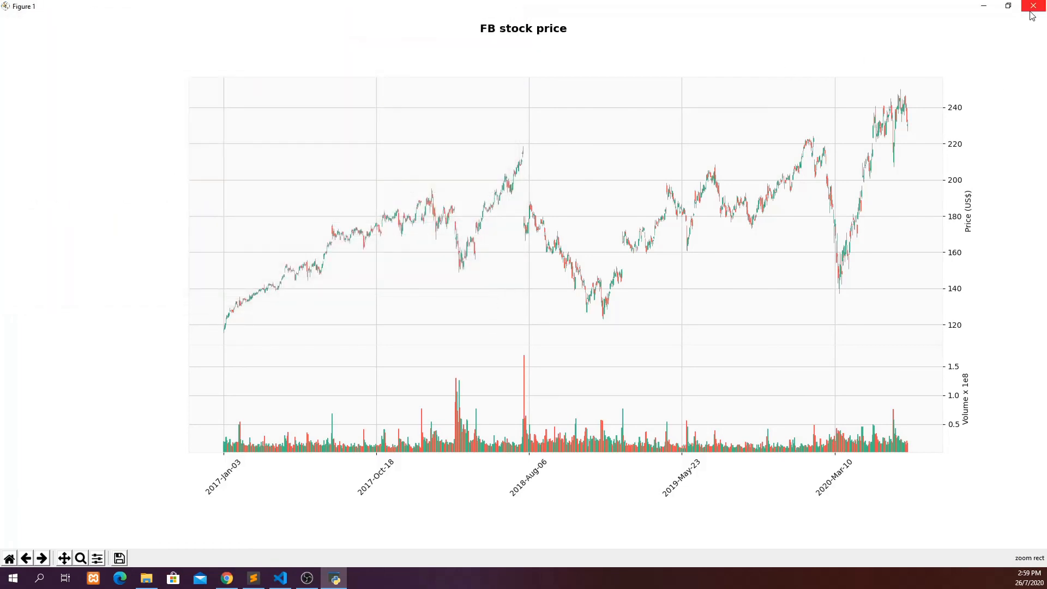
mouse_move(1032, 14)
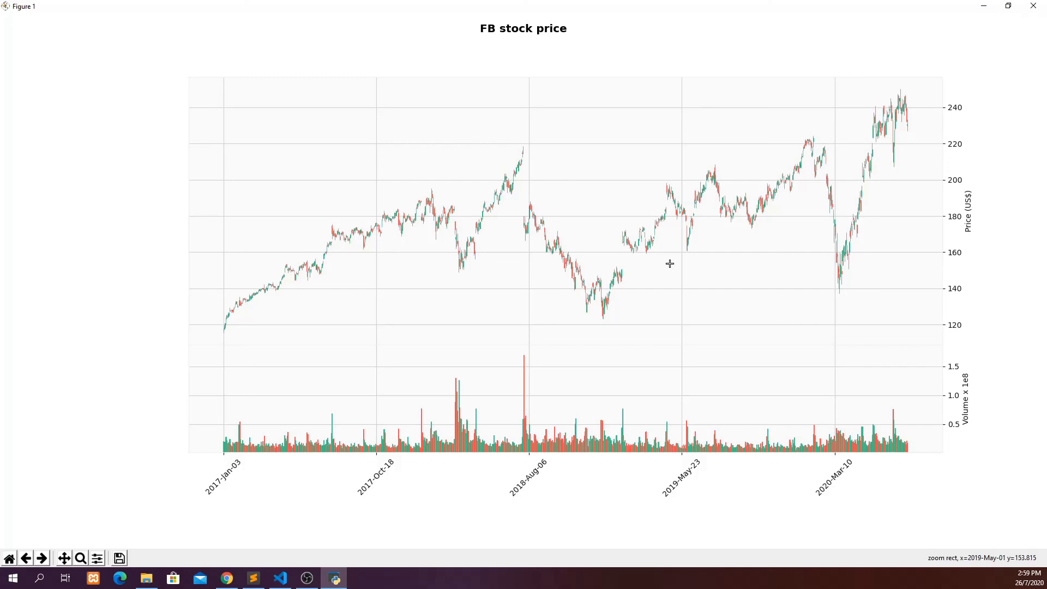
mouse_move(746, 286)
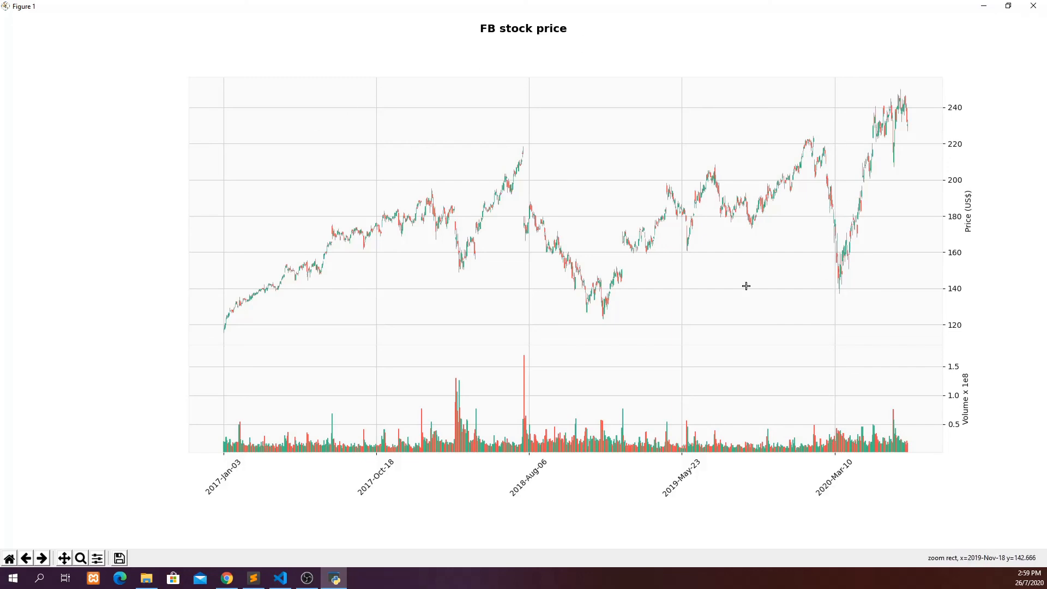
mouse_move(391, 241)
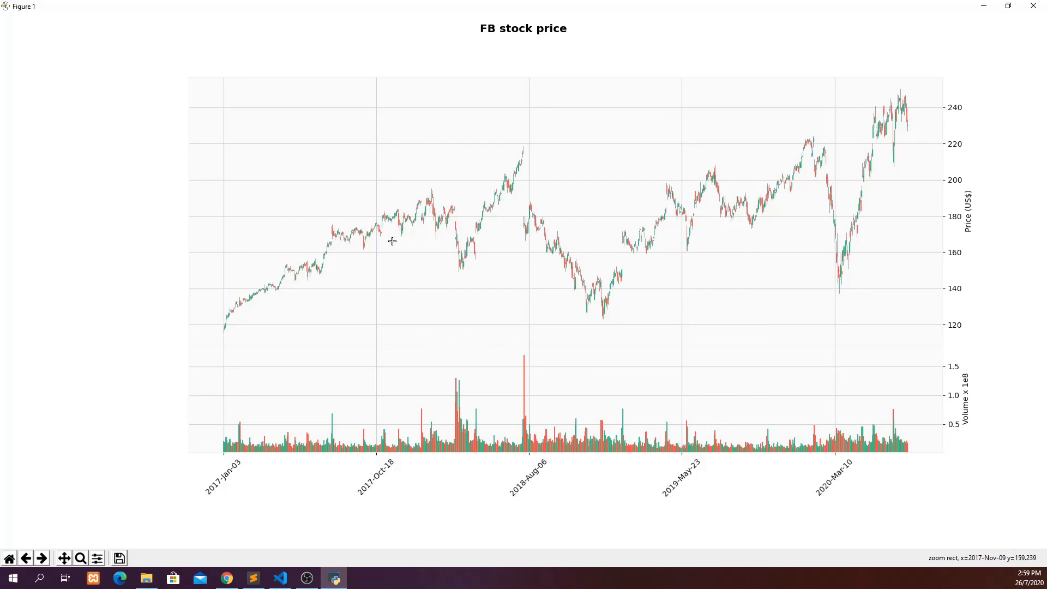
mouse_move(555, 307)
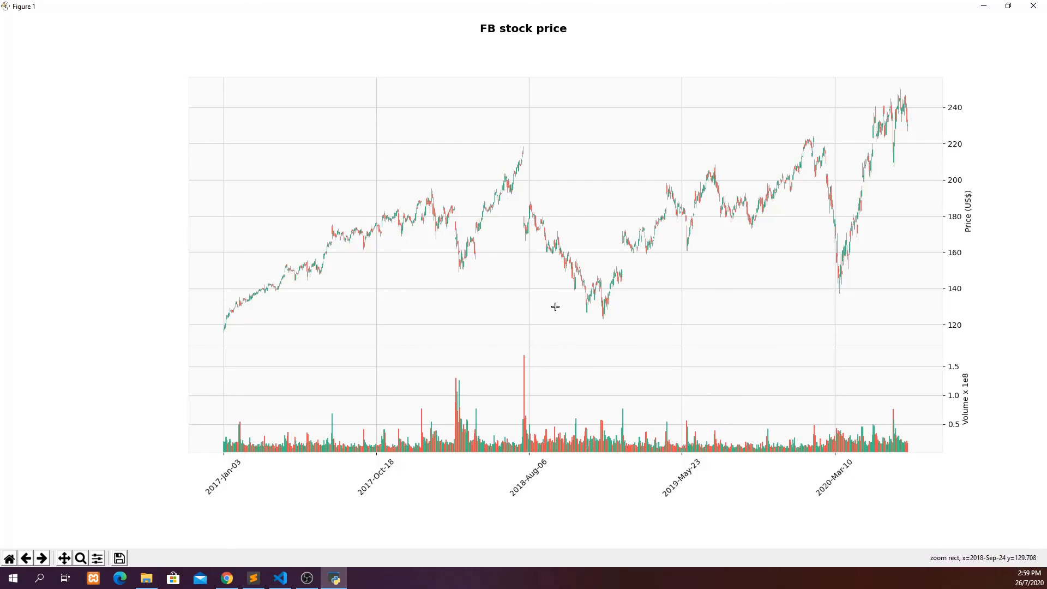
mouse_move(524, 295)
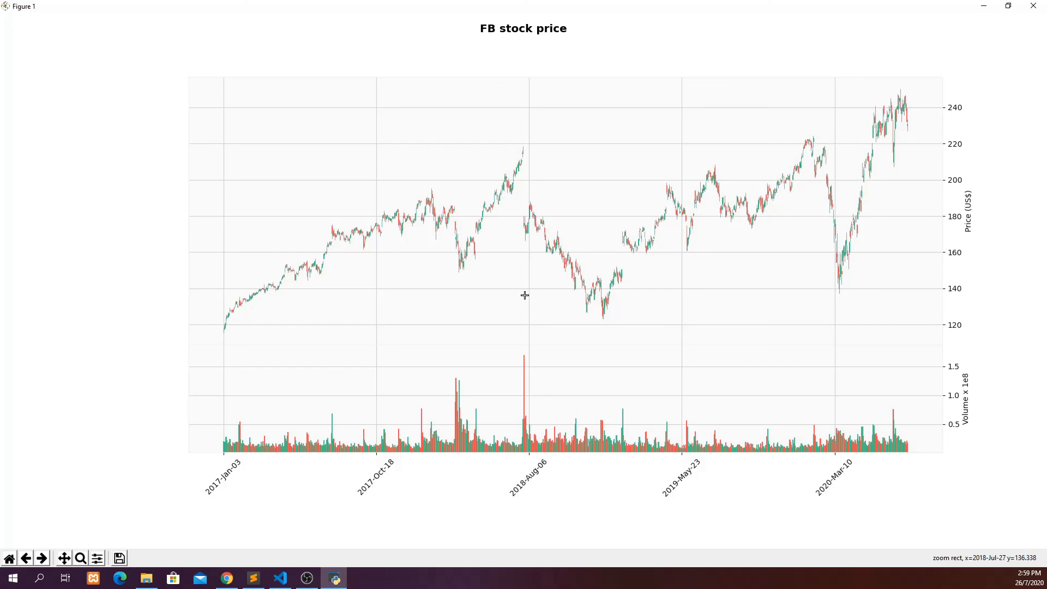
mouse_move(510, 295)
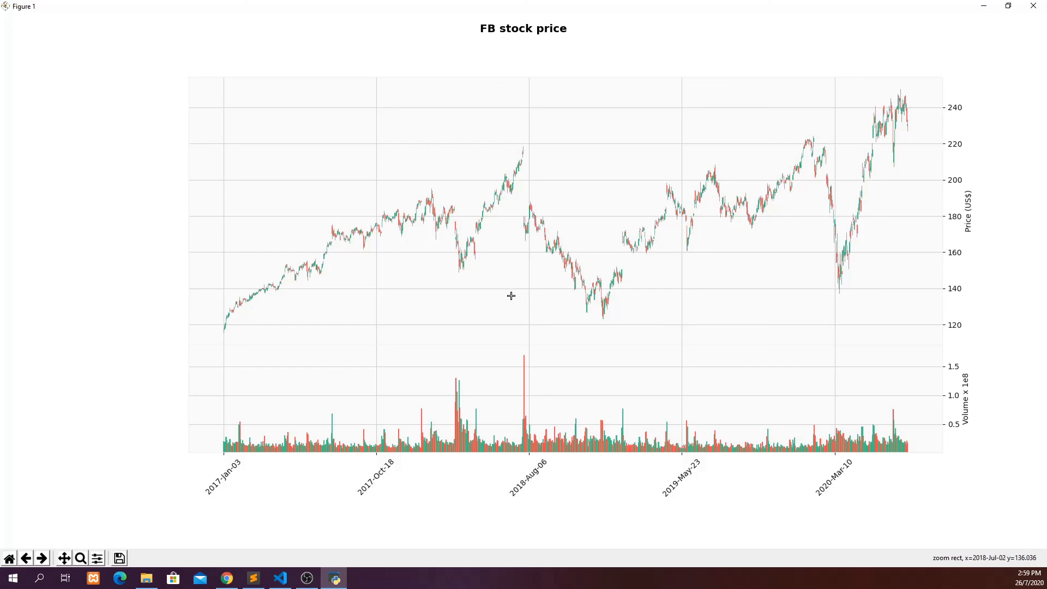
mouse_move(495, 240)
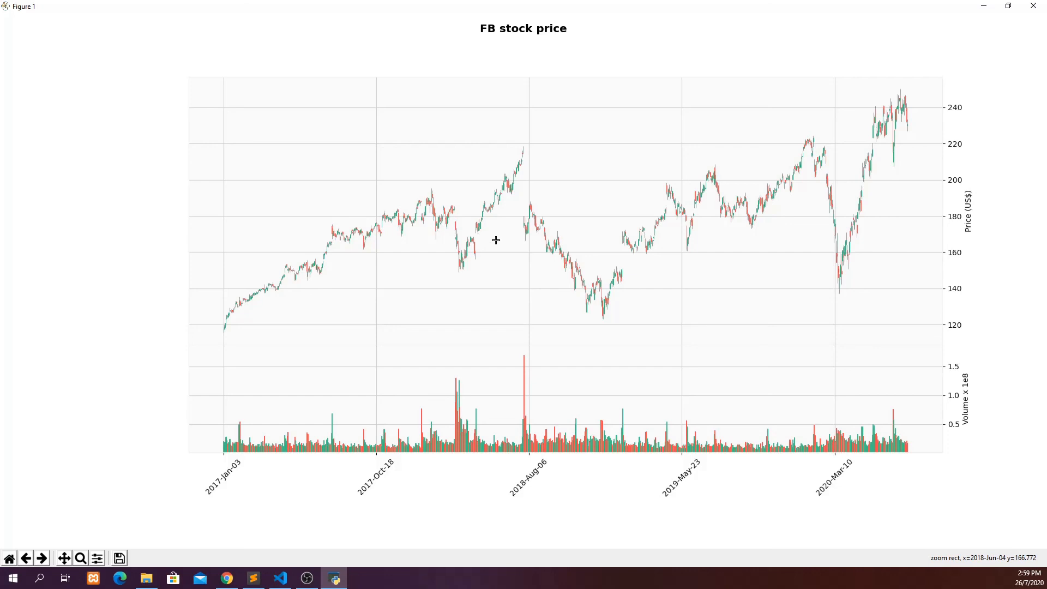